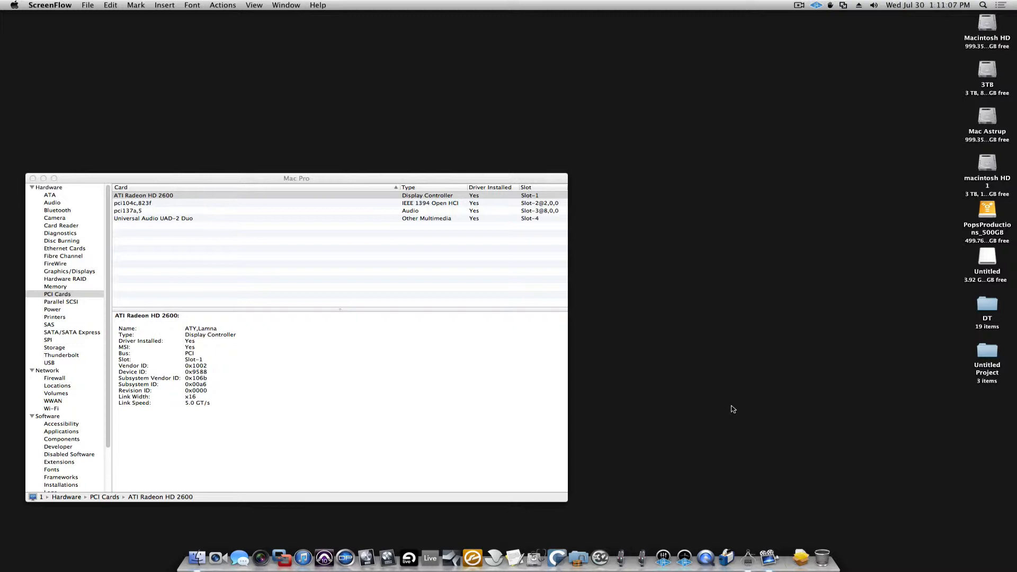
mouse_move(136, 230)
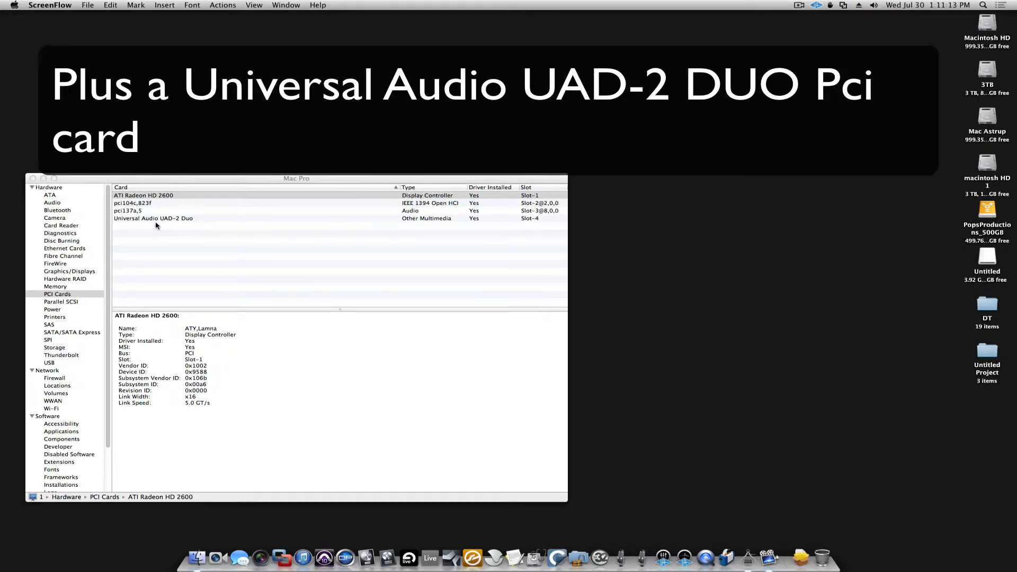
mouse_move(526, 223)
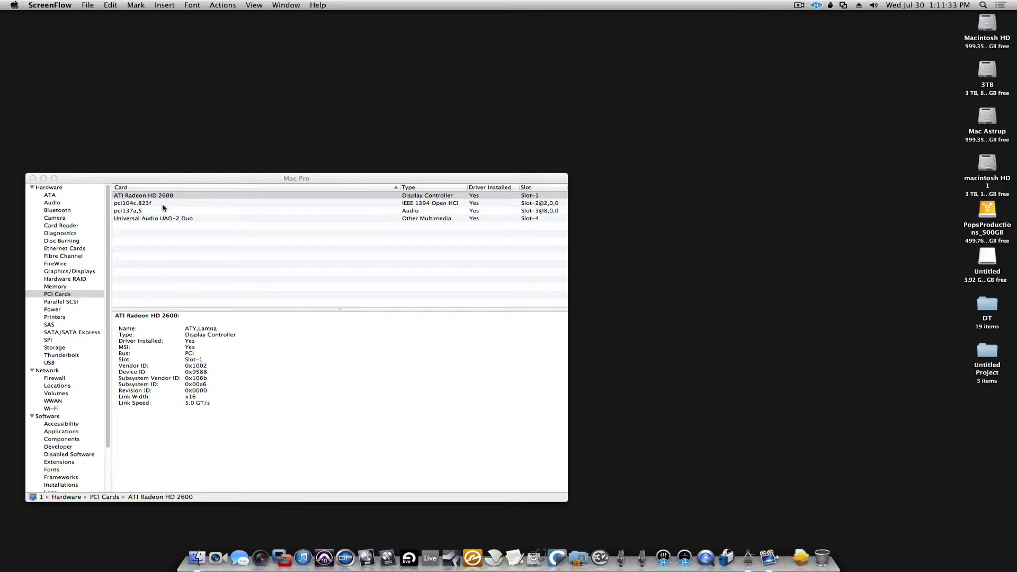
mouse_move(335, 221)
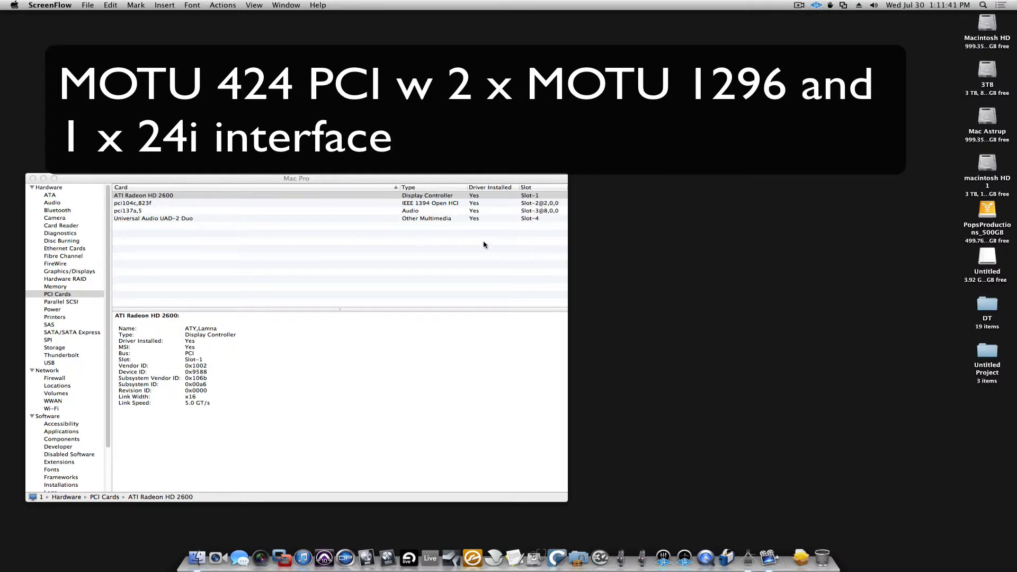
mouse_move(241, 225)
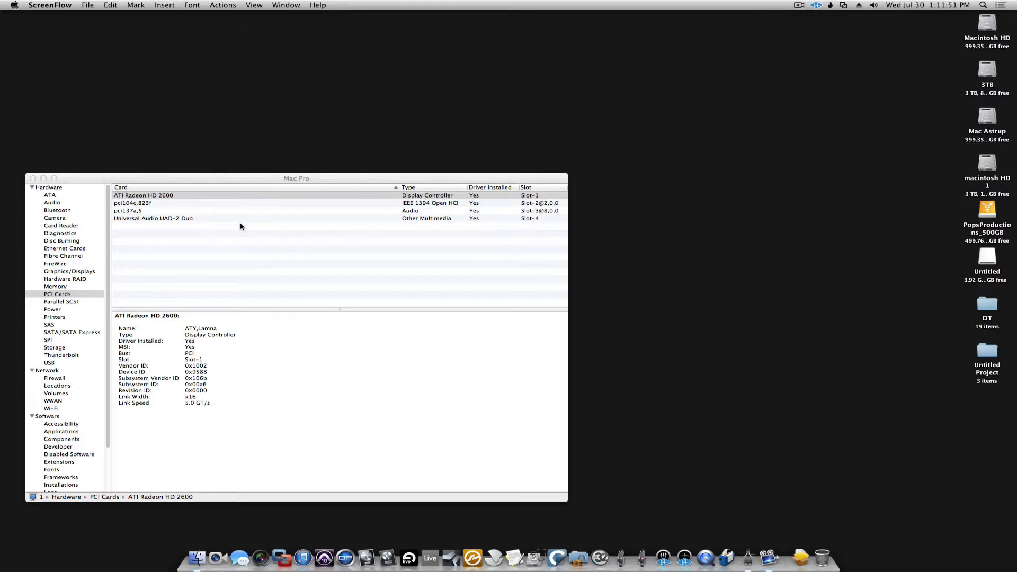
mouse_move(72, 267)
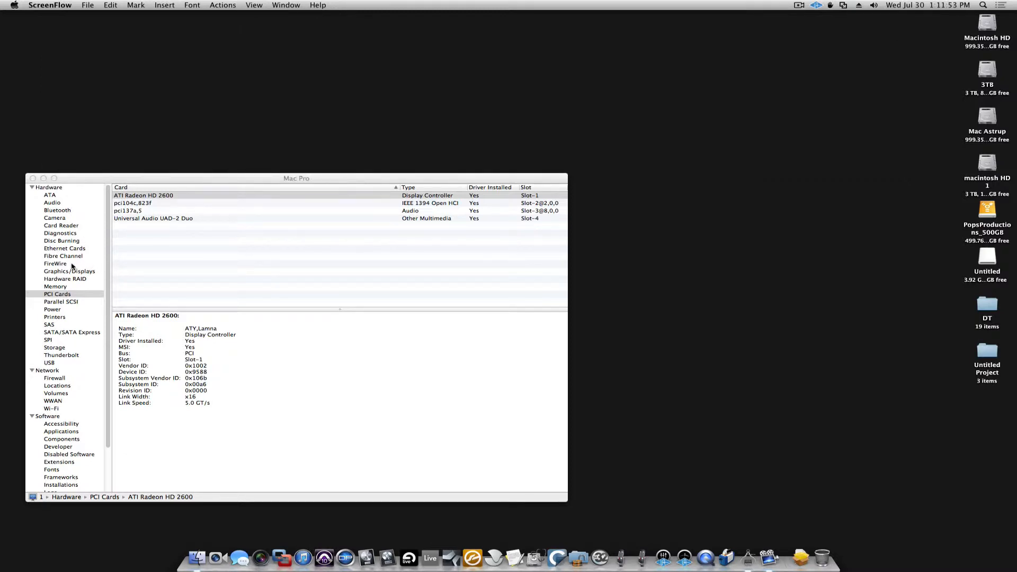
Launch MOTU Audio Setup to view the 896HD at 48000 Hz with internal clock
left_click(54, 263)
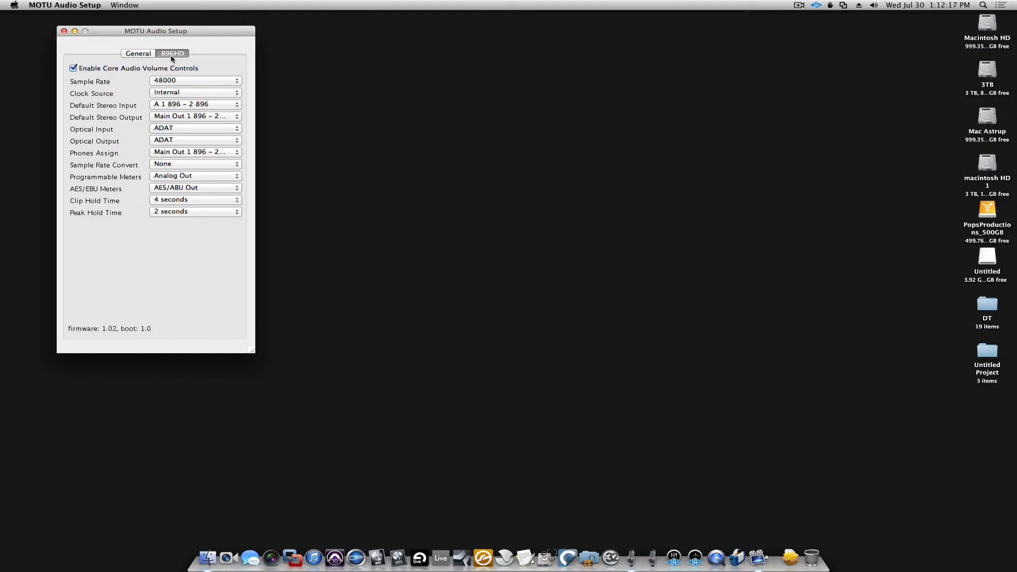
mouse_move(653, 564)
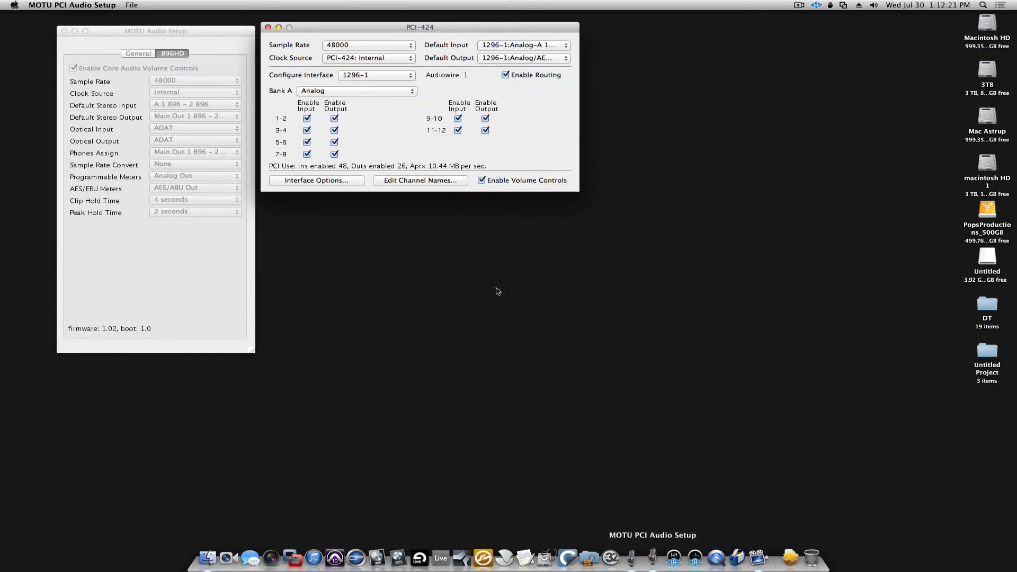
In the PCI-424 window, configure the 1296-2 interface, then the 24i with inputs 1–24 enabled
left_click(376, 74)
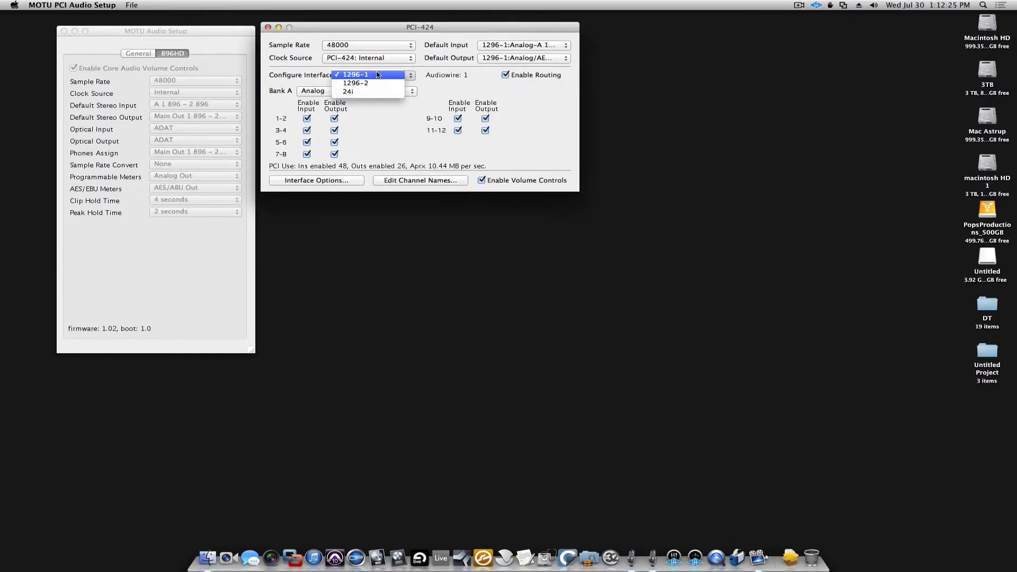
left_click(355, 82)
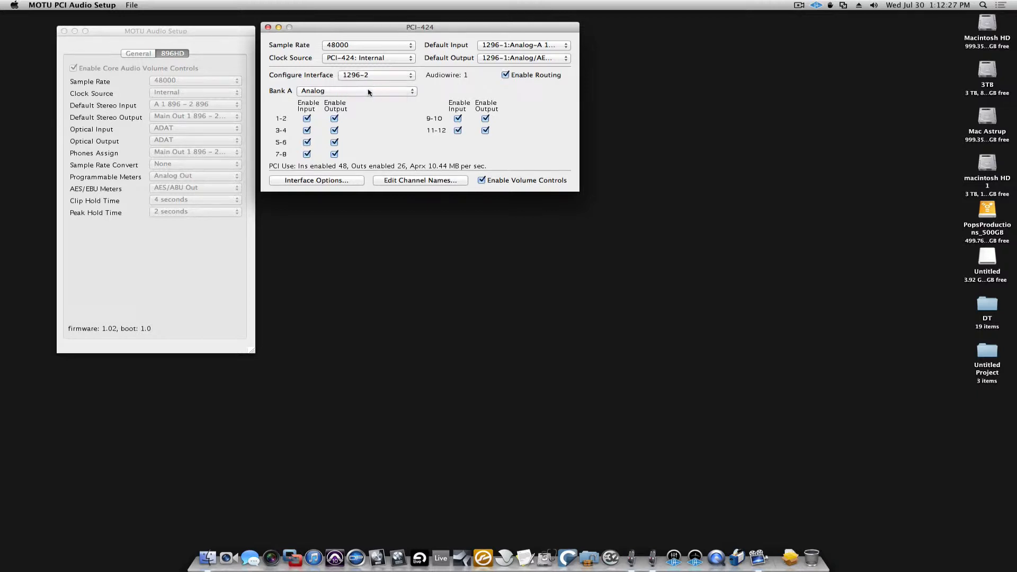
left_click(376, 74)
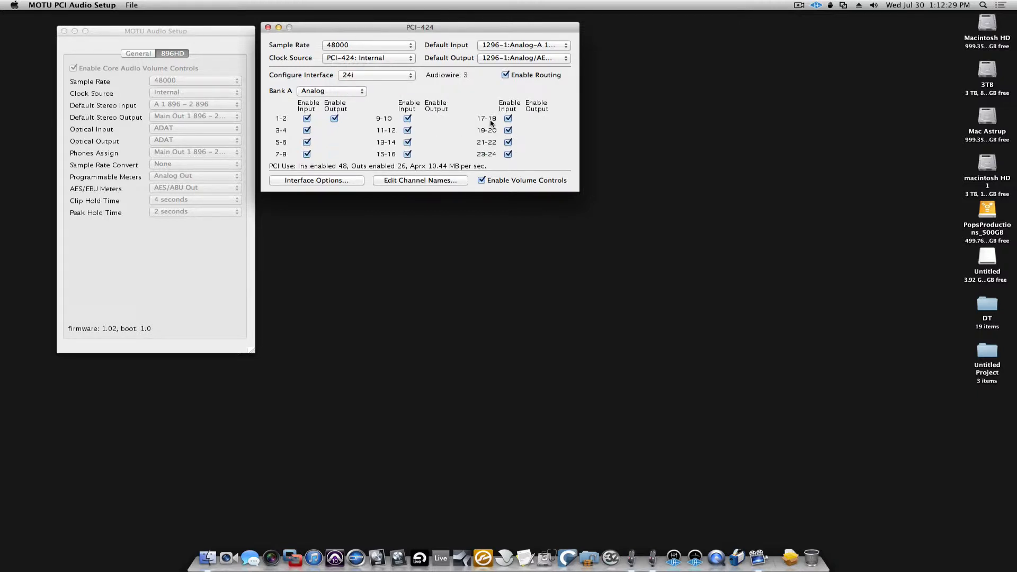
mouse_move(693, 557)
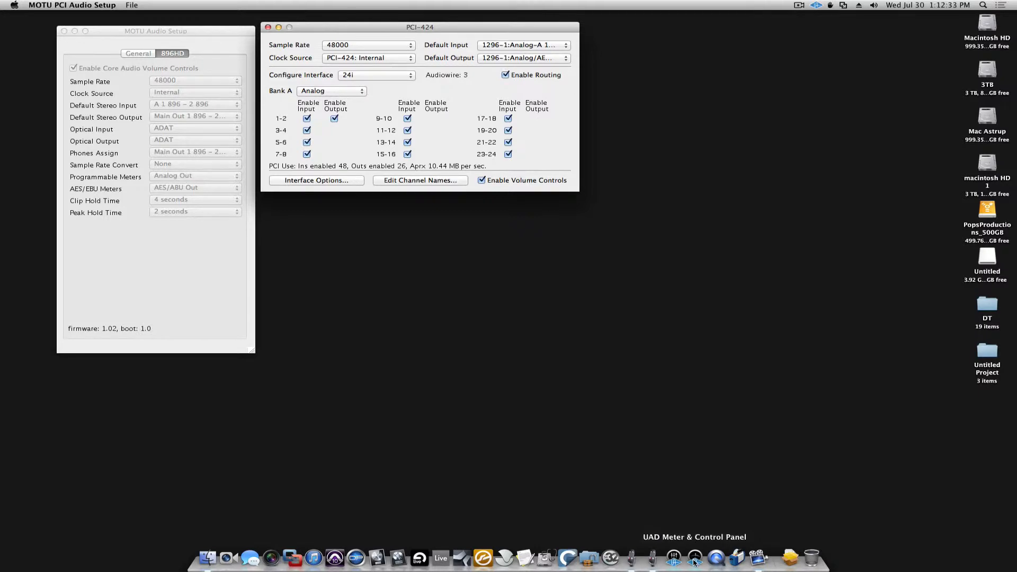
Launch UAD Meter and show System Info listing the Apollo 8 and UAD-2 Duo as OK
left_click(694, 560)
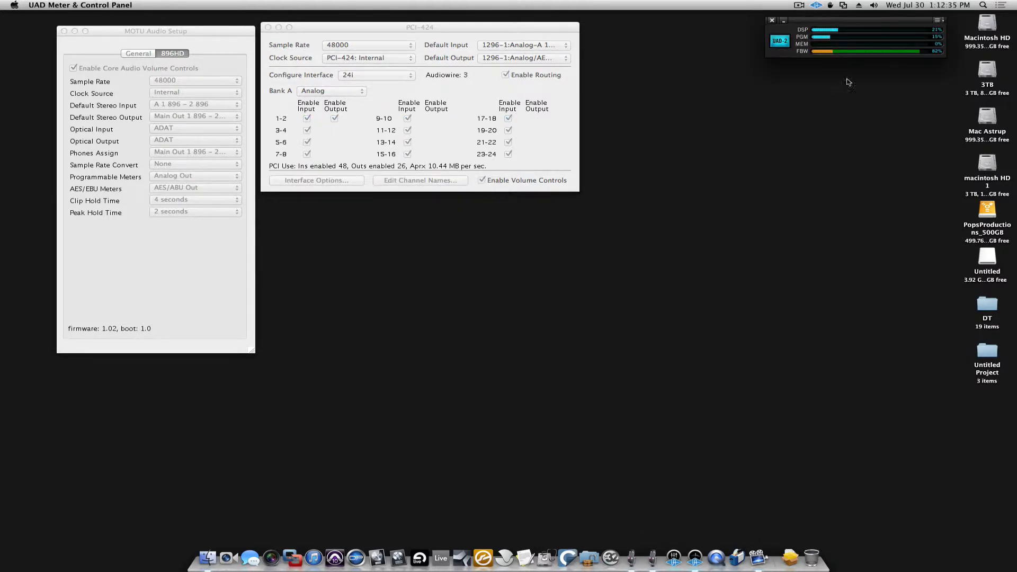
left_click(934, 19)
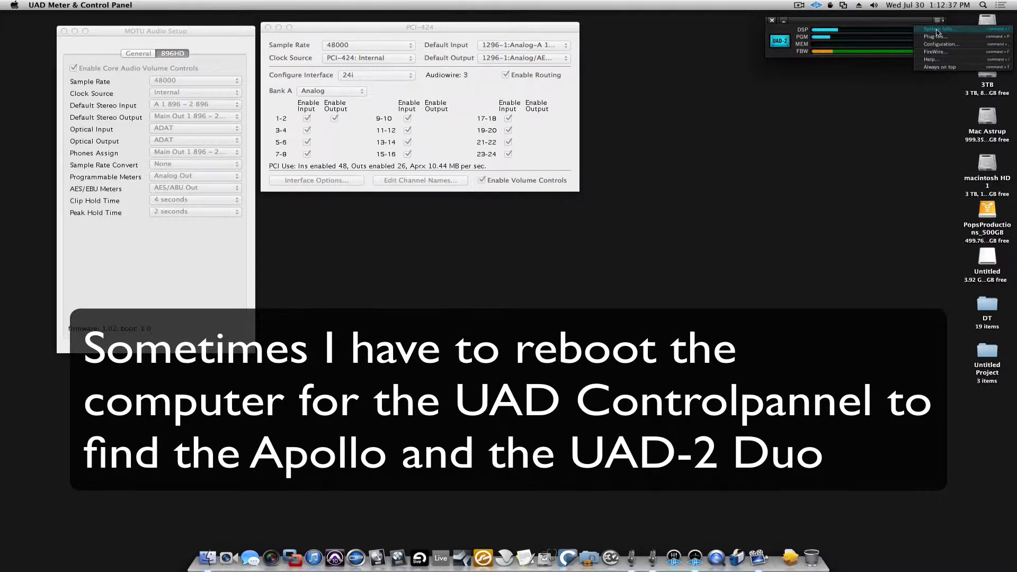
left_click(938, 30)
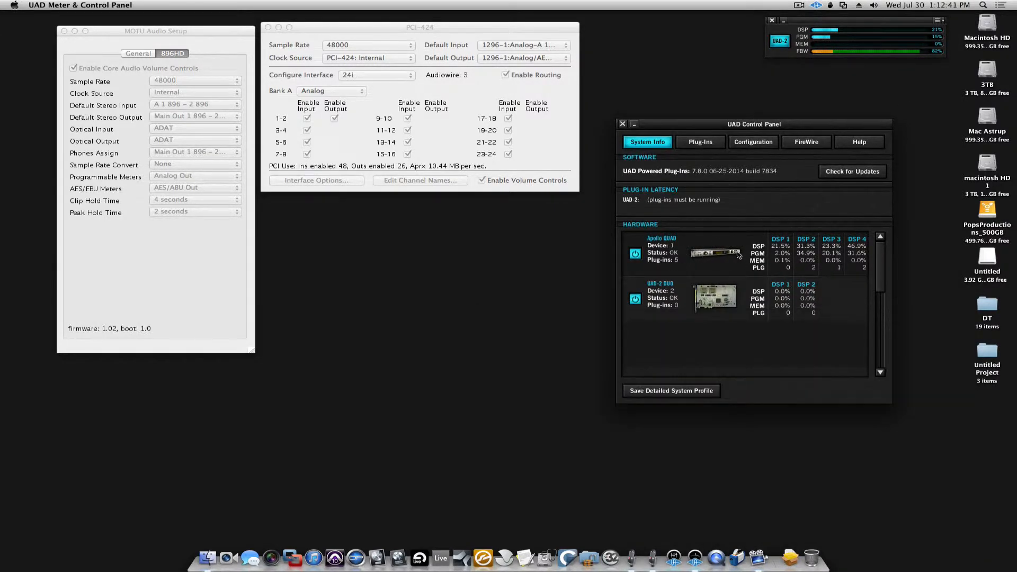
mouse_move(673, 300)
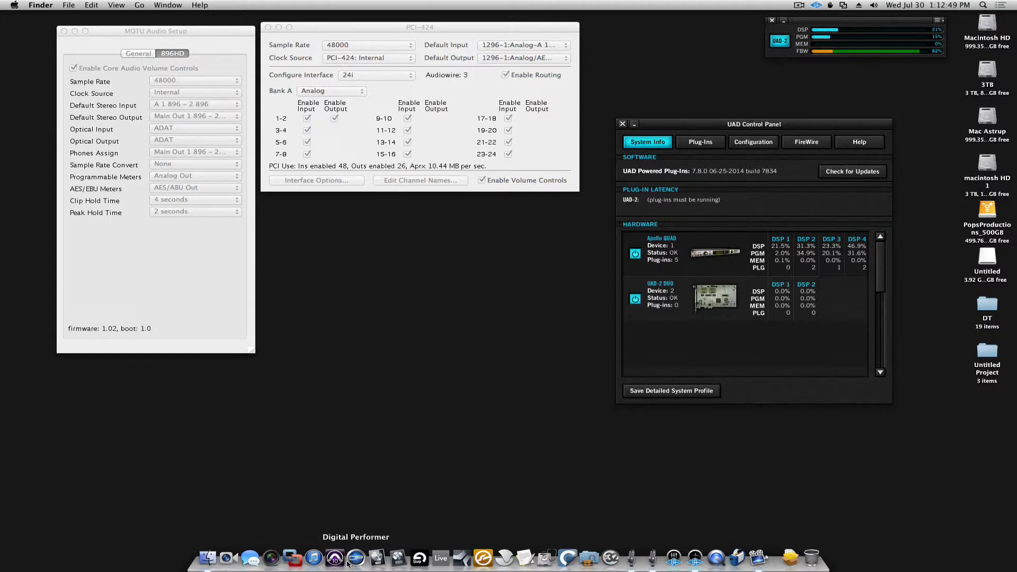
Launch Digital Performer to reach the DP8 welcome window alongside the Apollo console
left_click(356, 557)
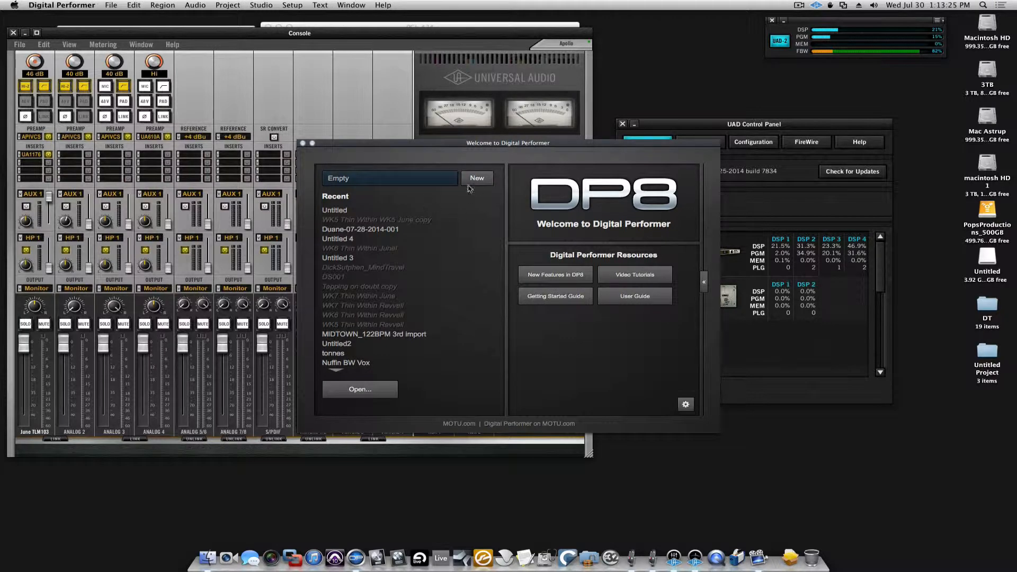
Create a new Empty project saved in Documents, opening Untitled 2's Tracks view
left_click(477, 178)
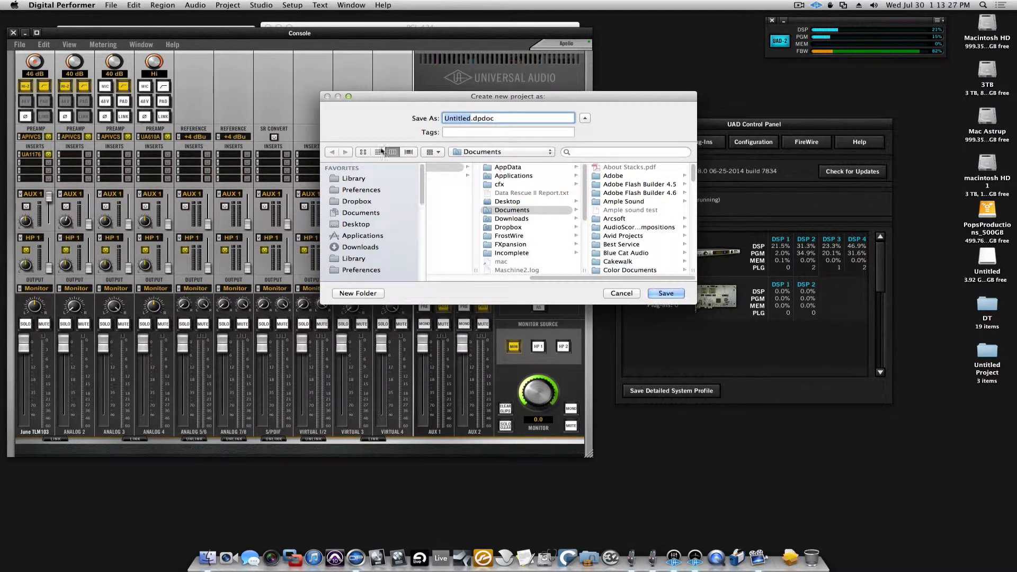
left_click(377, 153)
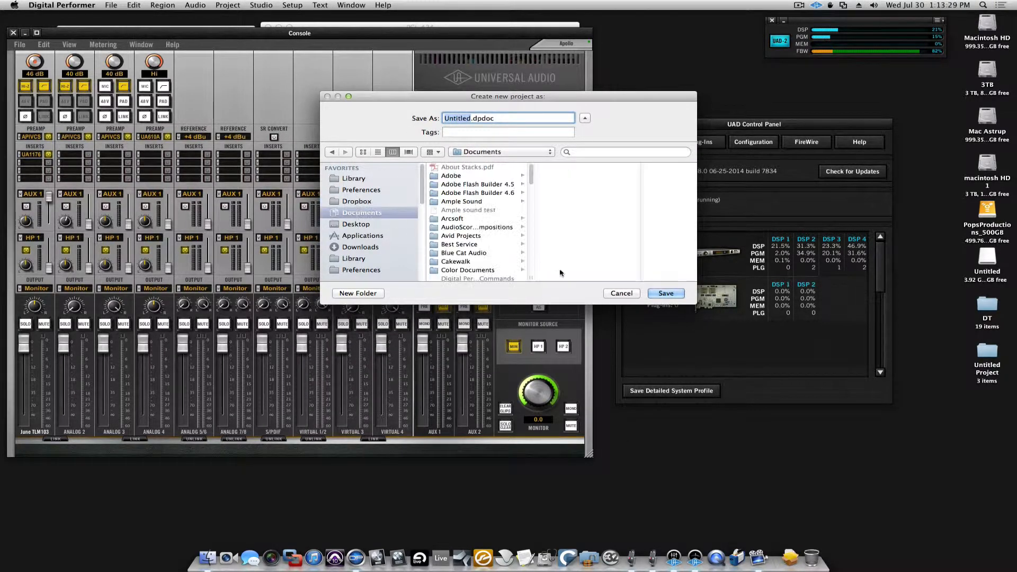
left_click(665, 293)
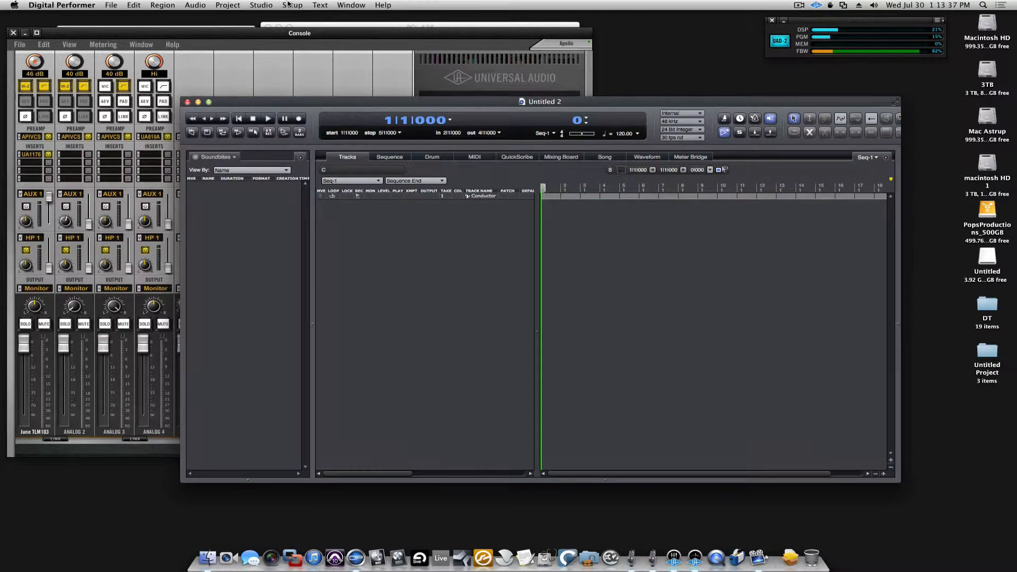
In Configure Hardware Driver, add the PCI-424 alongside the MOTU 896HD and confirm
left_click(292, 5)
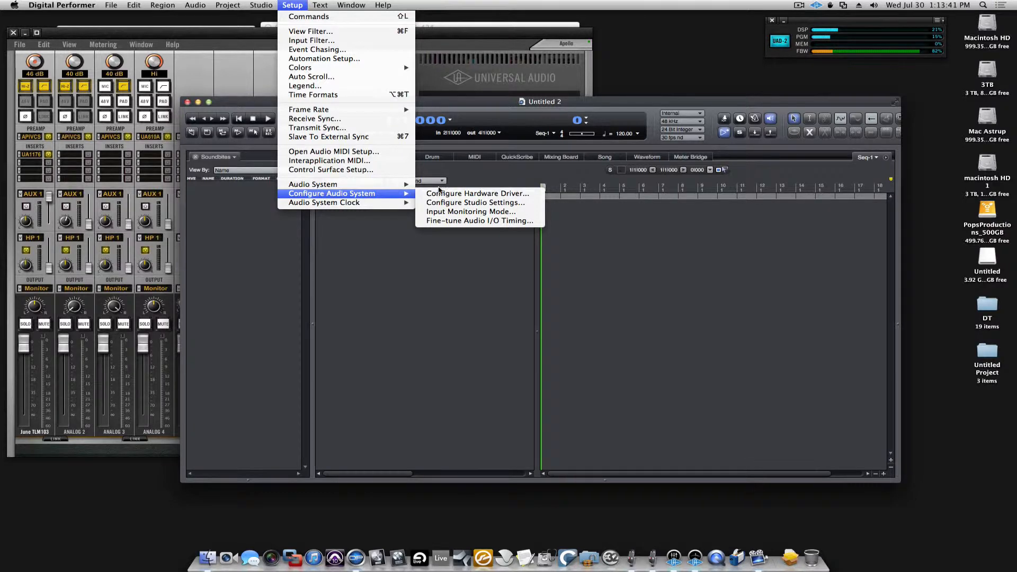
mouse_move(477, 193)
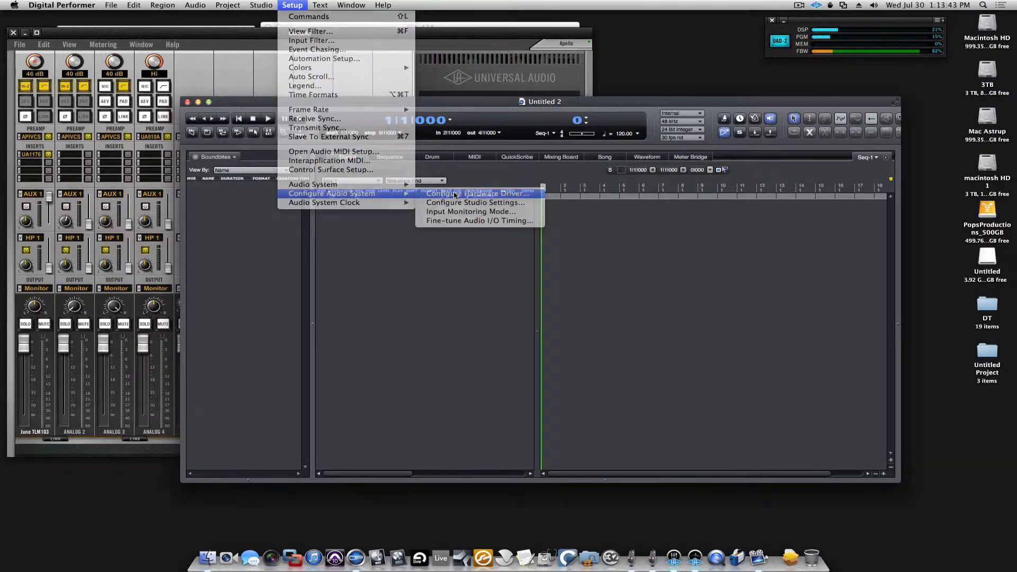
left_click(474, 192)
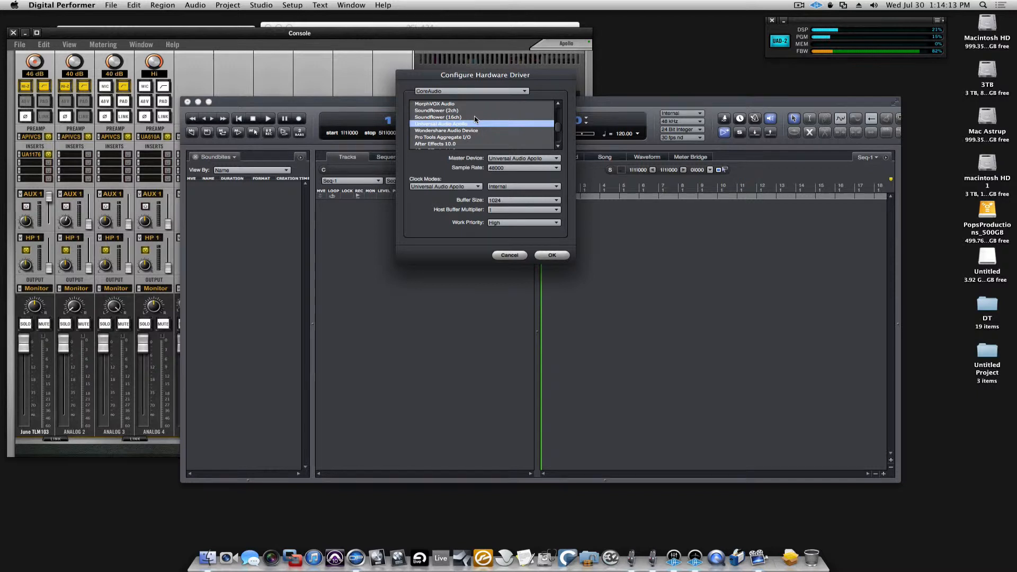
scroll("down", 3)
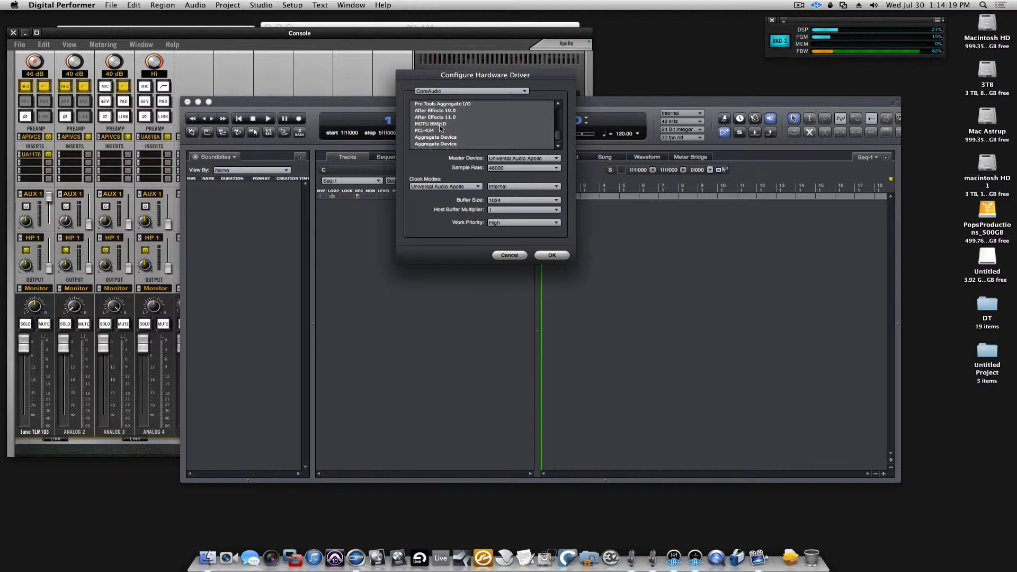
left_click(430, 123)
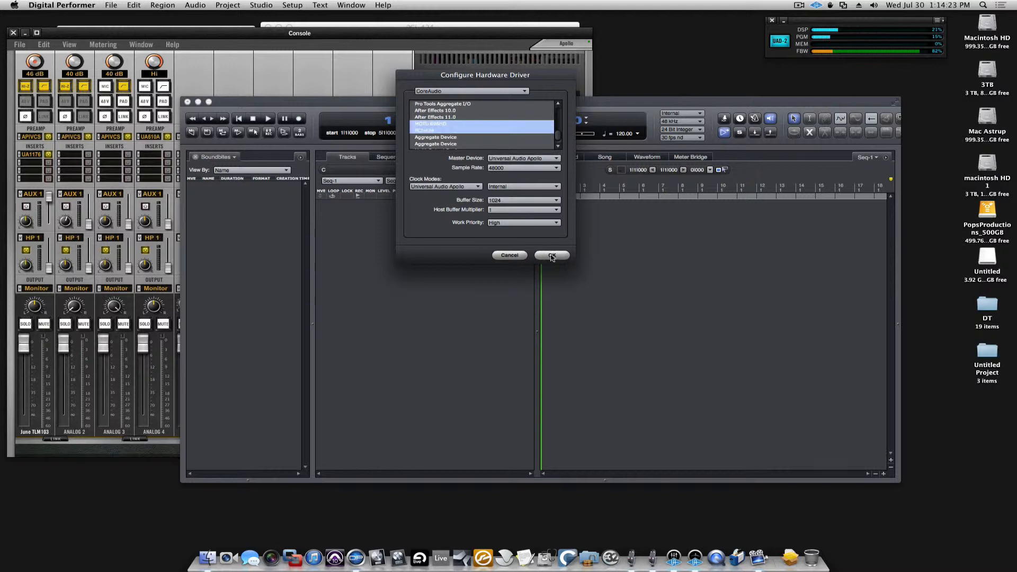
left_click(551, 255)
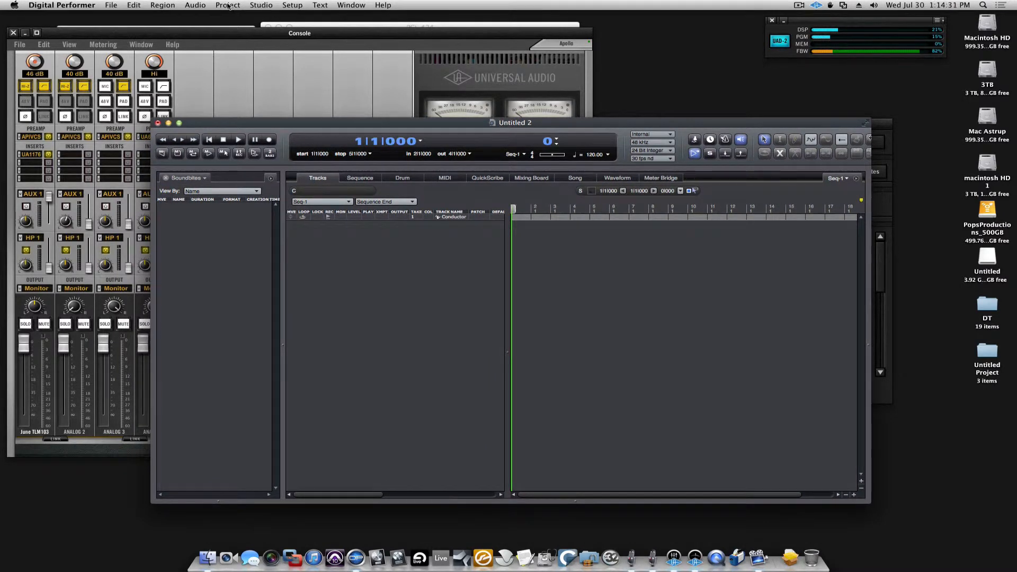
Show the Studio Bundles window's Inputs listing for the Apollo, 896HD and PCI-424
left_click(260, 4)
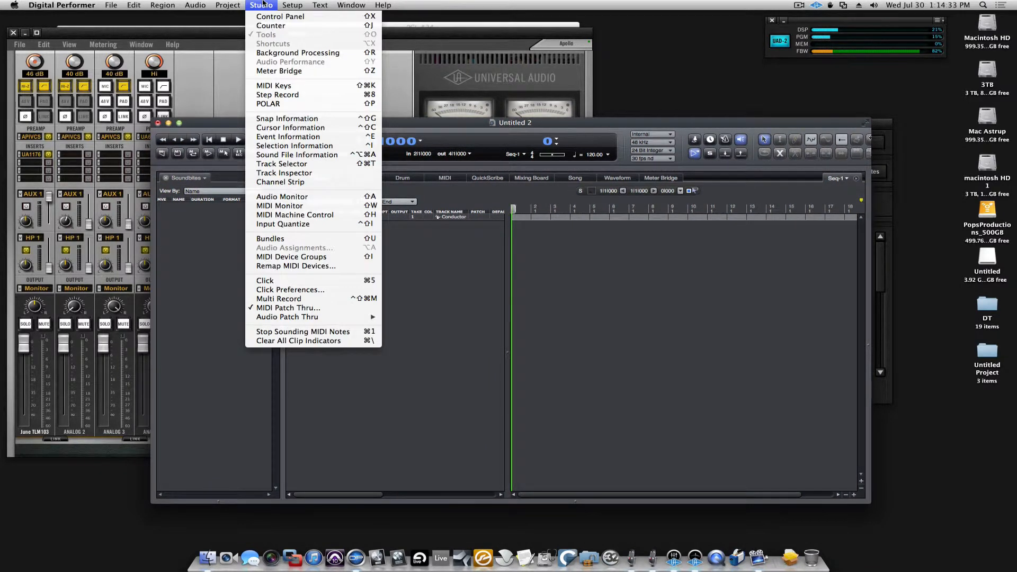
mouse_move(290, 238)
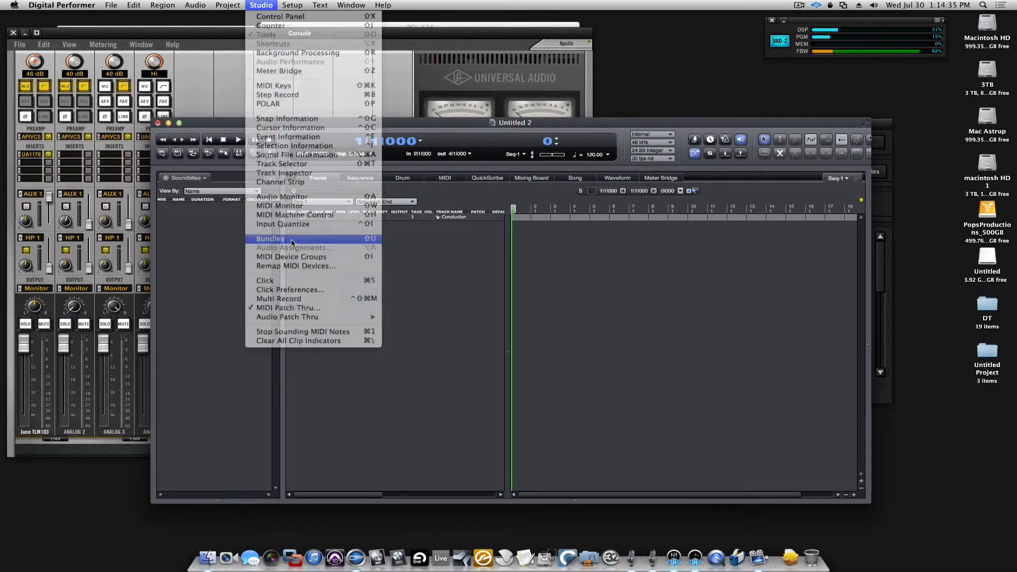
left_click(270, 239)
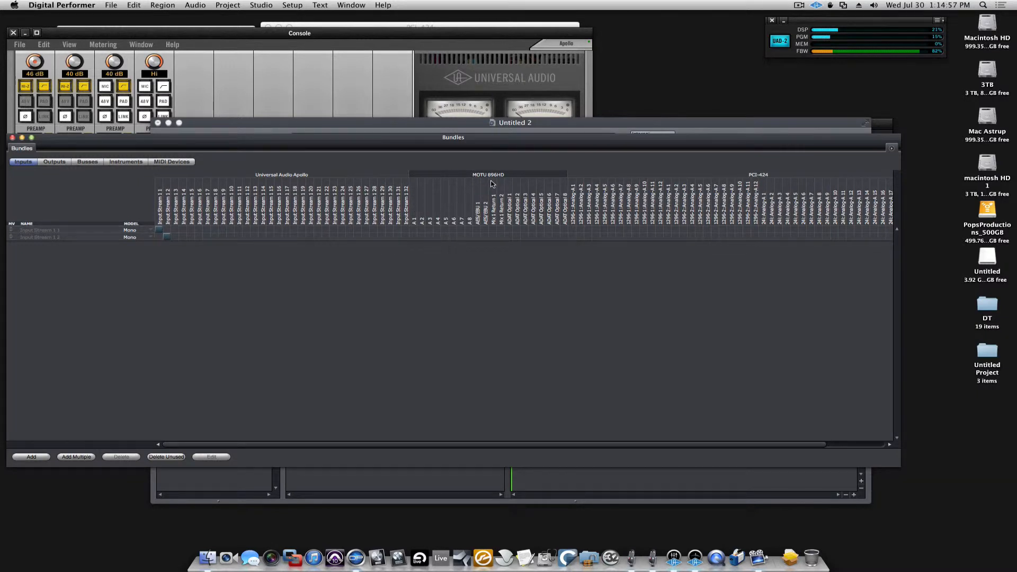
mouse_move(763, 178)
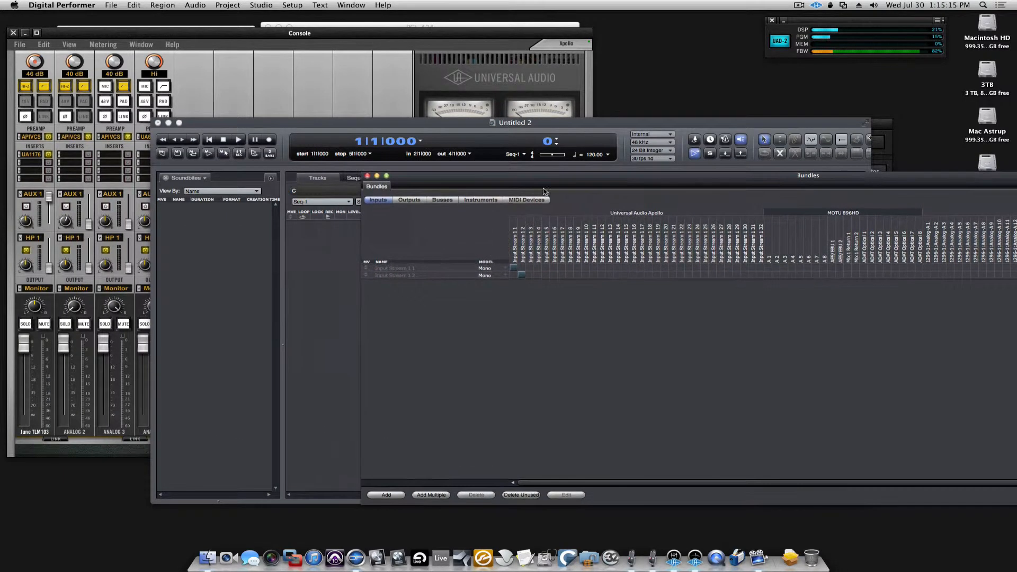
mouse_move(629, 335)
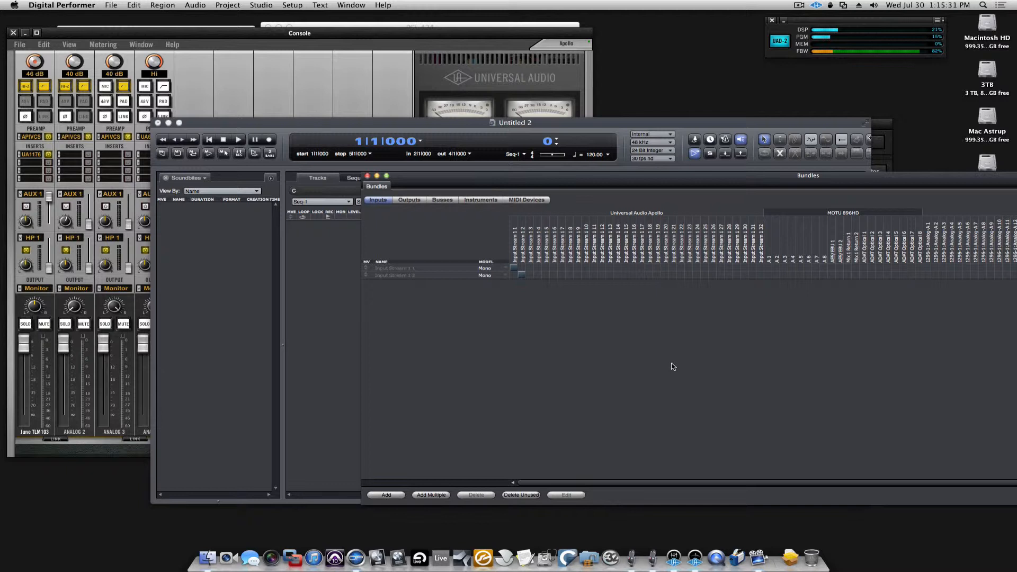
mouse_move(518, 379)
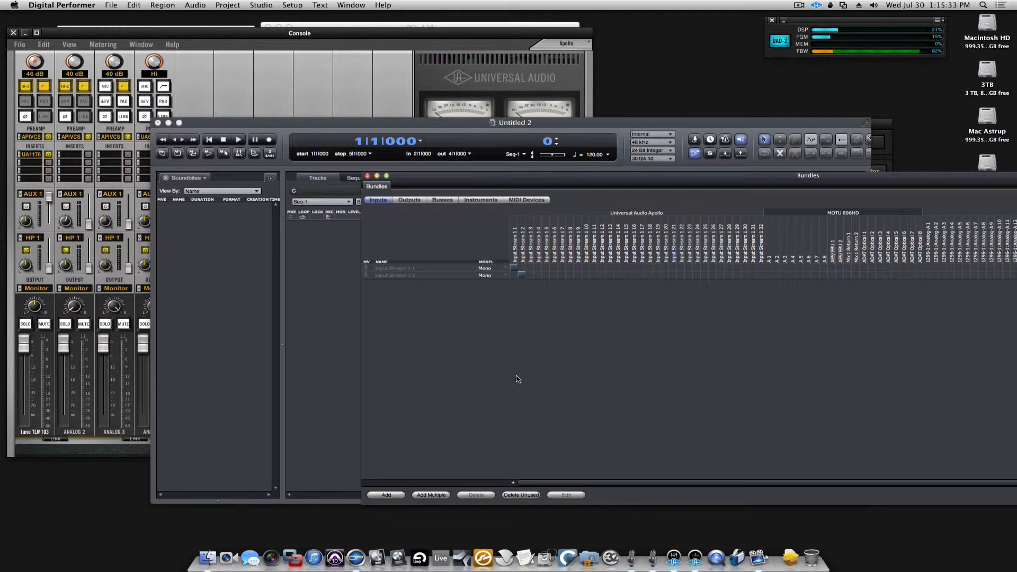
mouse_move(309, 255)
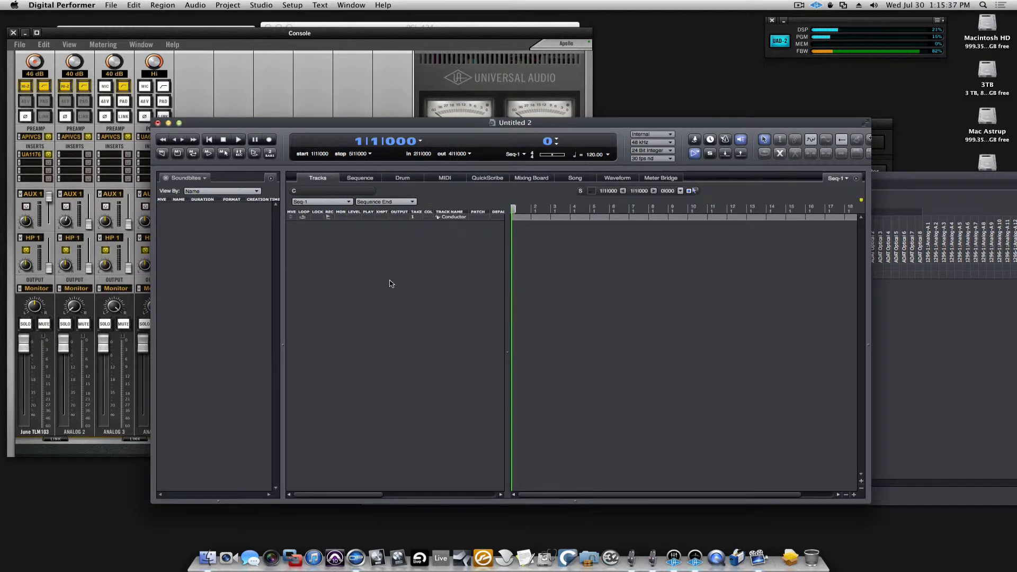
Add two mono audio tracks and view the first channel's input choices on the Mixing Board
left_click(227, 5)
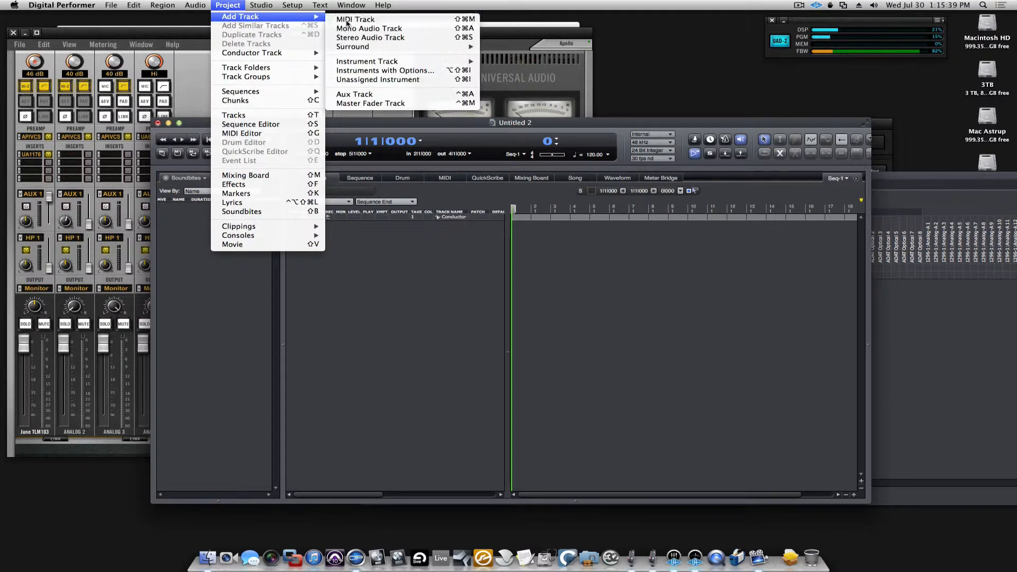
left_click(370, 28)
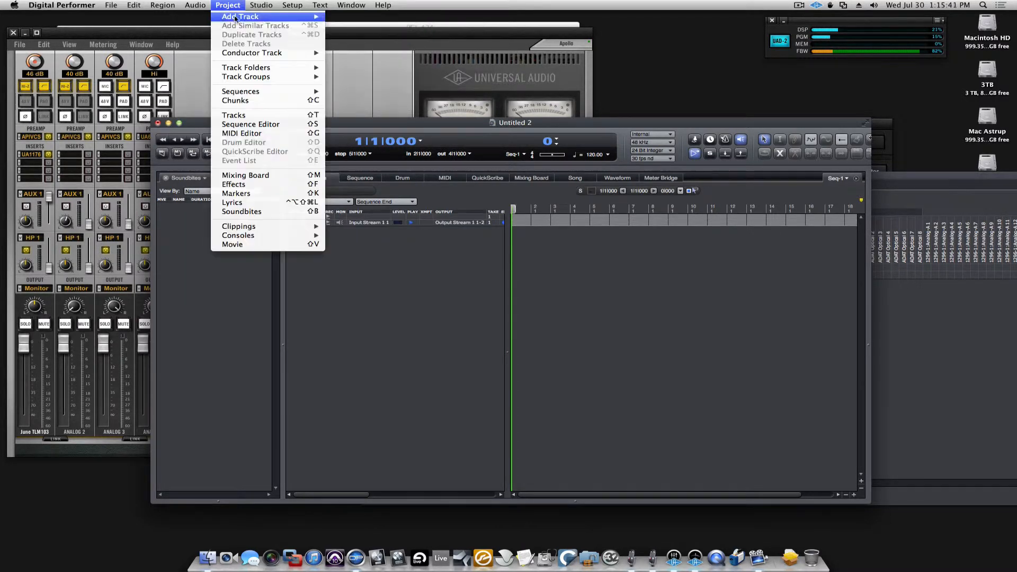
left_click(240, 17)
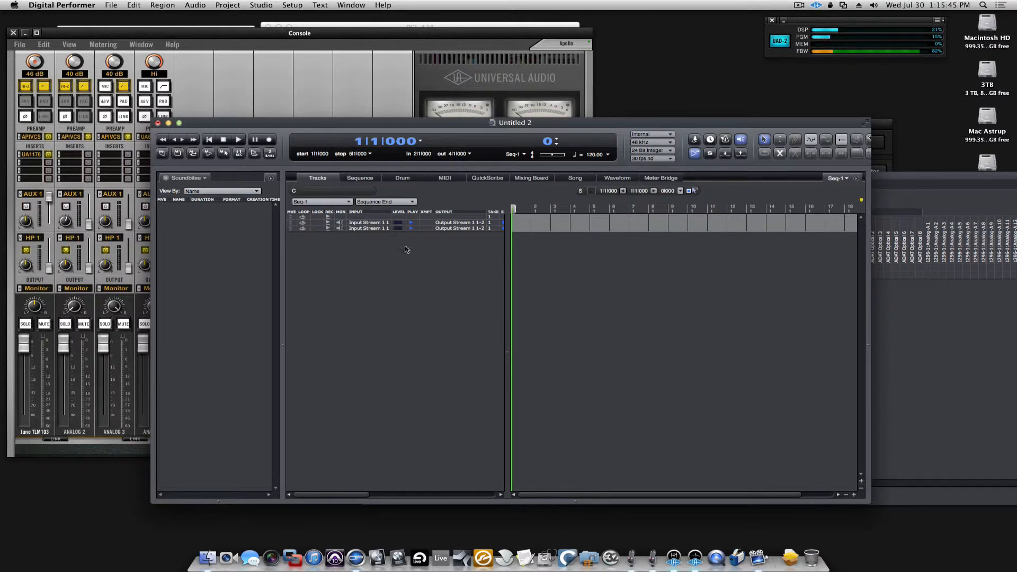
left_click(532, 178)
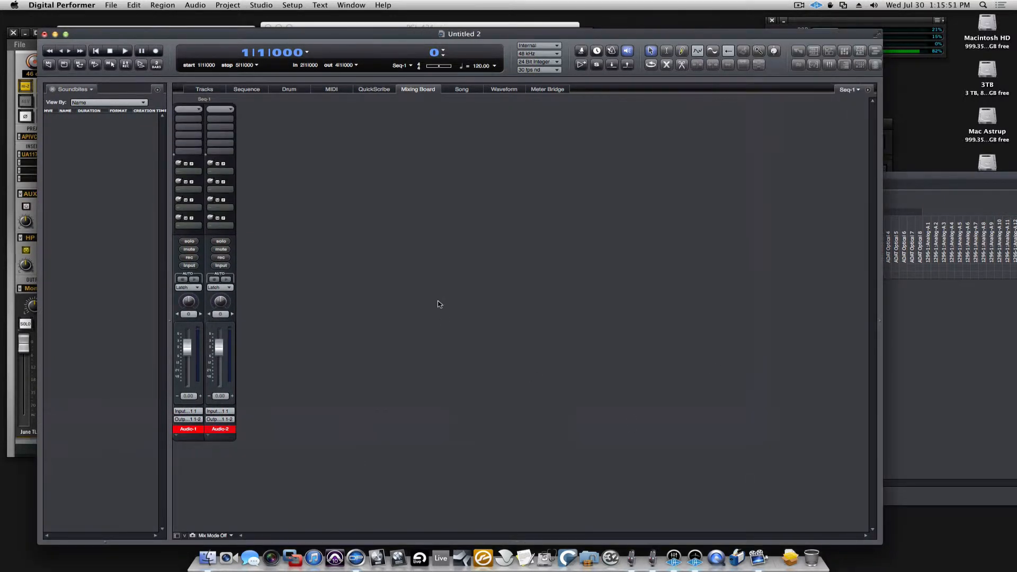
left_click(189, 411)
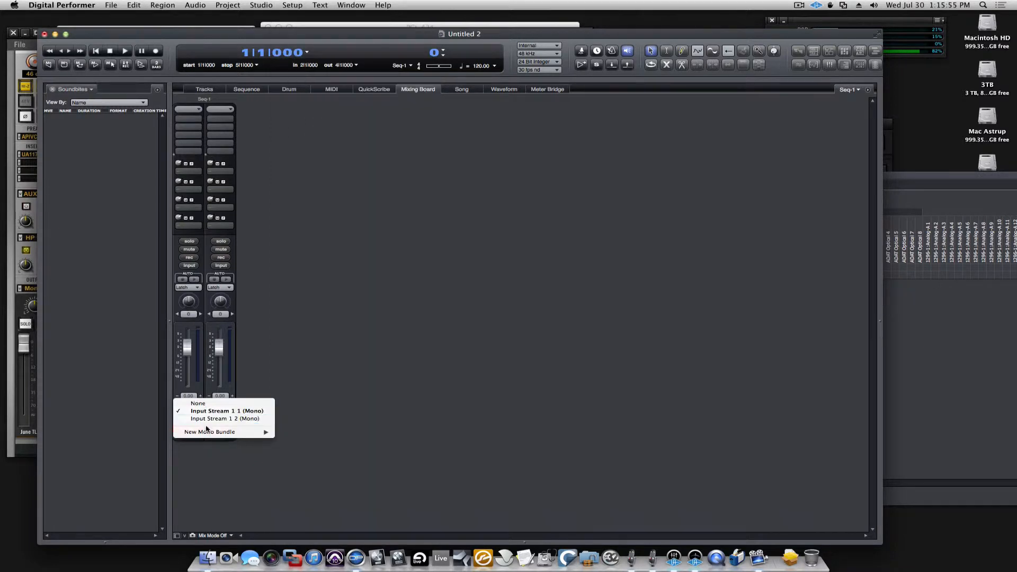
mouse_move(225, 411)
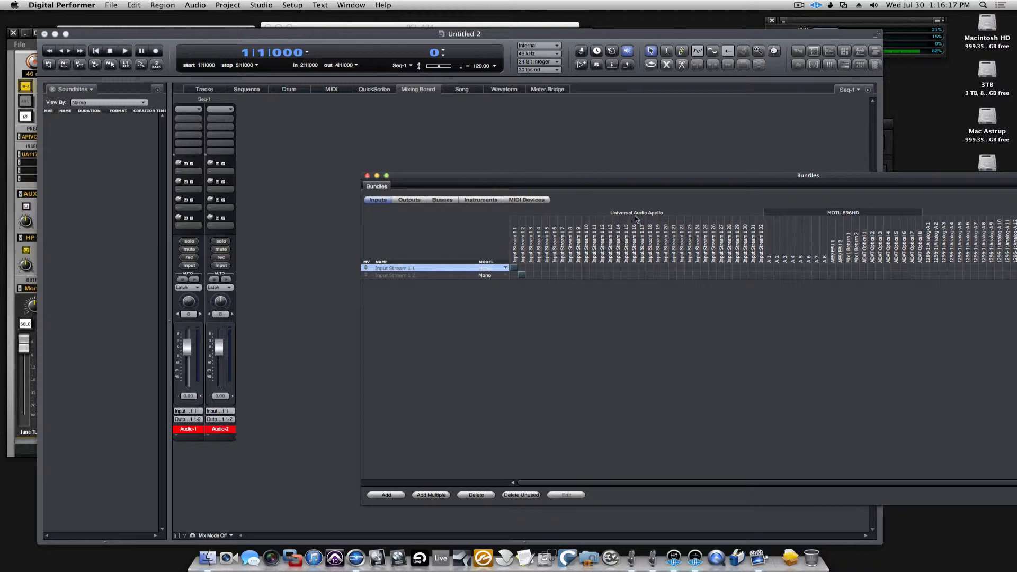
mouse_move(619, 233)
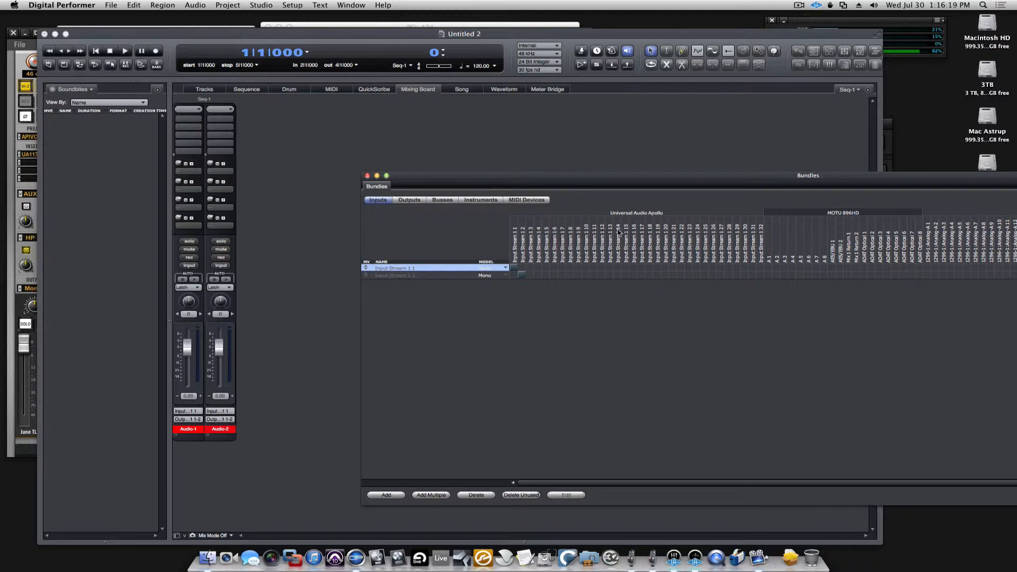
Rename the first input bundle to Apollo 1
double_click(395, 266)
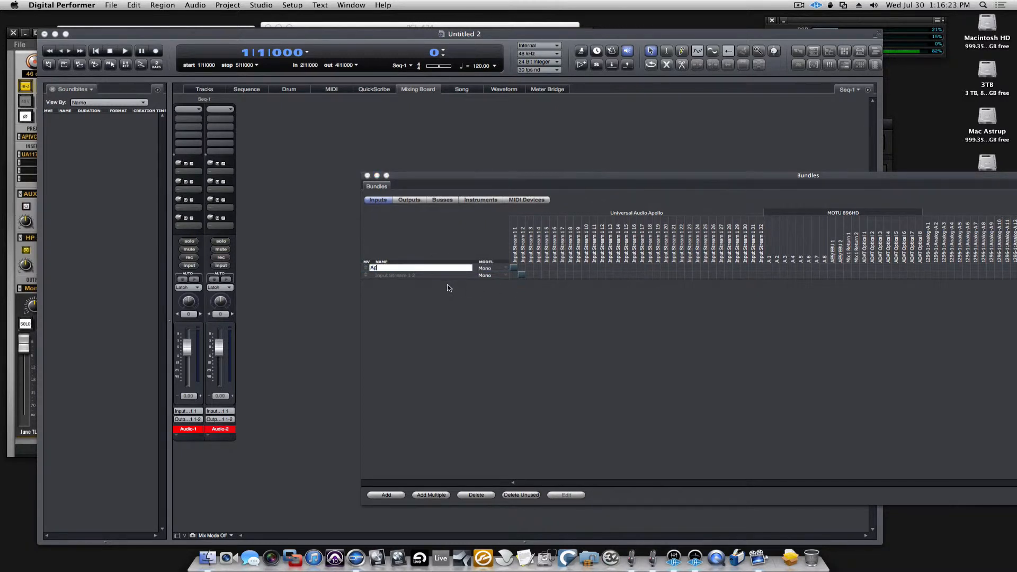
type("Apoloo")
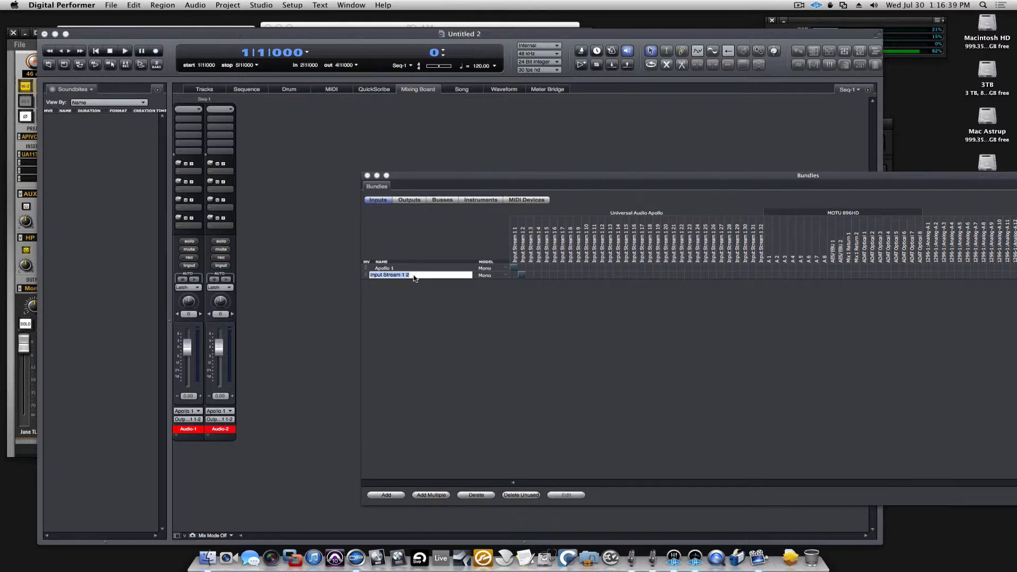
type("Ap")
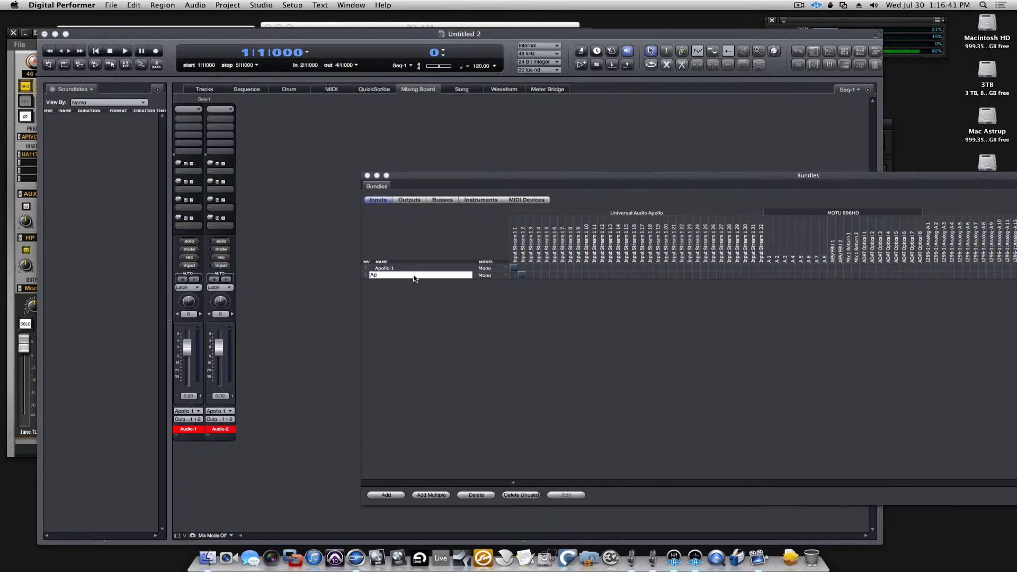
type("ollo 2")
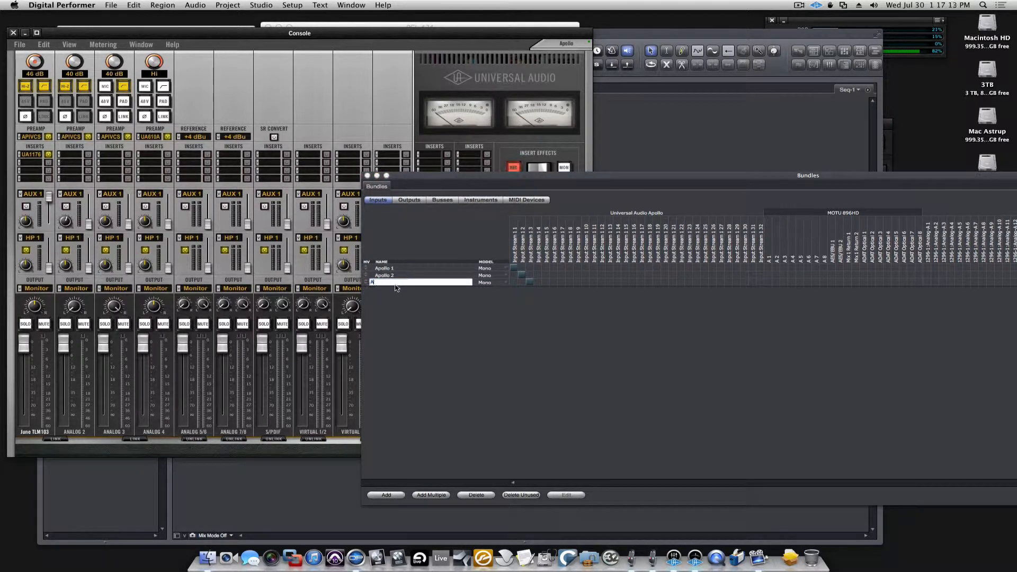
type("Apoloo")
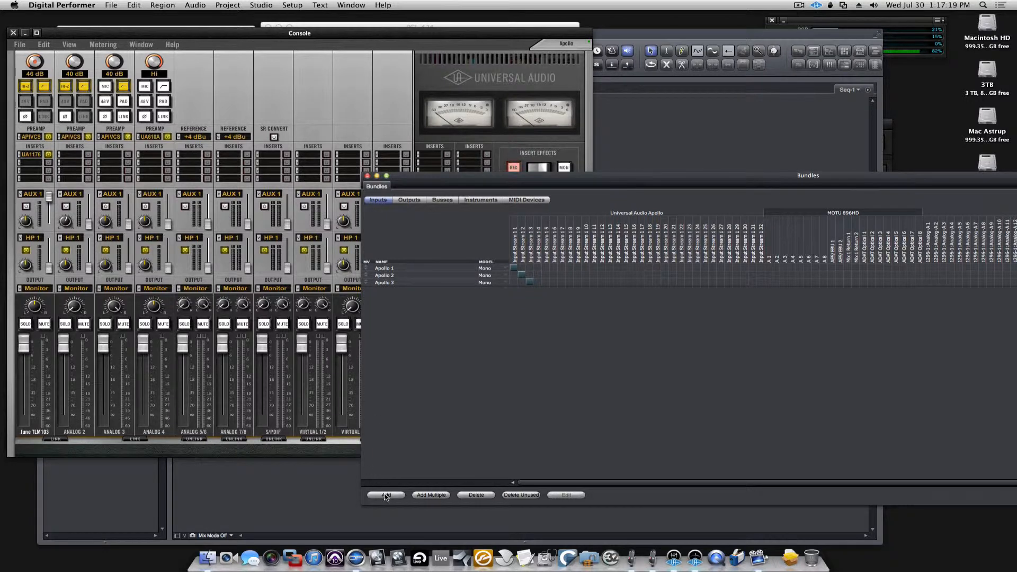
Add three more input bundles and set a bundle's channel format to mono
left_click(386, 494)
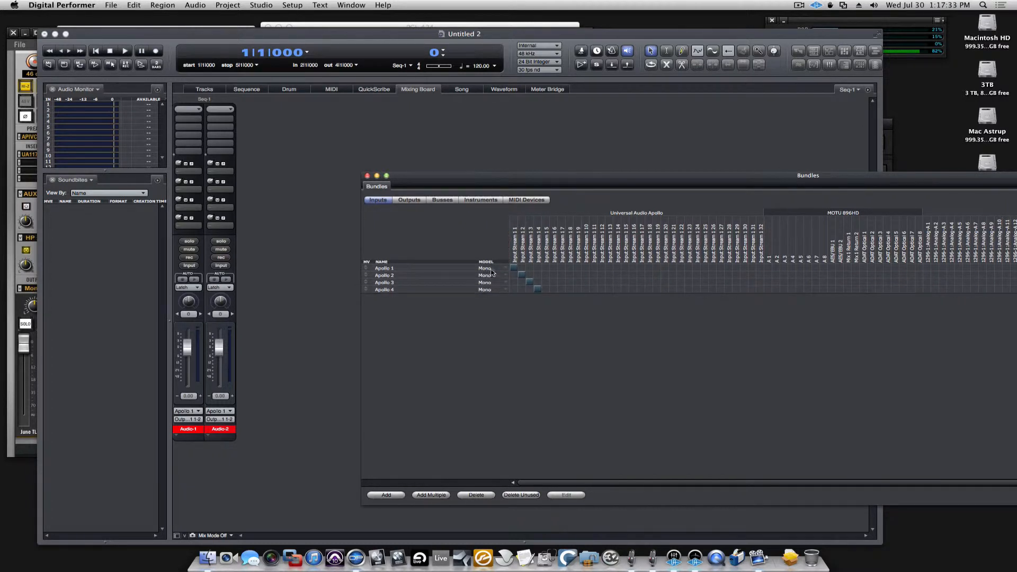
mouse_move(360, 282)
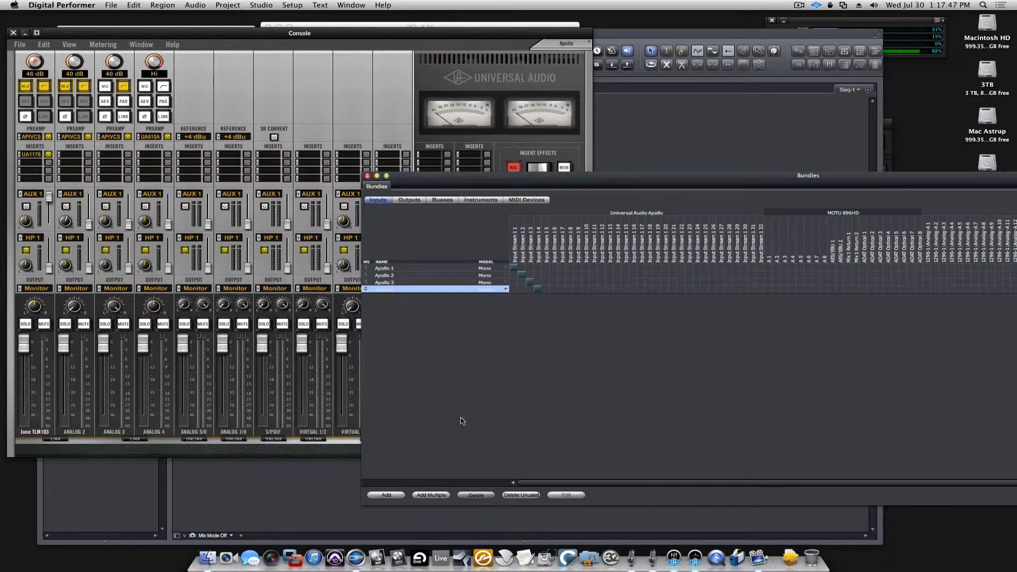
left_click(493, 288)
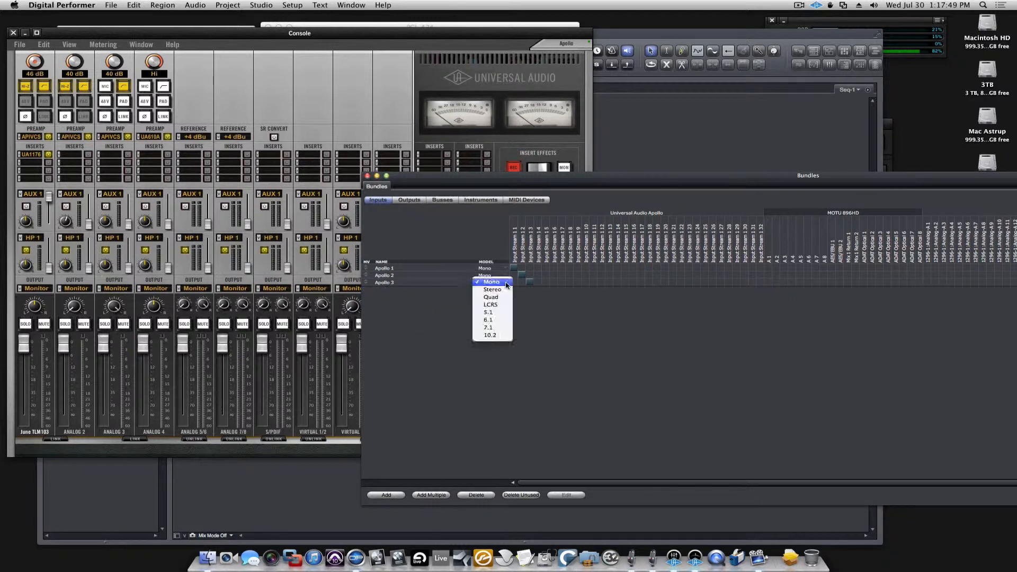
left_click(490, 288)
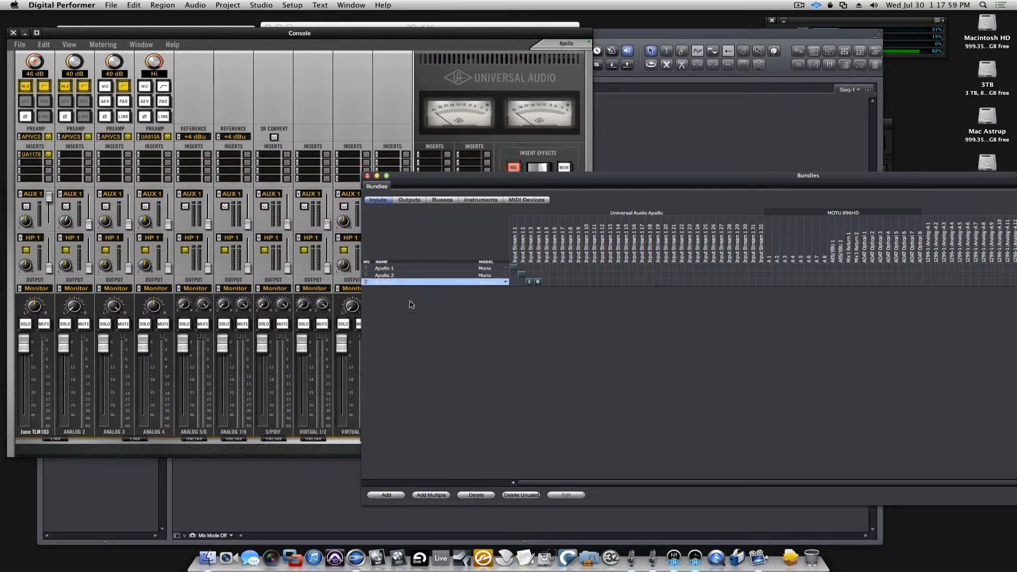
left_click(386, 495)
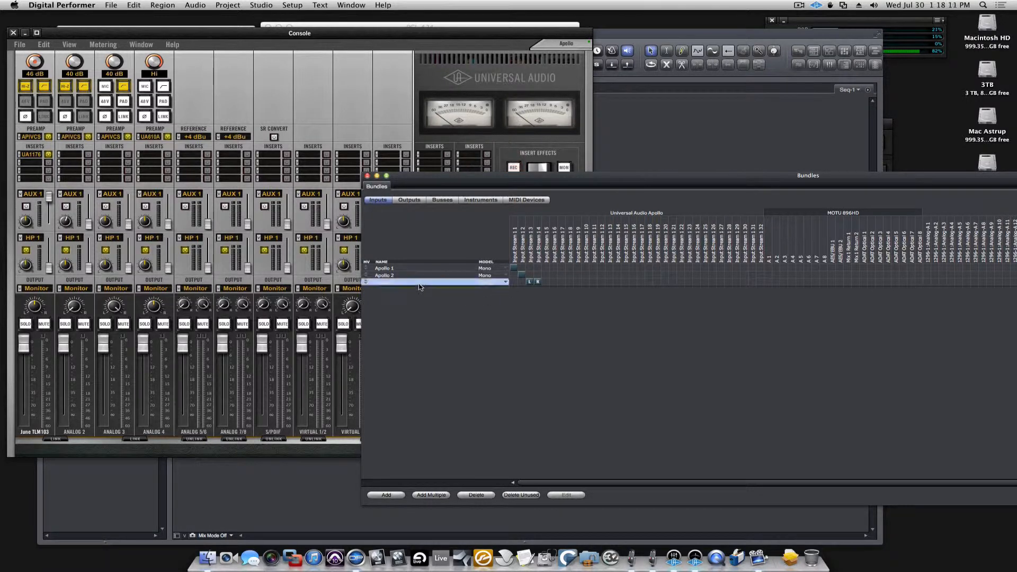
left_click(385, 495)
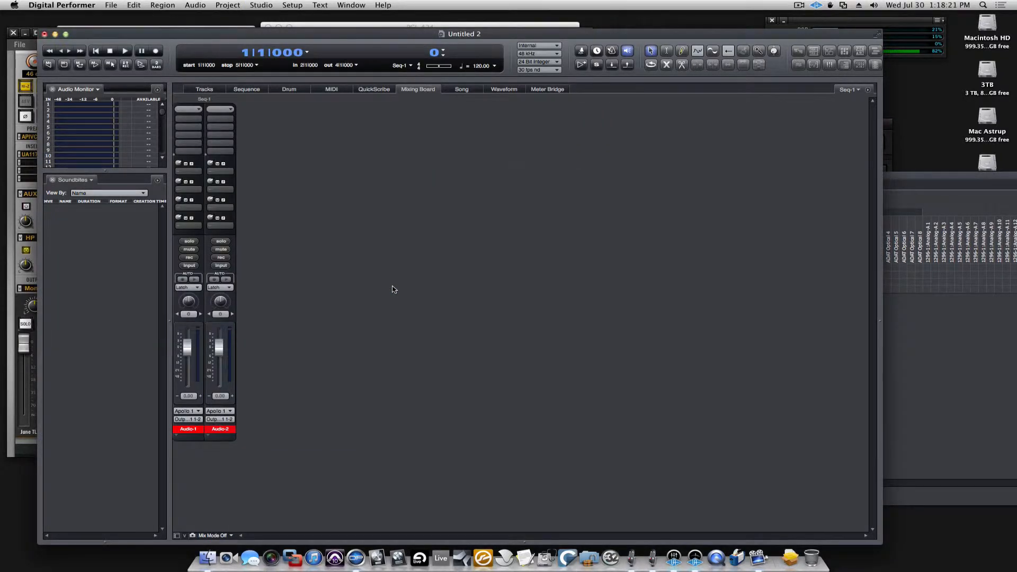
Name the fourth input bundle Apollo 4 and view Audio-2's input choices on the Mixing Board
left_click(124, 51)
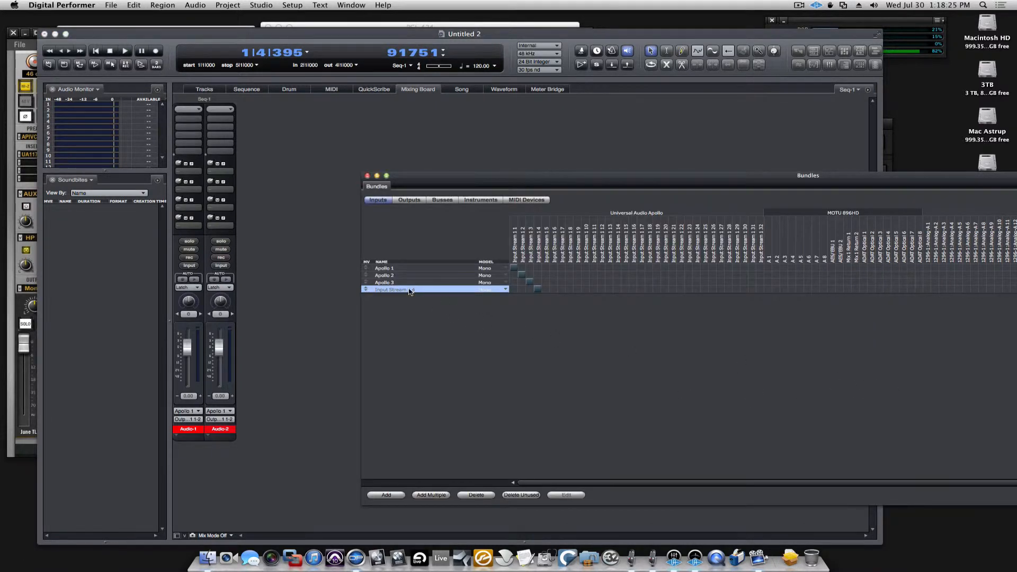
double_click(396, 290)
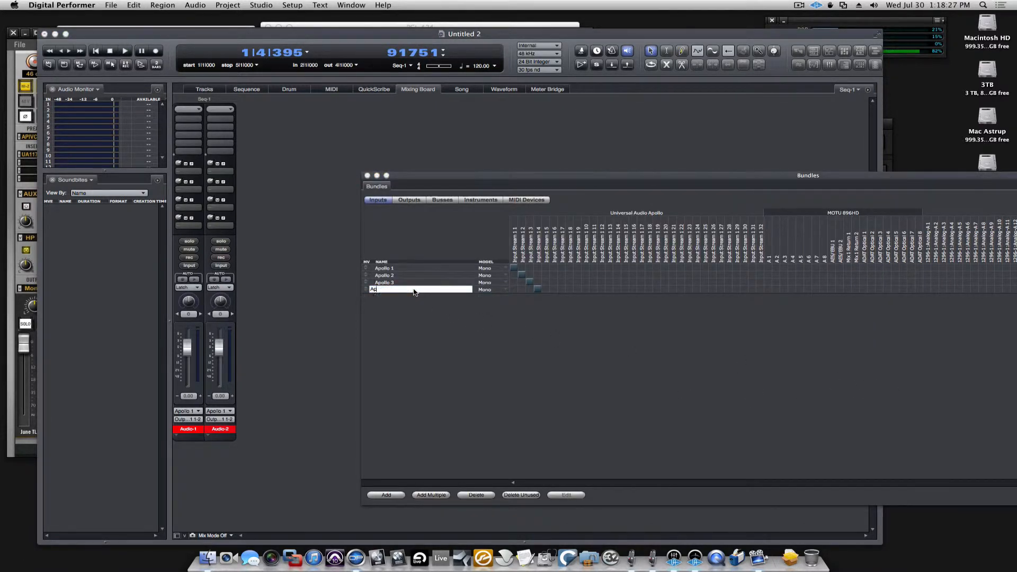
type("Apollo 4")
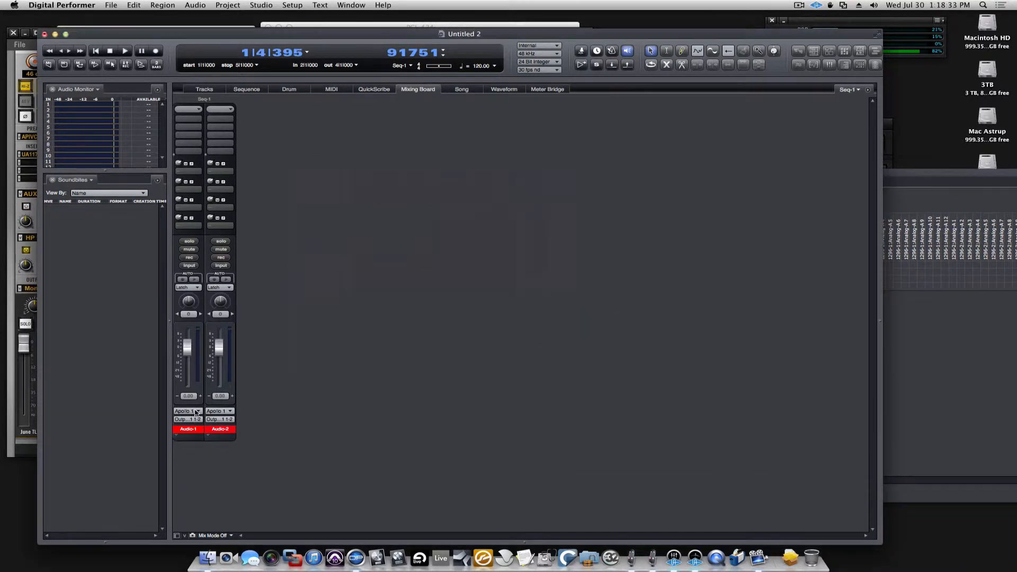
left_click(220, 411)
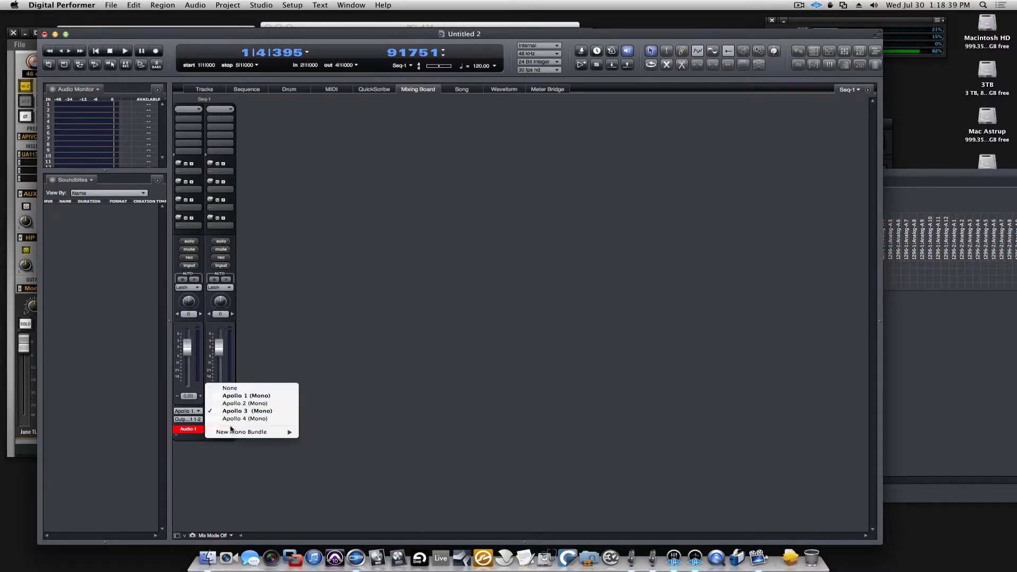
mouse_move(244, 396)
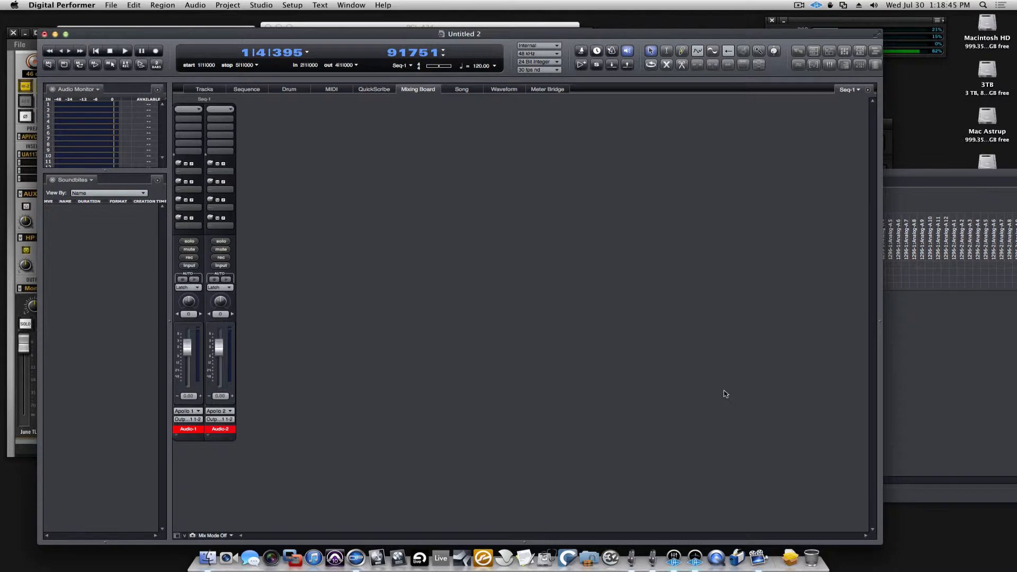
mouse_move(801, 387)
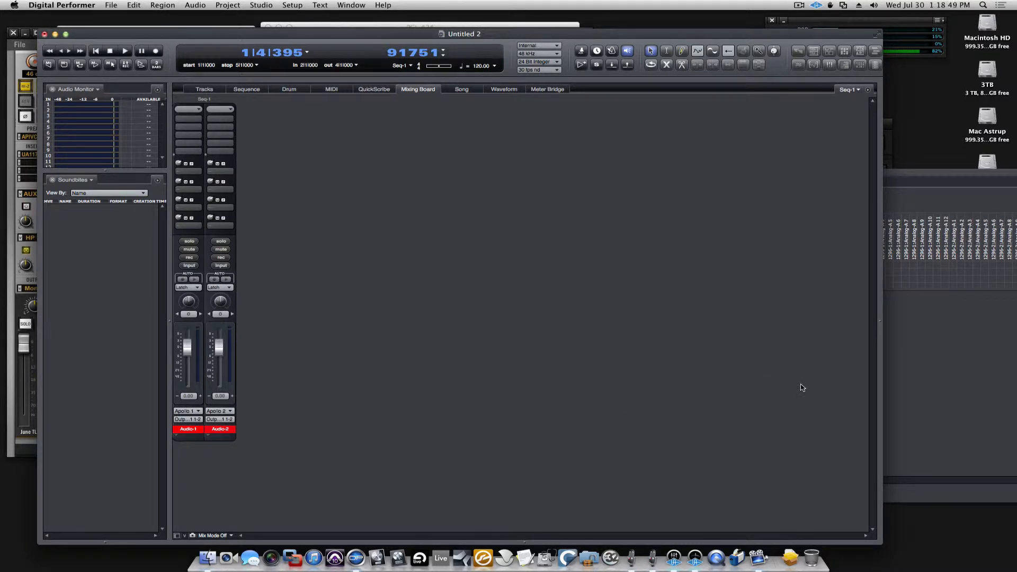
mouse_move(934, 387)
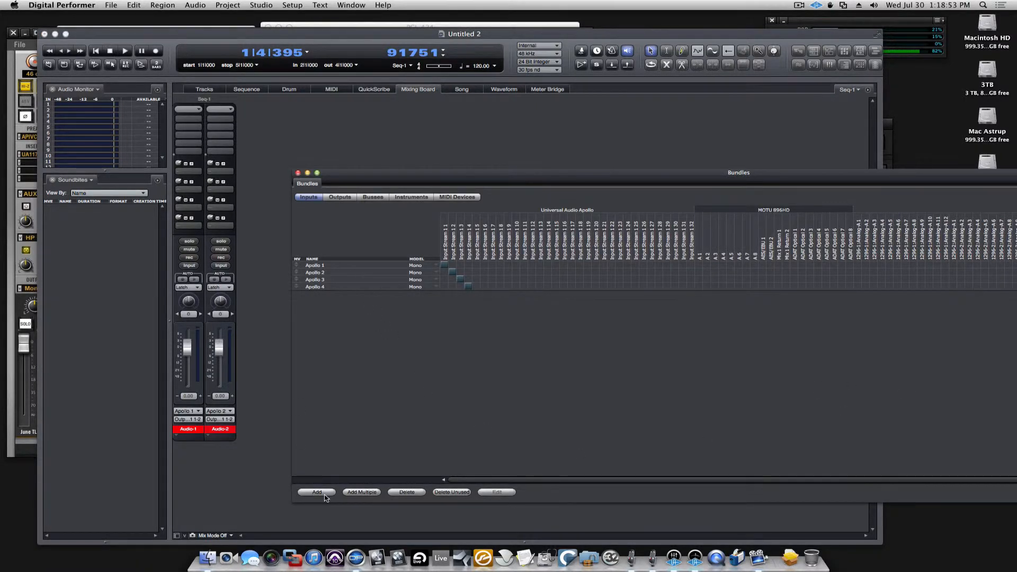
mouse_move(327, 305)
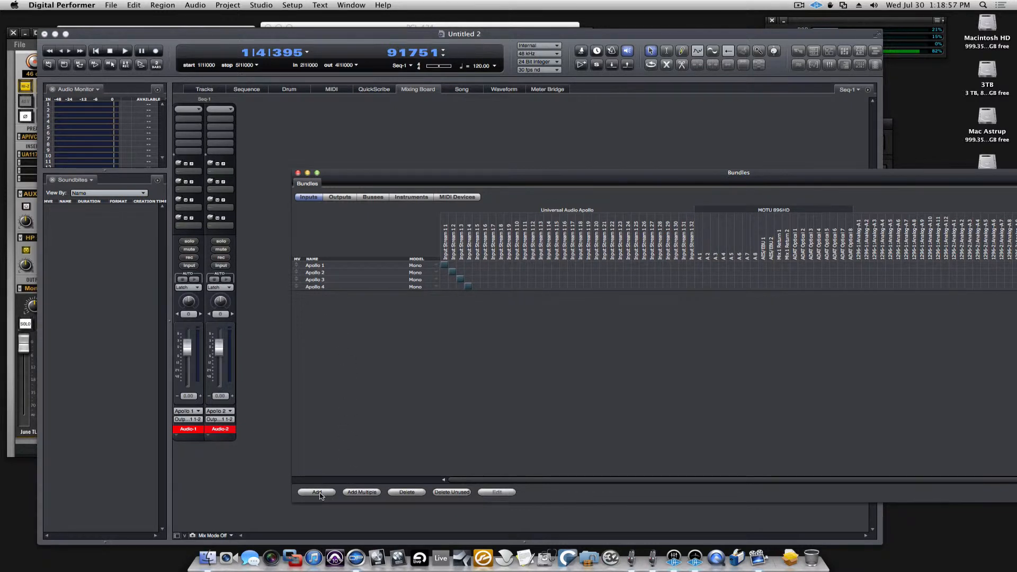
Add four mono input bundles via Add Multiple
left_click(361, 492)
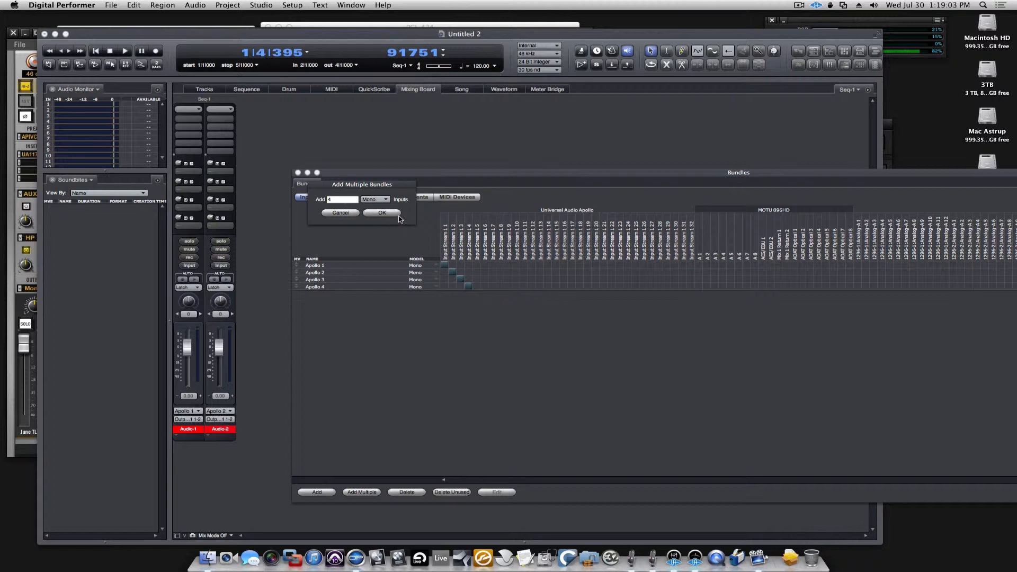
left_click(382, 212)
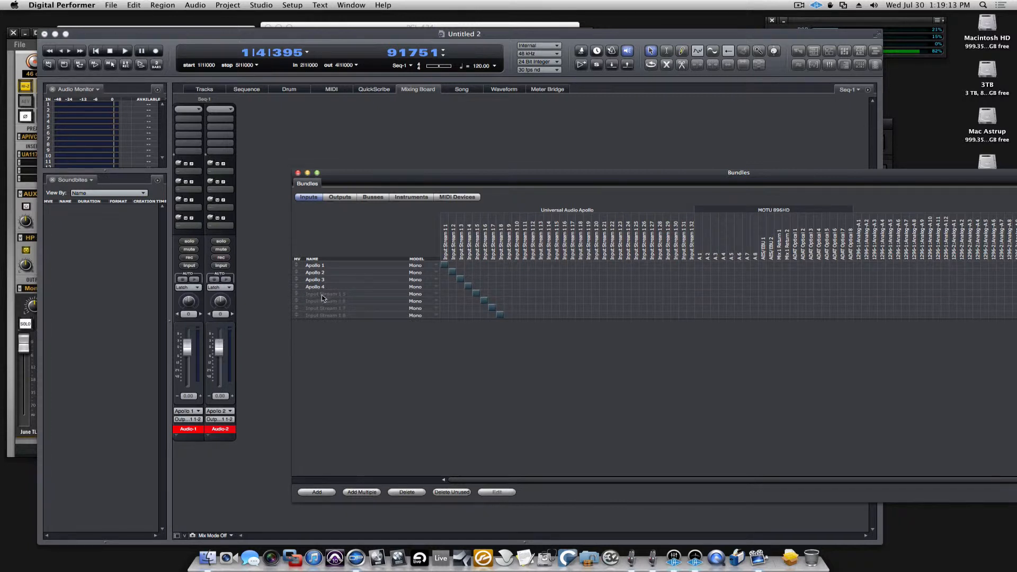
Name the new bundles 1296 and 1296 B and route 1296 B2 to the second 1296's analog input
double_click(324, 294)
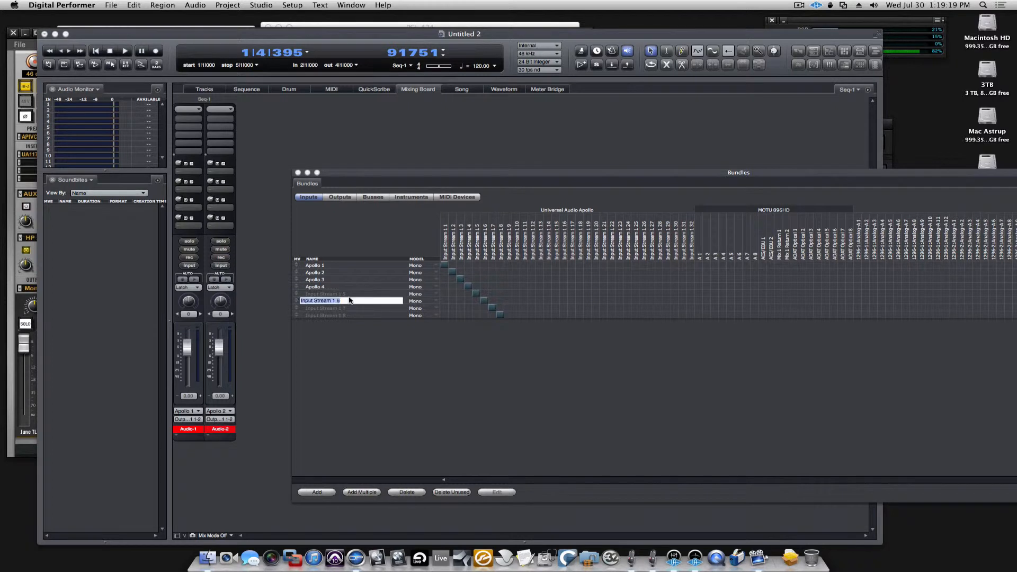
type("1296 2")
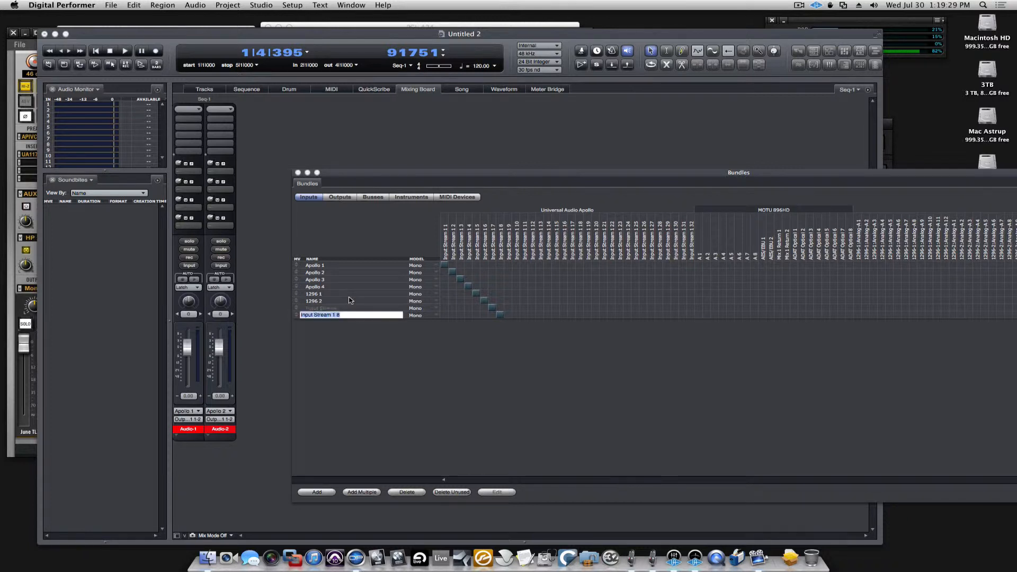
type("1296 B2")
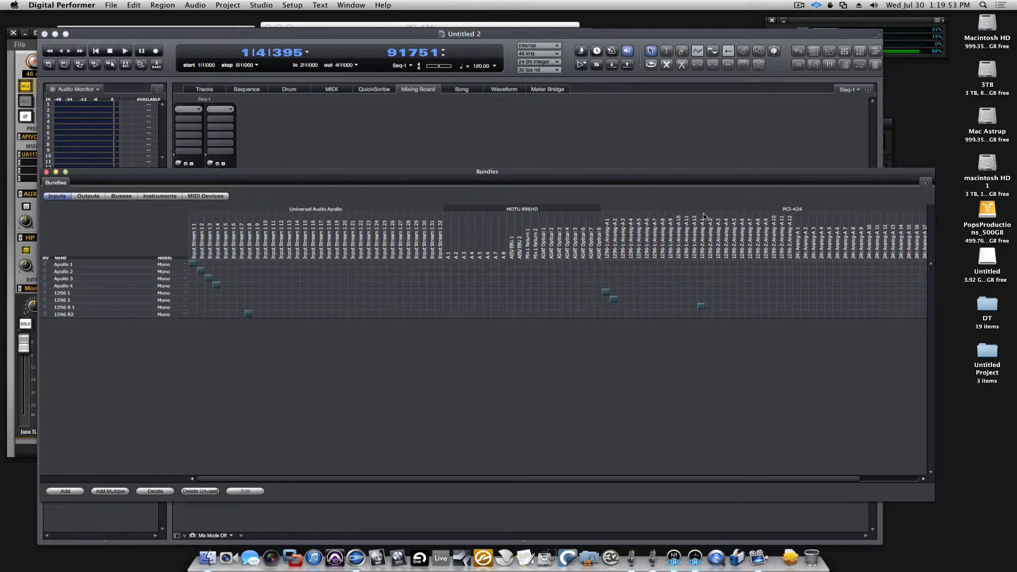
left_click(248, 314)
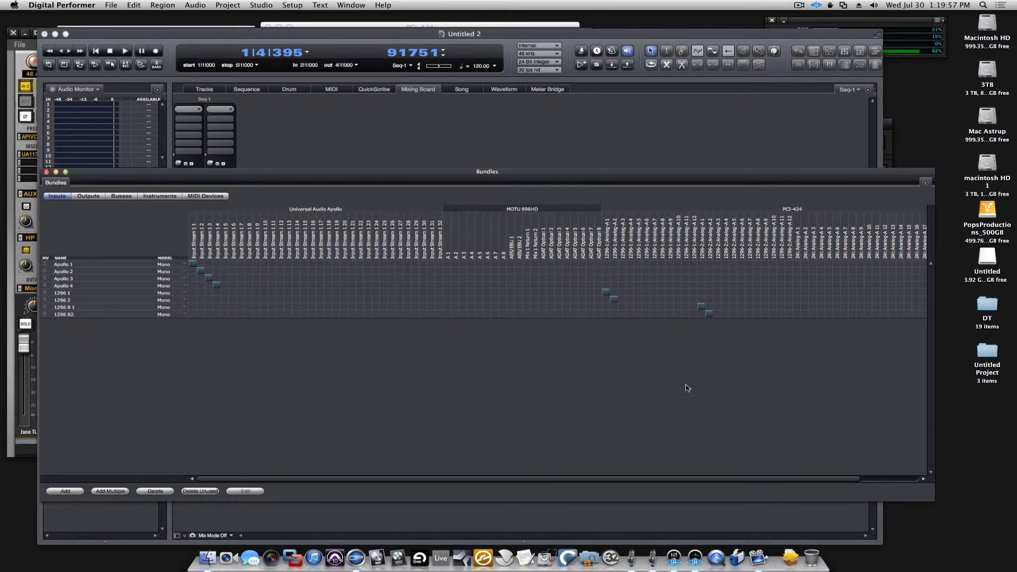
mouse_move(687, 460)
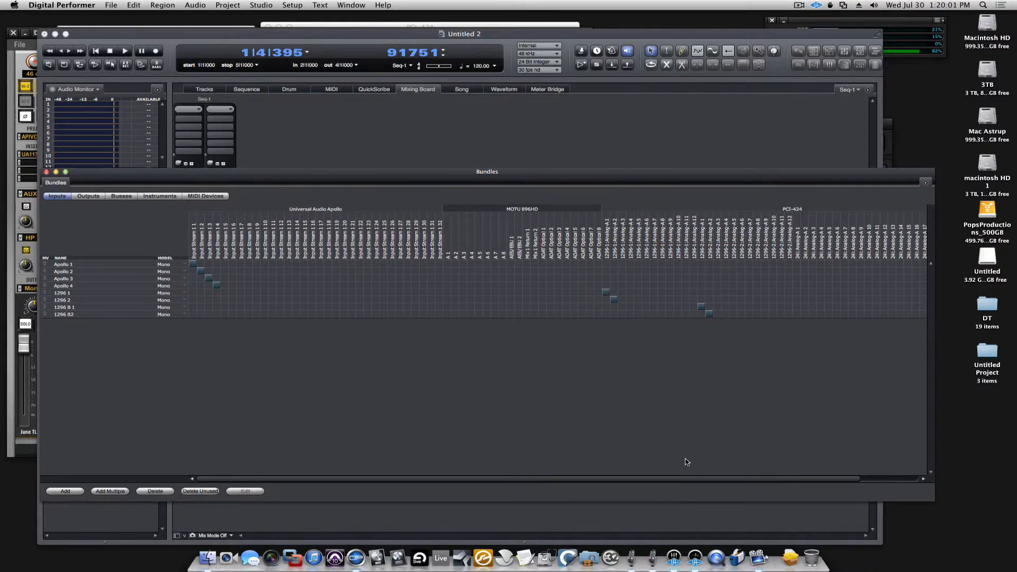
mouse_move(87, 346)
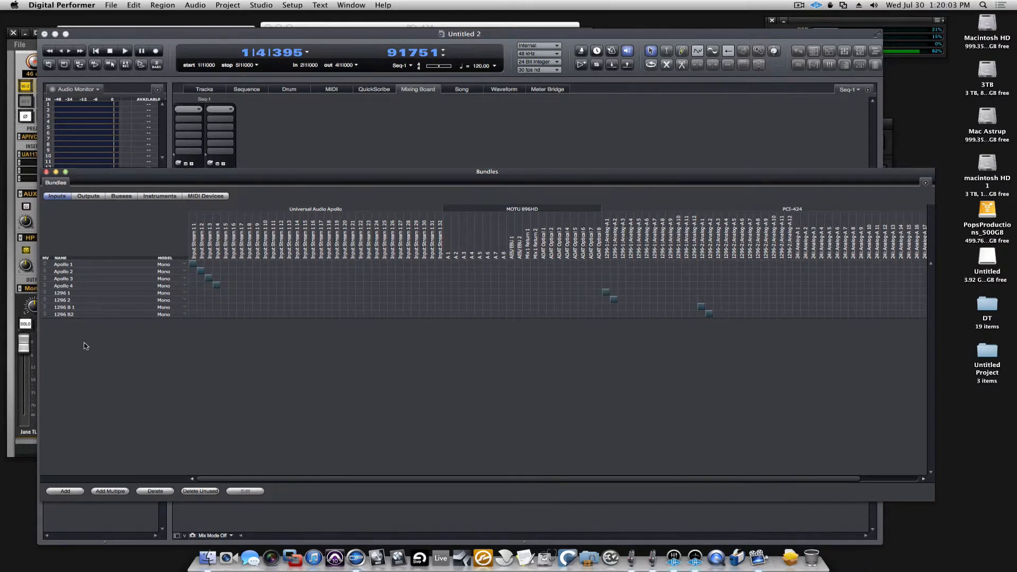
mouse_move(422, 483)
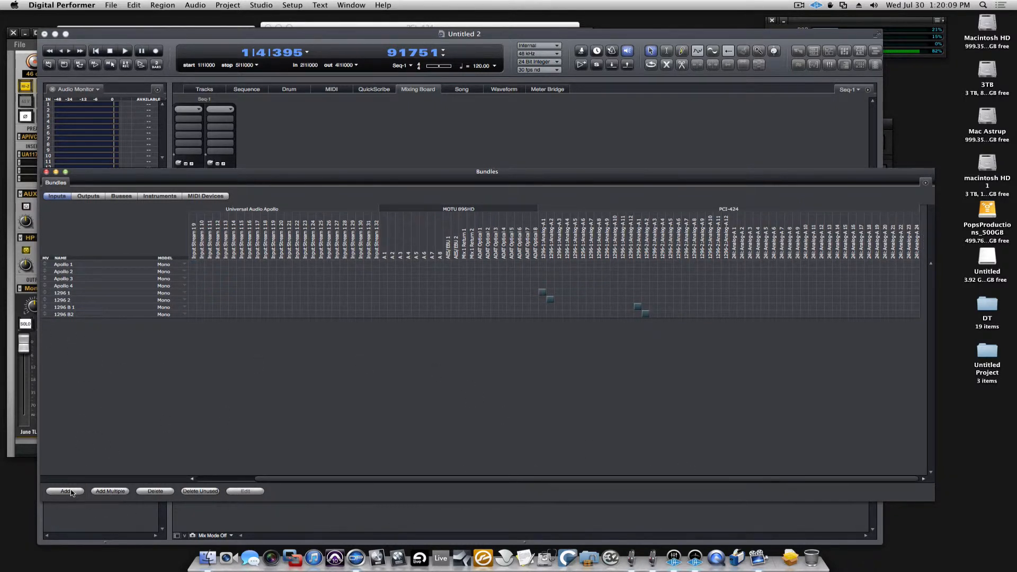
Add a mono input bundle named 2" Track 1 routed to a PCI-424 analog input
left_click(63, 491)
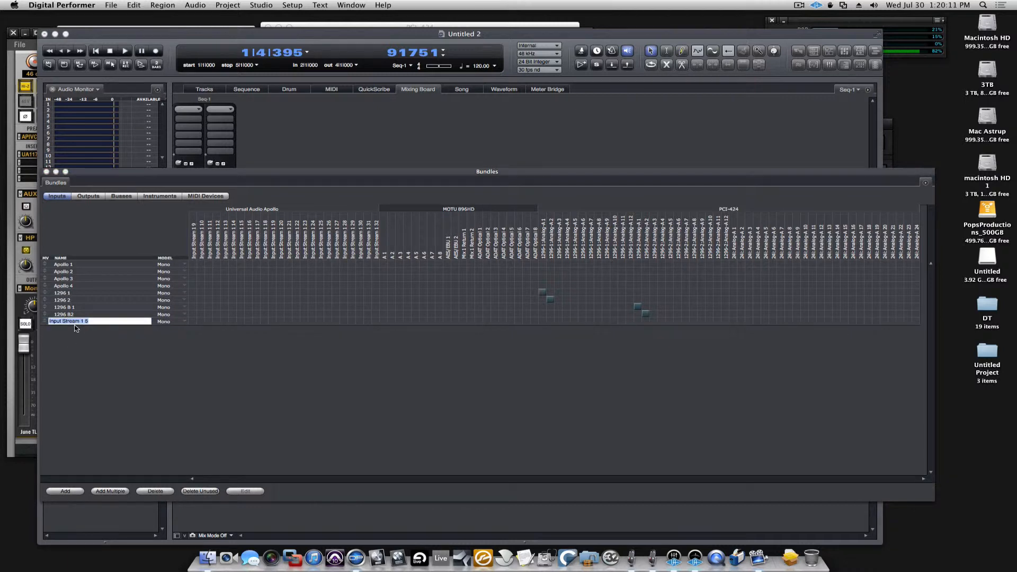
type("2\" 1")
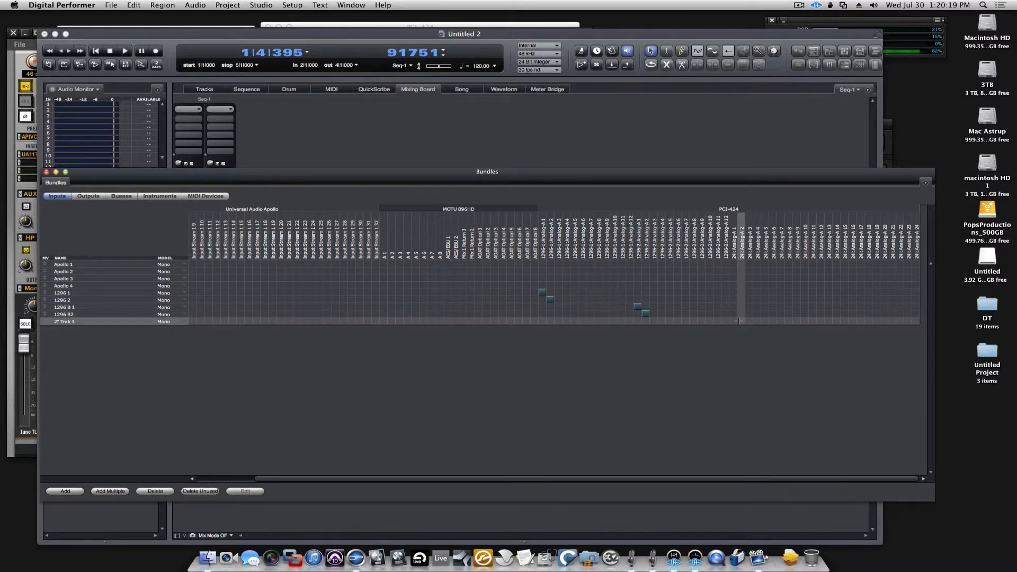
left_click(732, 320)
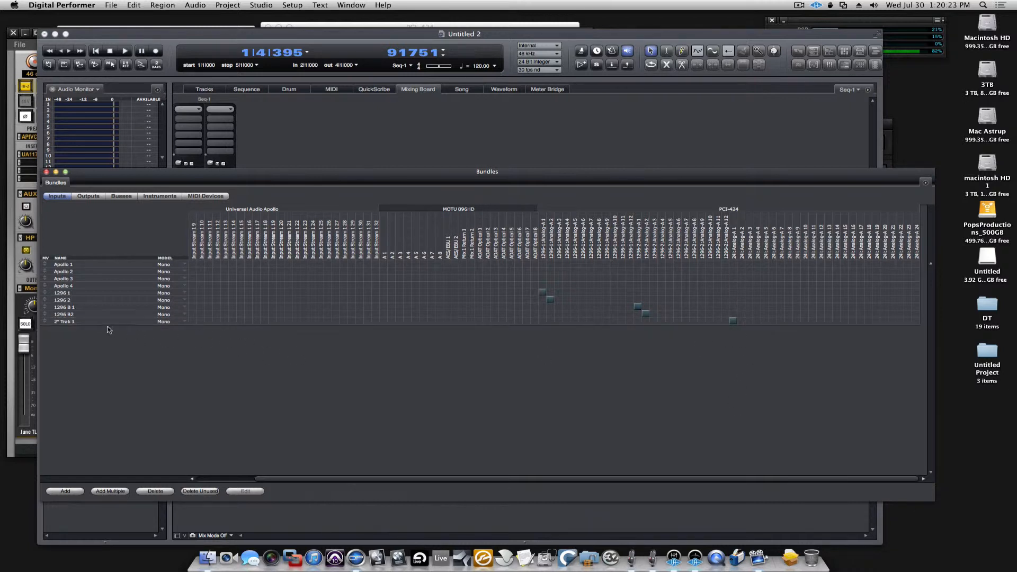
mouse_move(881, 339)
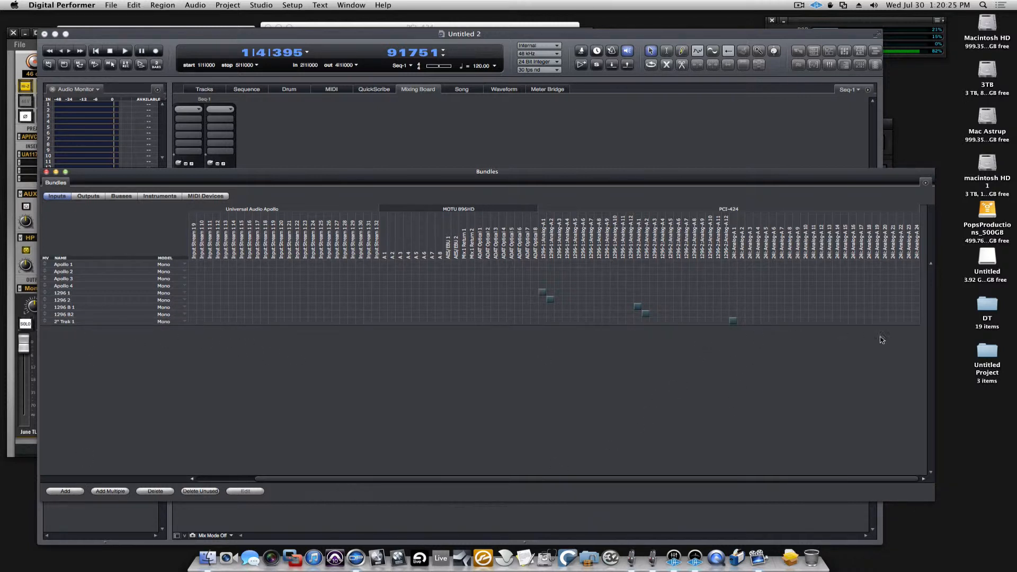
mouse_move(623, 424)
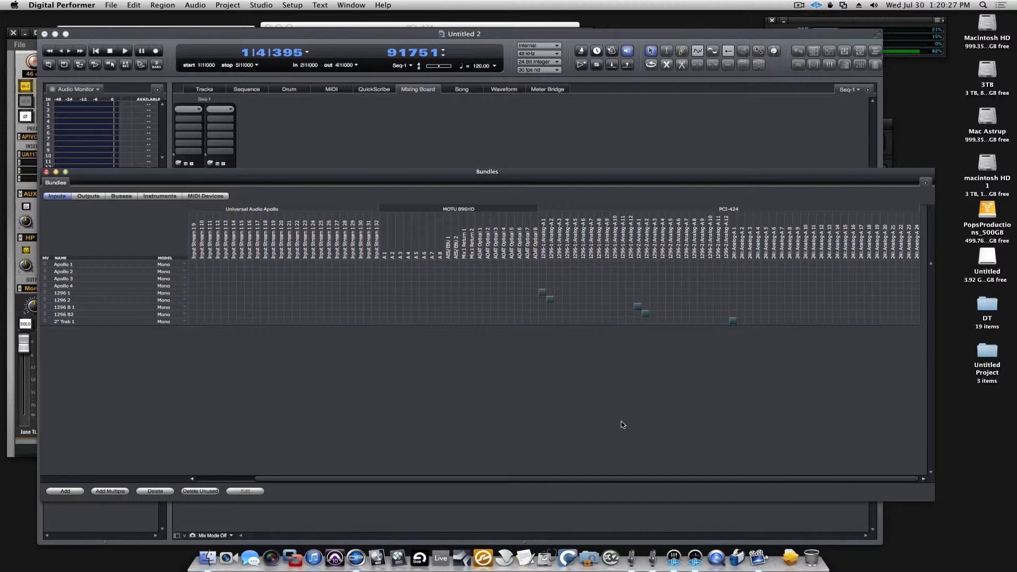
mouse_move(541, 326)
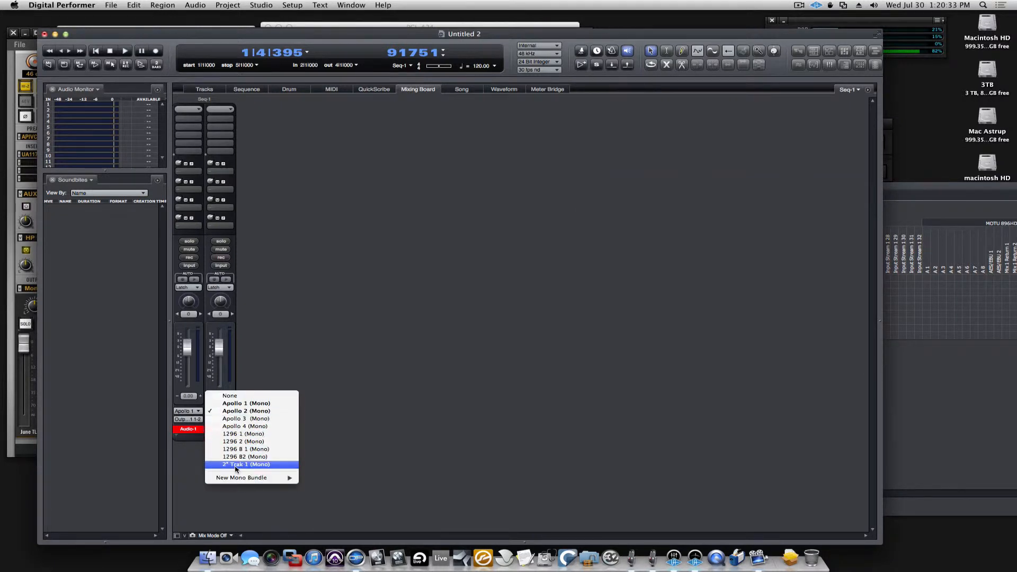
mouse_move(277, 457)
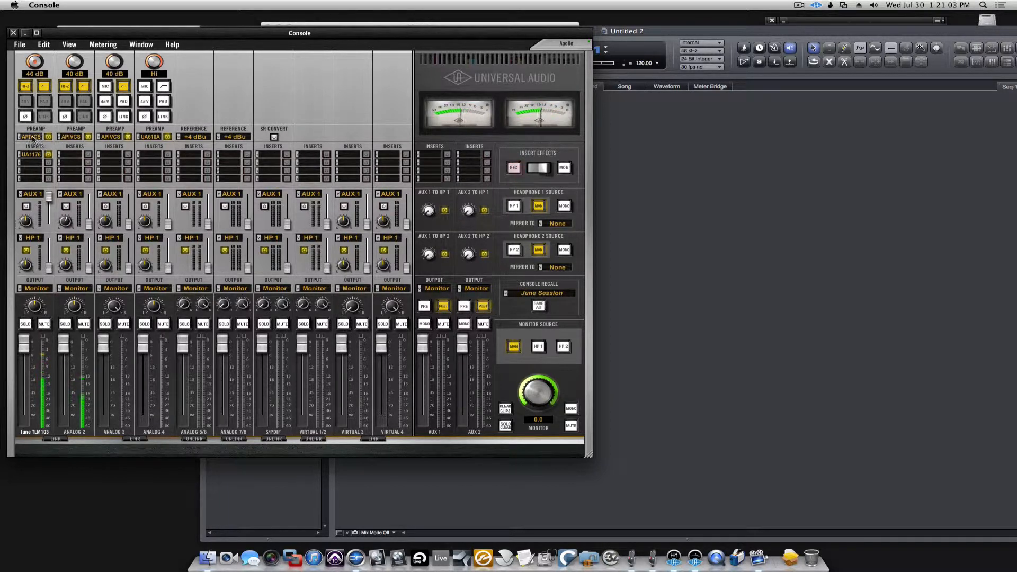
Open the API Vision Channel Strip insert on the Analog 2 preamp in UAD Console
left_click(25, 153)
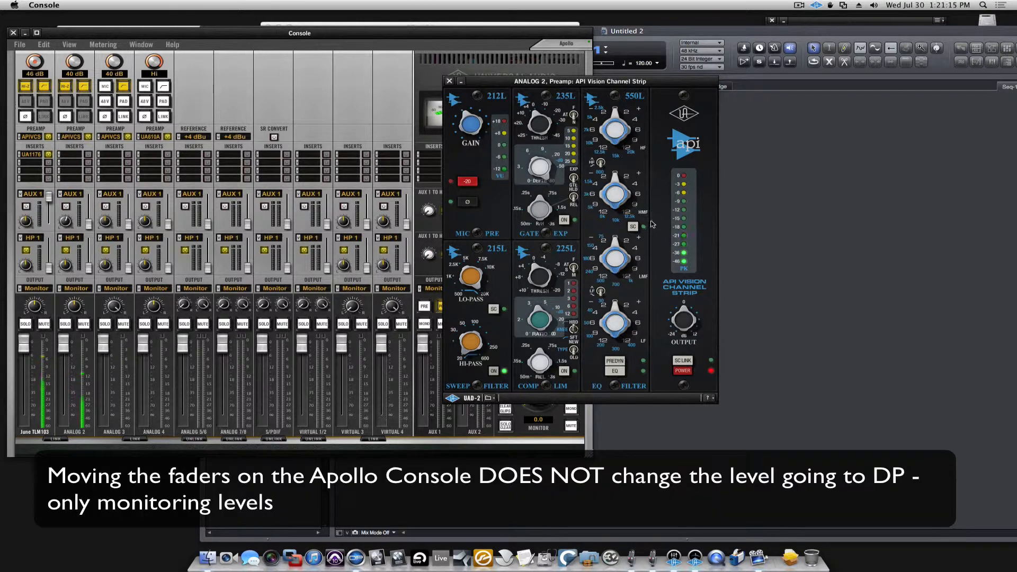
mouse_move(730, 250)
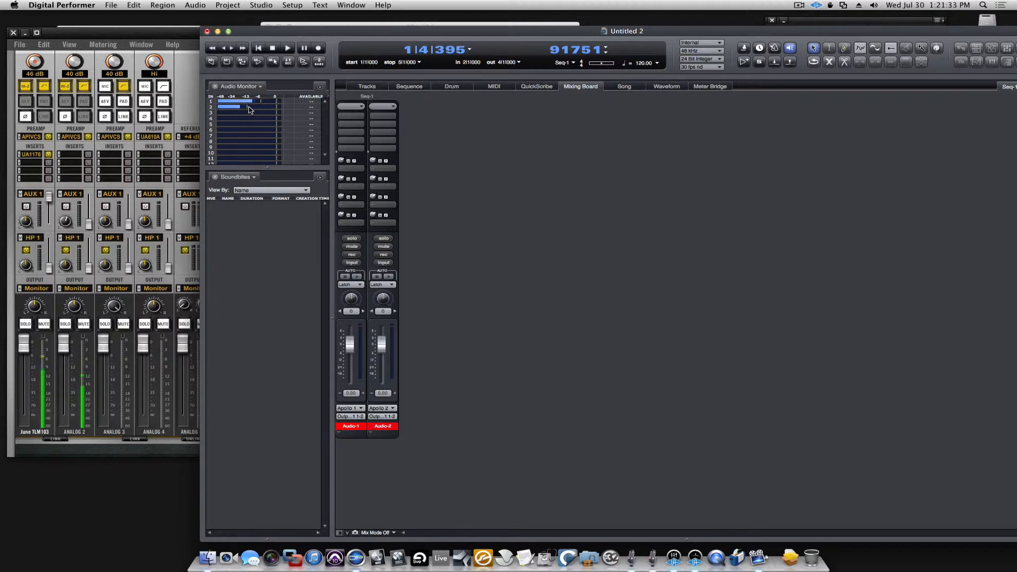
Show the Audio Monitor in the side pane beside the Mixing Board
left_click(214, 86)
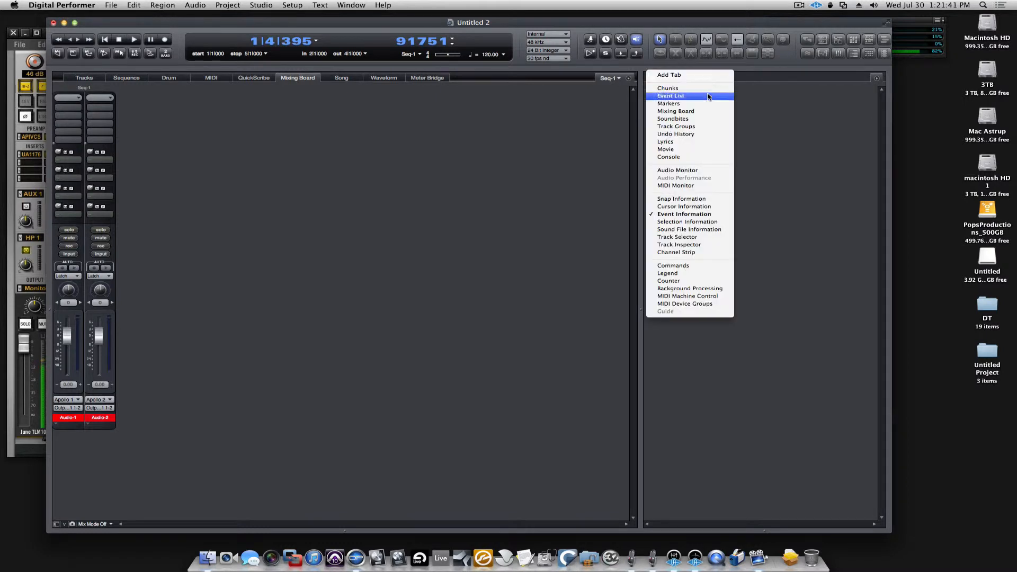
mouse_move(702, 169)
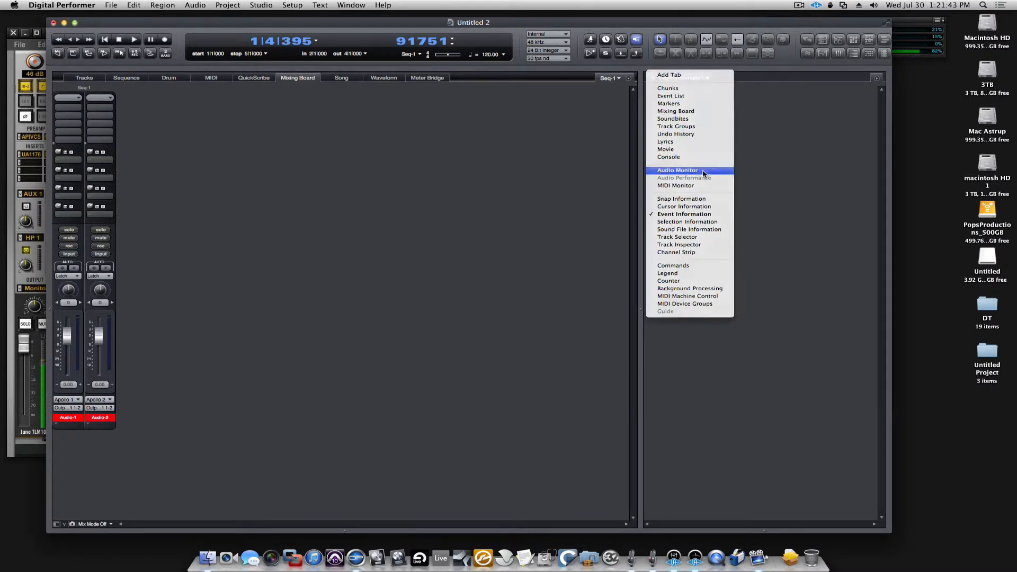
left_click(678, 169)
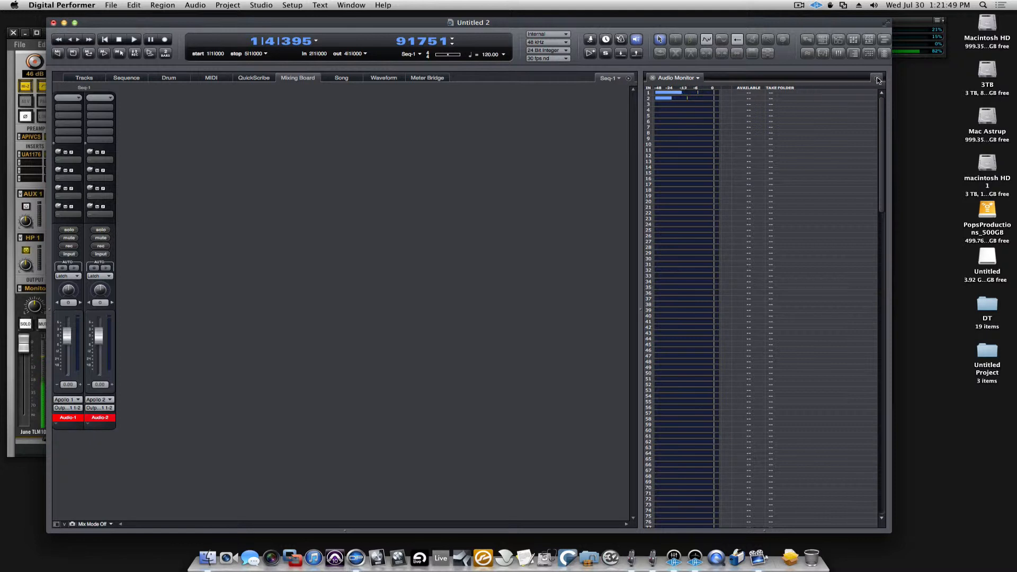
Narrow the Audio Monitor's meter level range from its mini-menu Level Range submenu
left_click(877, 78)
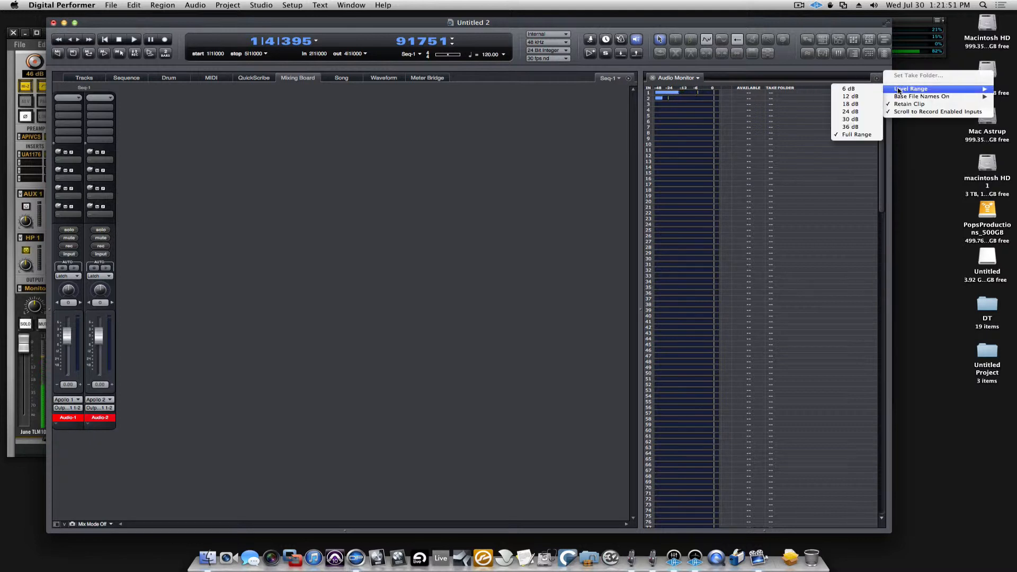
mouse_move(864, 91)
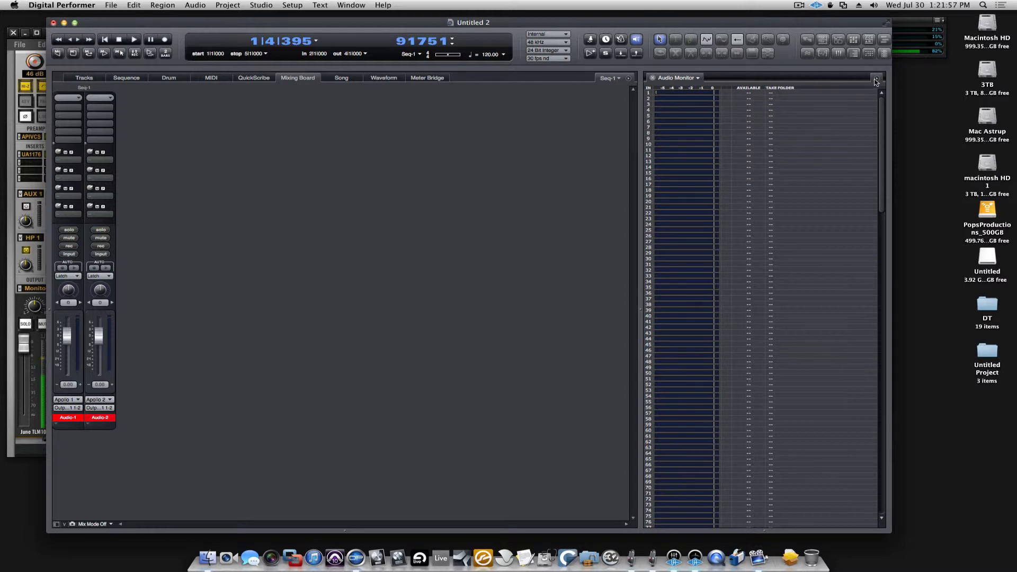
left_click(875, 80)
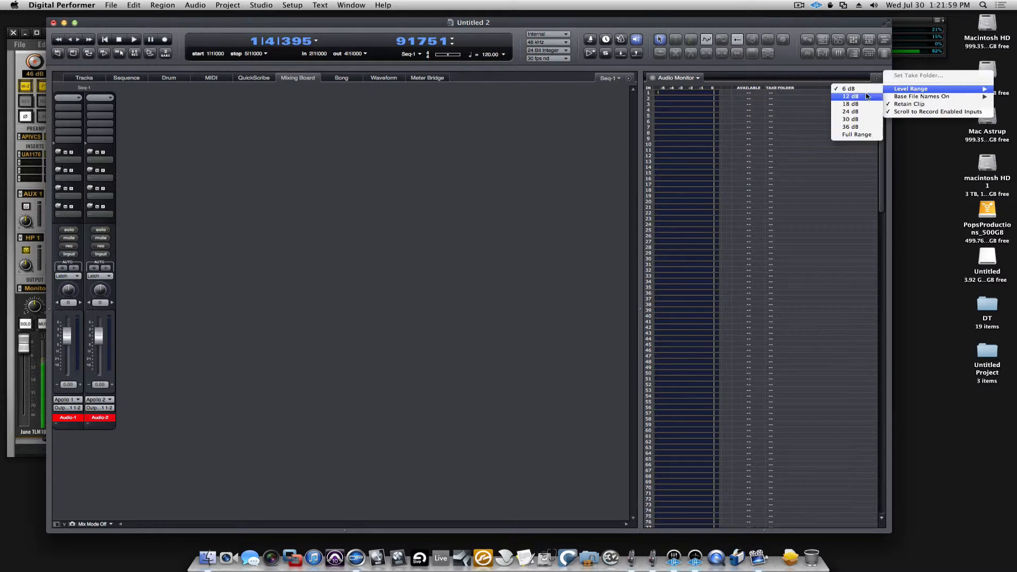
left_click(849, 95)
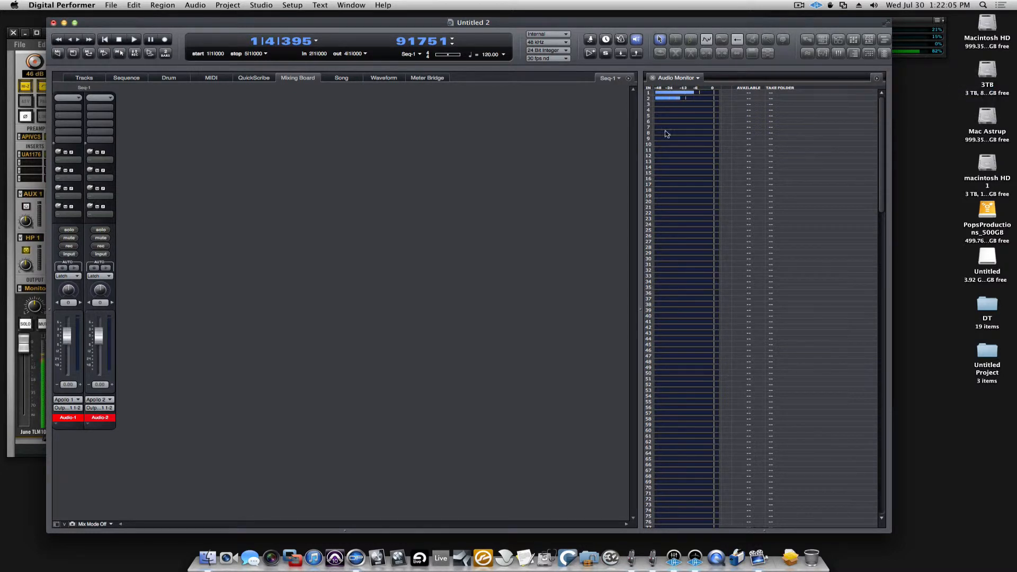
left_click(876, 78)
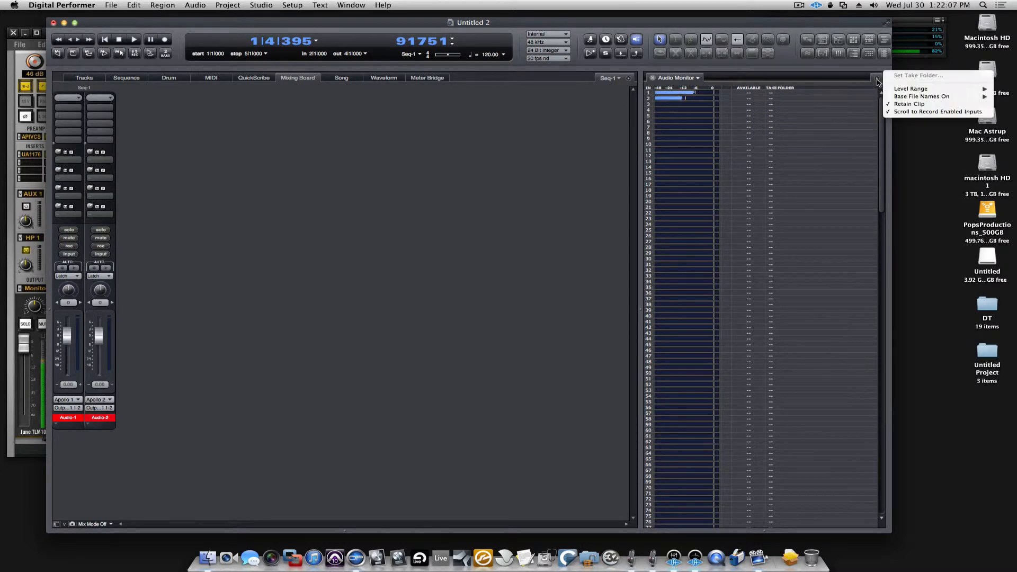
left_click(910, 89)
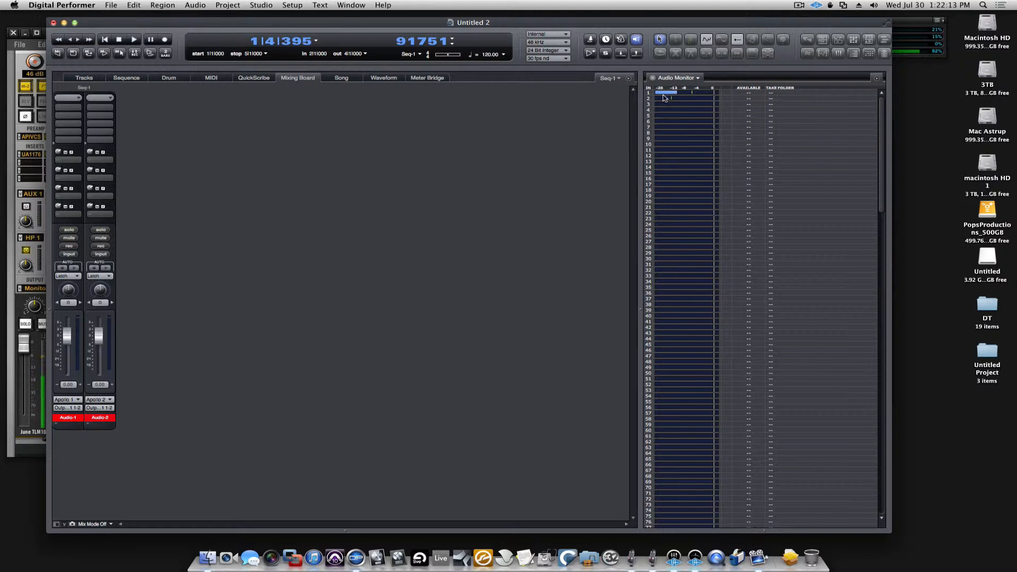
mouse_move(672, 101)
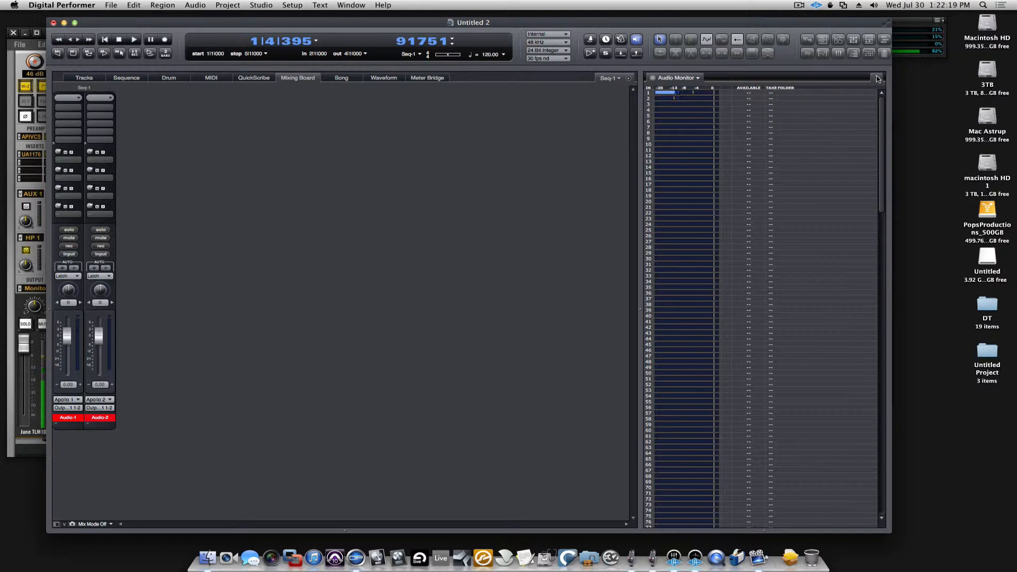
Rename the tracks Vox and GTR and set Base File Names On to Track in the Audio Monitor
left_click(877, 78)
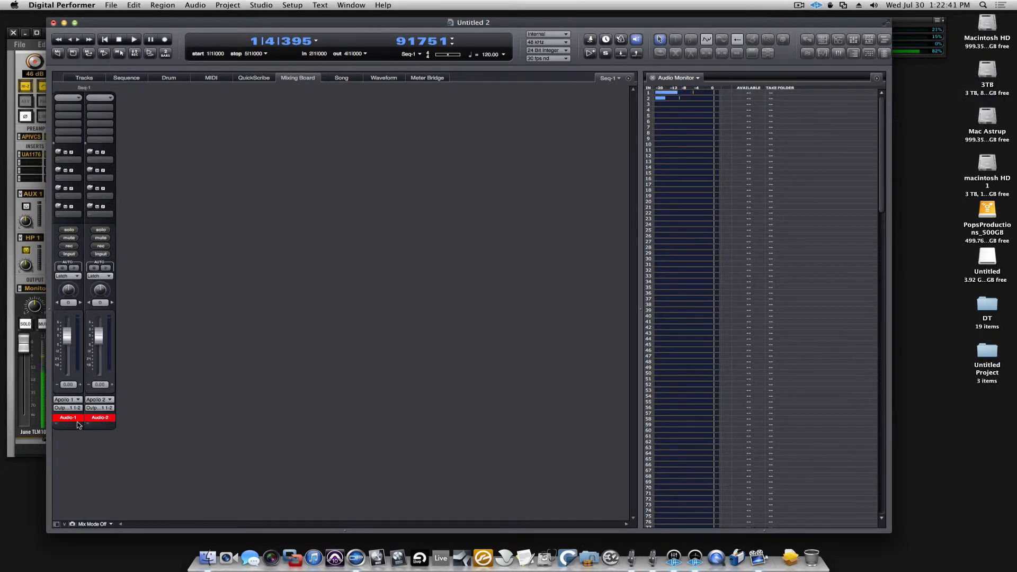
mouse_move(734, 217)
type("Vox")
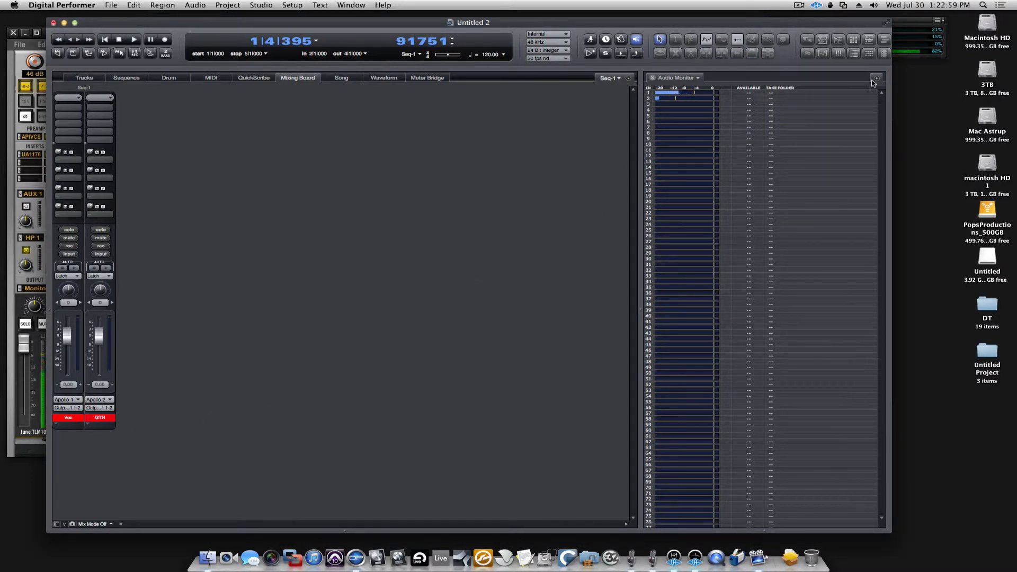
left_click(873, 78)
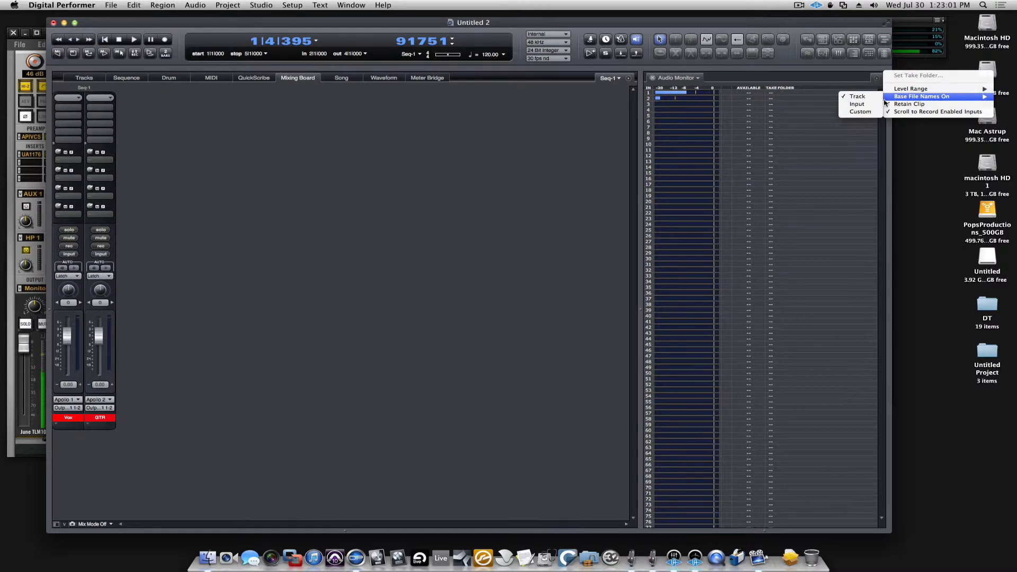
left_click(779, 118)
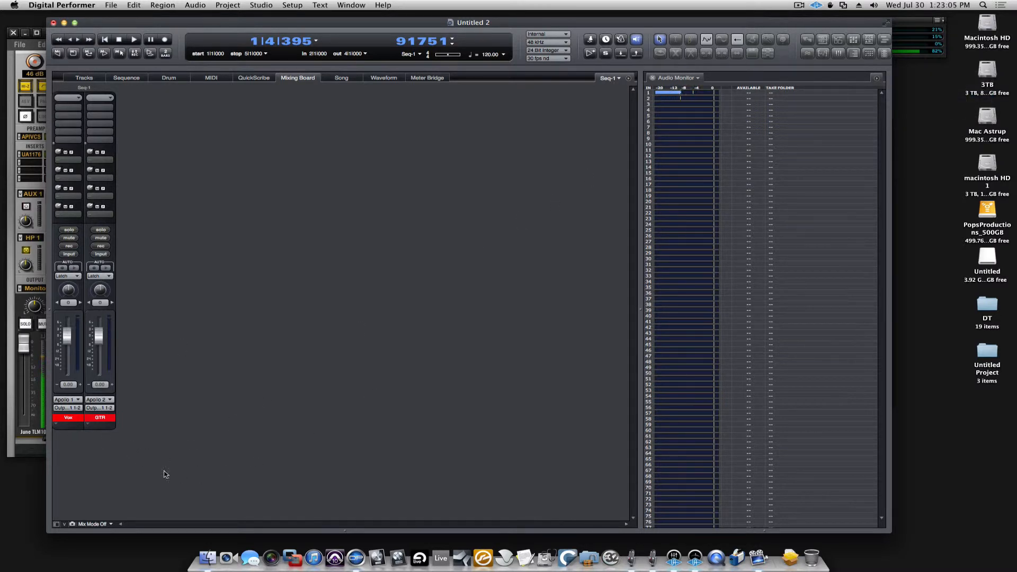
mouse_move(140, 173)
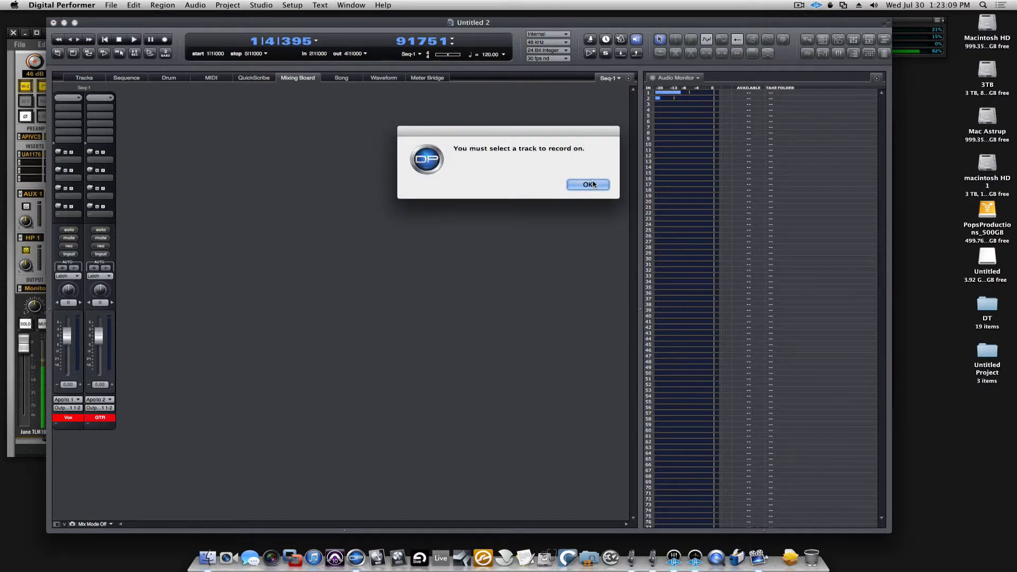
Dismiss the no-record-track warning, record both tracks and view the takes in the Sequence timeline
left_click(587, 184)
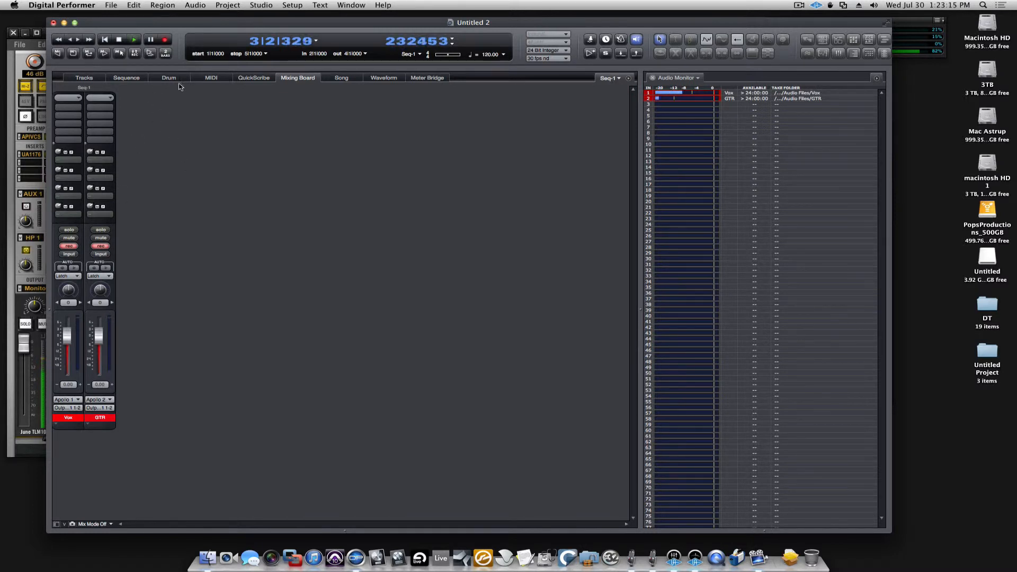
left_click(126, 79)
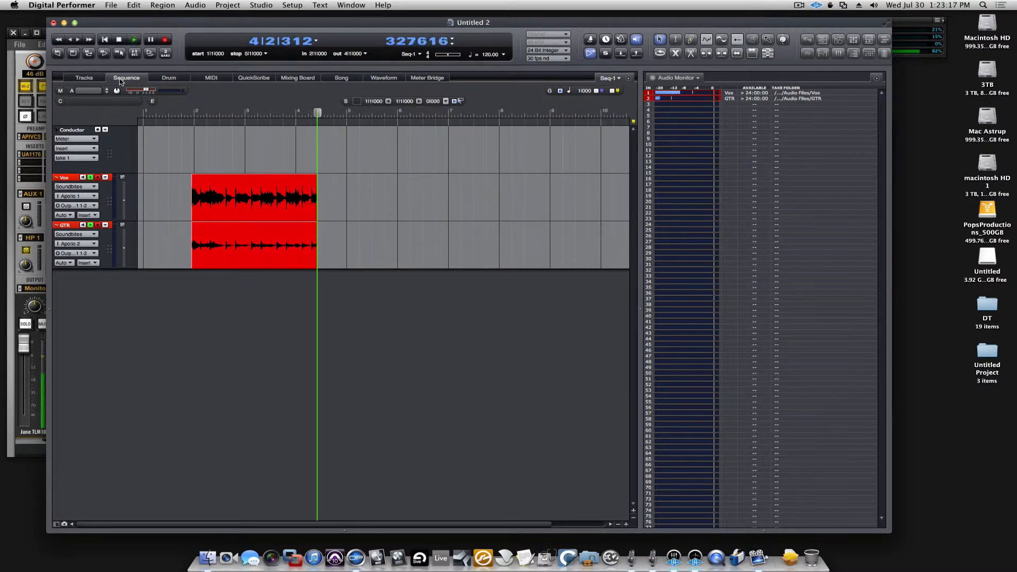
left_click(136, 40)
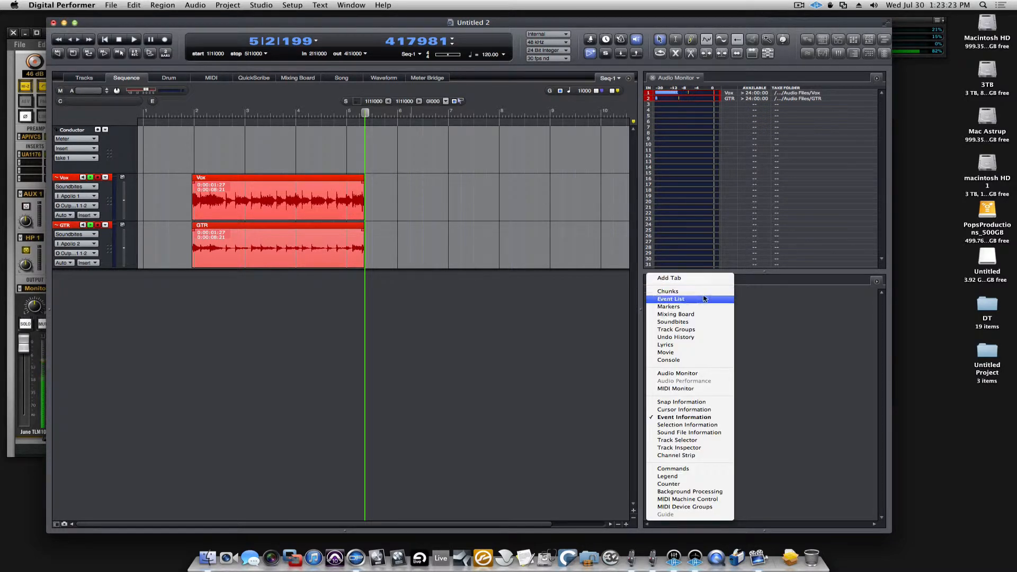
Show the Soundbites pane listing the recorded GTR and Vox files and check the GTR soundbite's actions
left_click(672, 322)
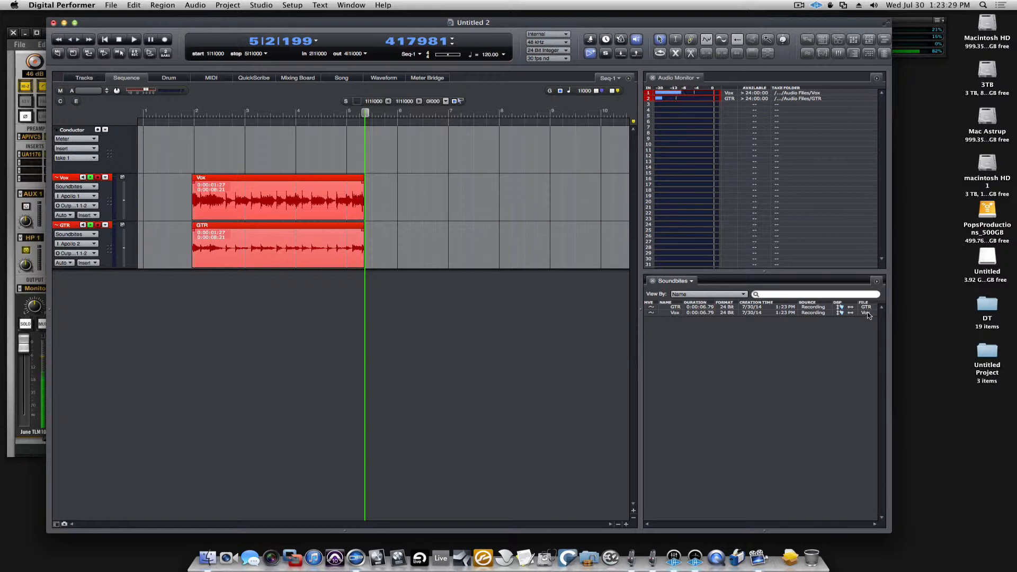
right_click(869, 312)
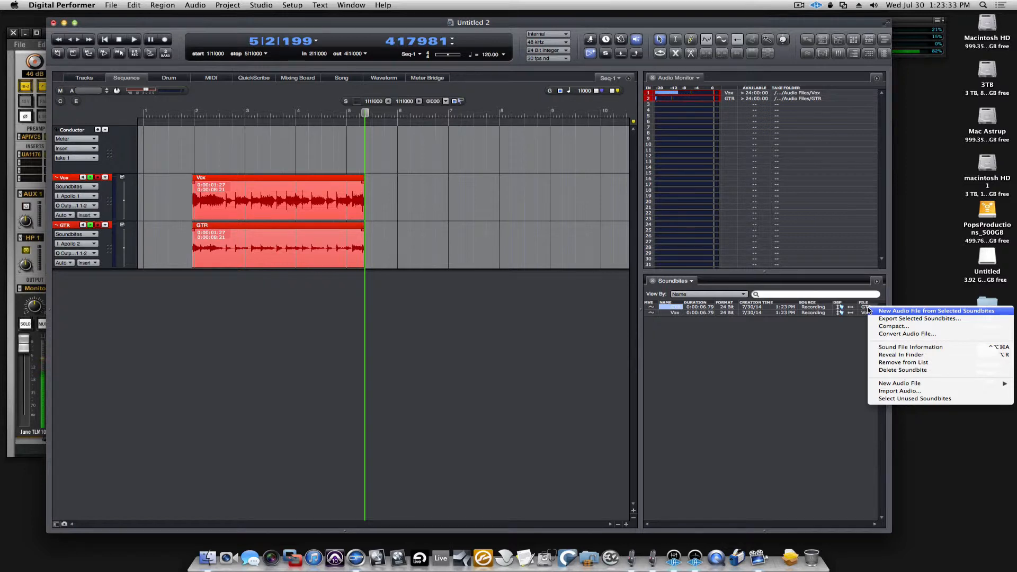
left_click(900, 354)
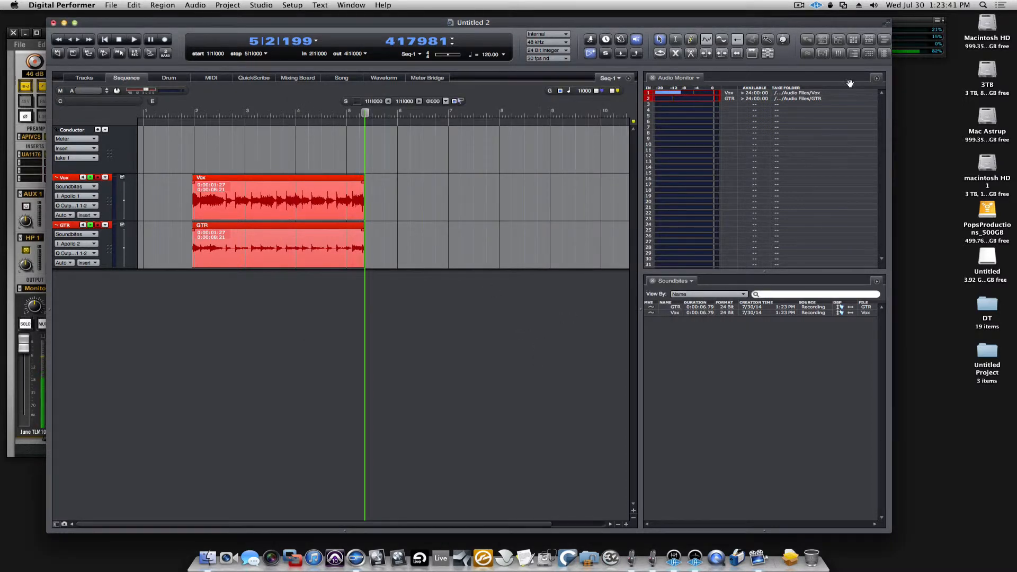
Set Base File Names On to Input and record a second take on both tracks
left_click(876, 79)
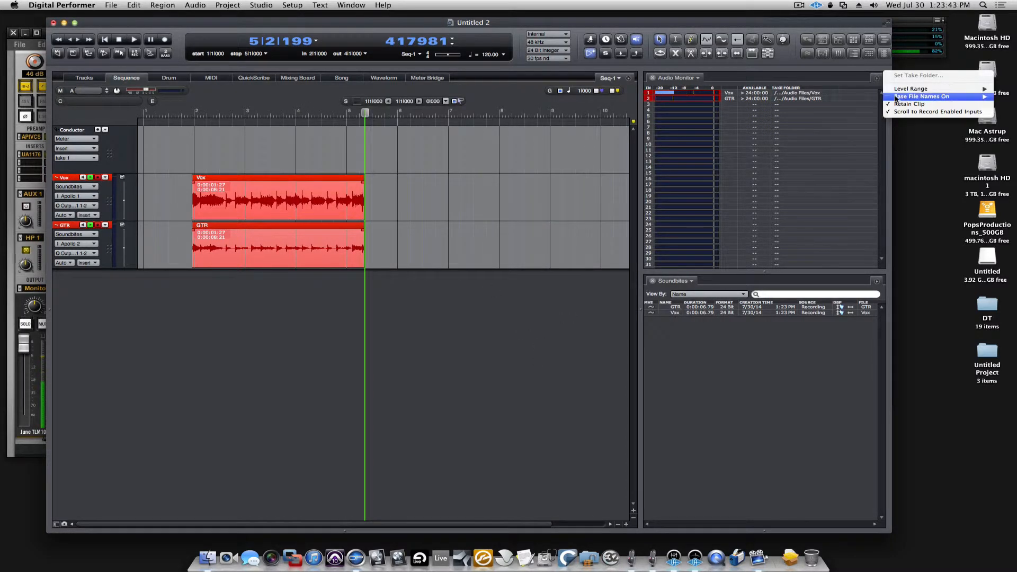
mouse_move(938, 96)
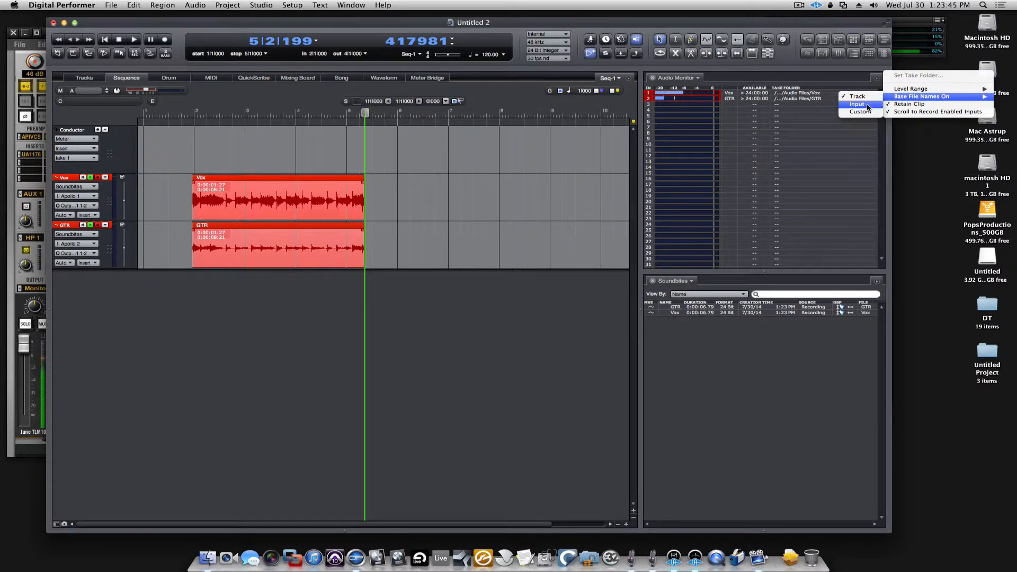
left_click(856, 104)
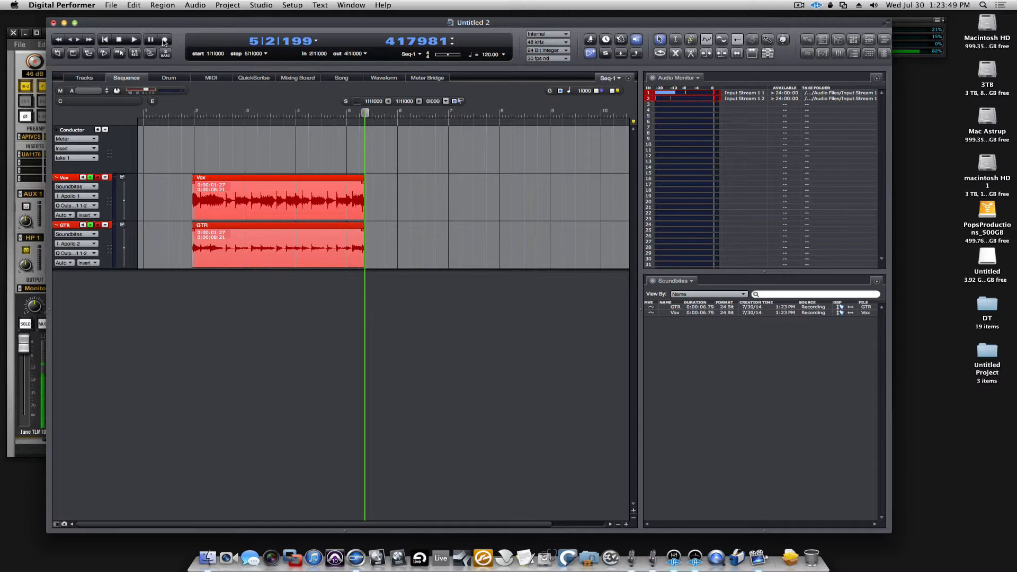
left_click(135, 41)
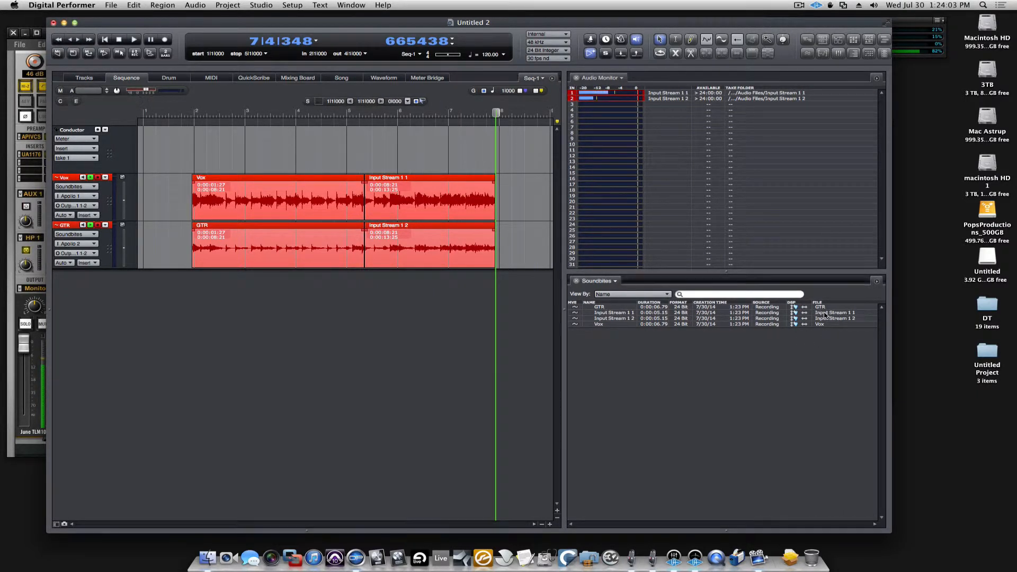
Reveal the new take's audio file in the Finder project folder, then close that window
right_click(615, 313)
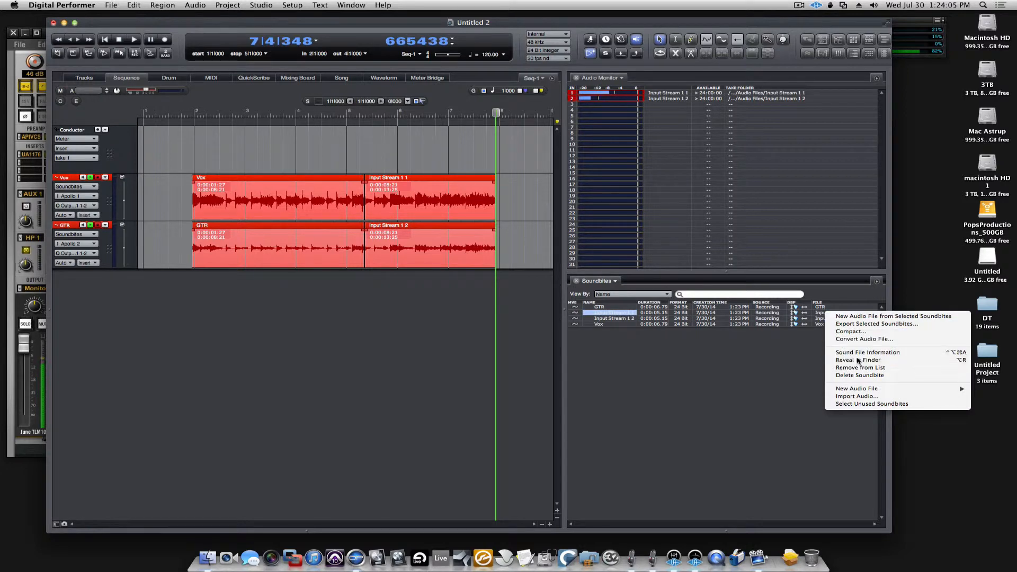
left_click(858, 360)
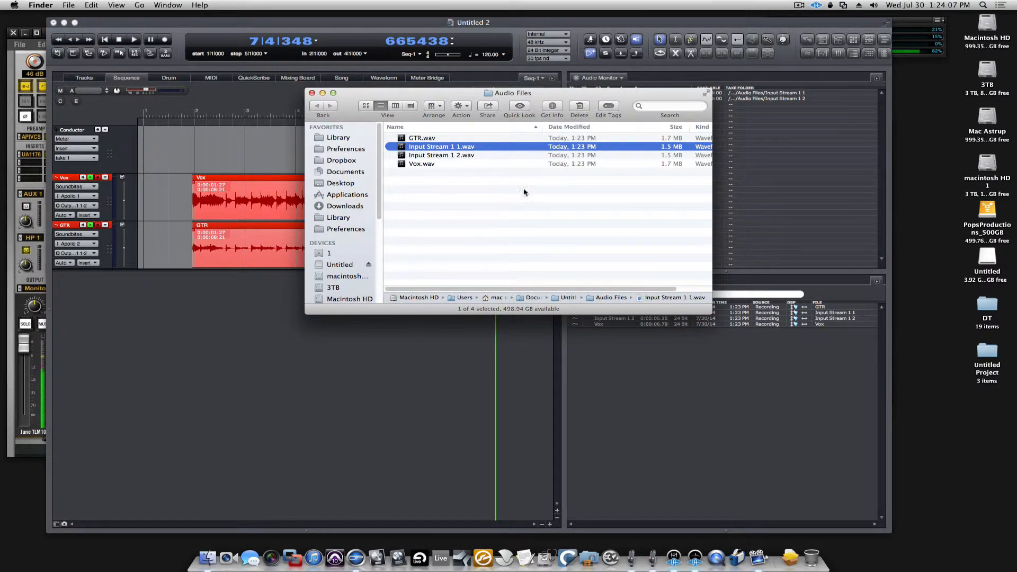
mouse_move(469, 159)
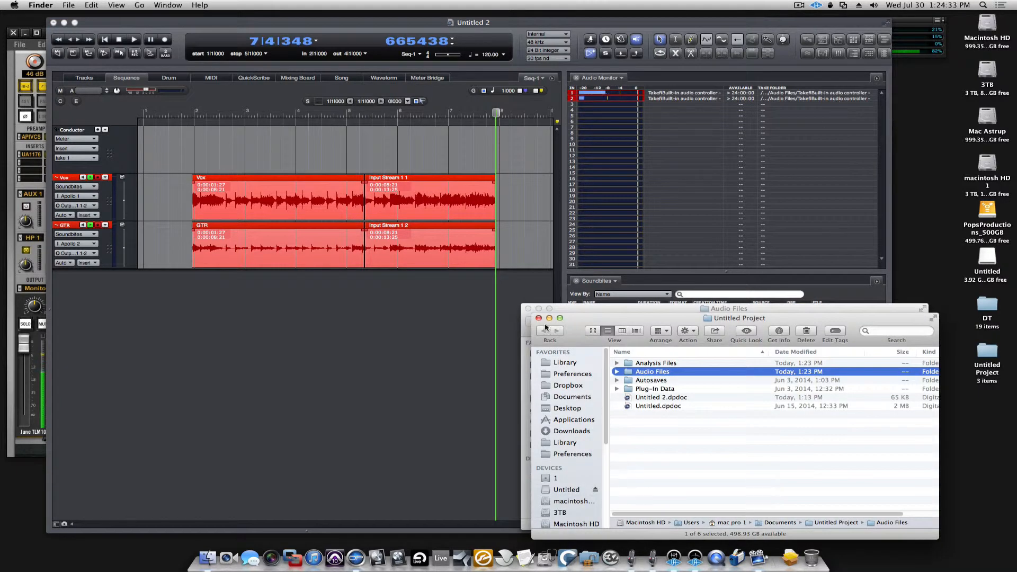
left_click(538, 317)
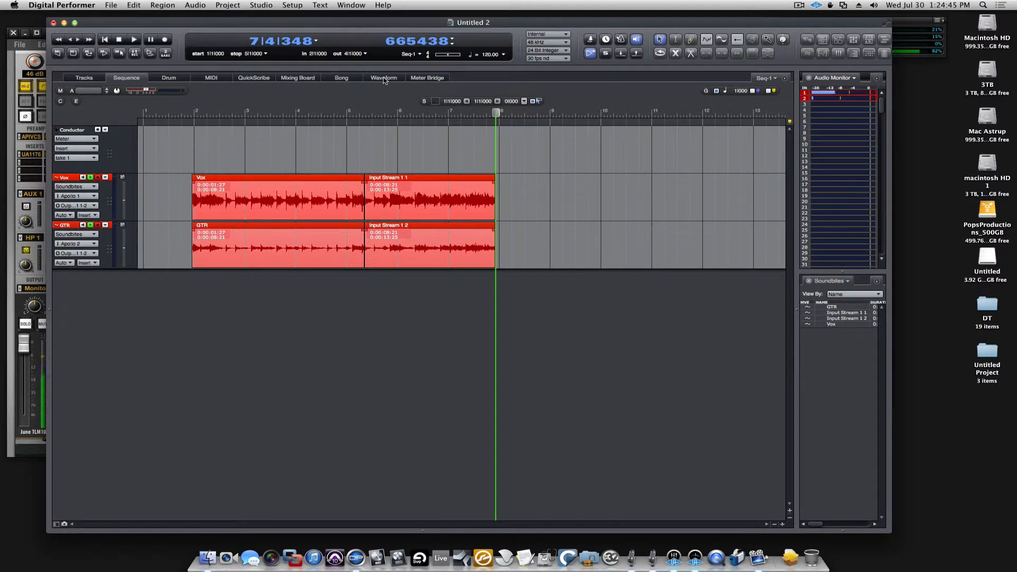
Show the Meter Bridge with output meters visible
left_click(428, 78)
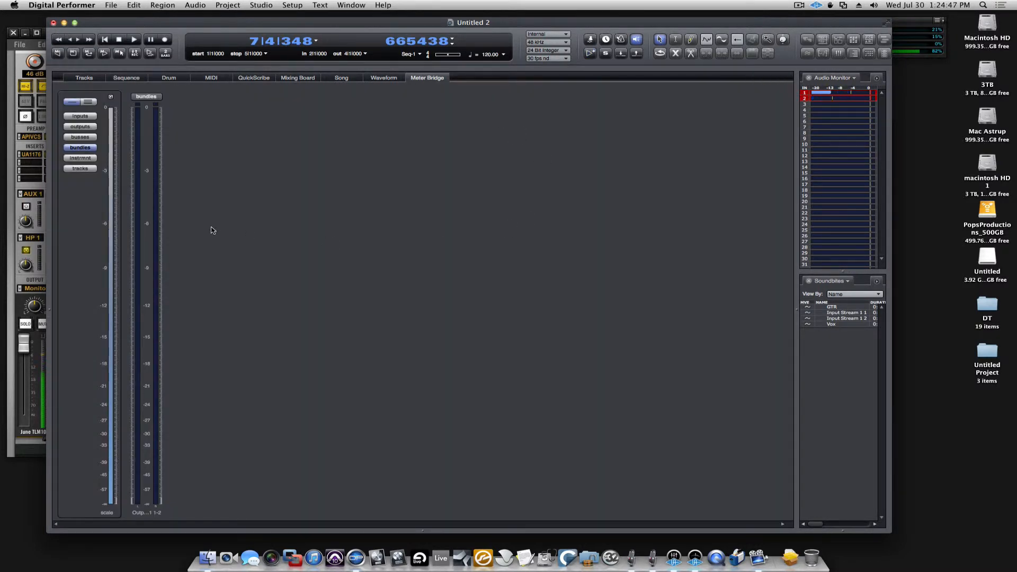
left_click(80, 115)
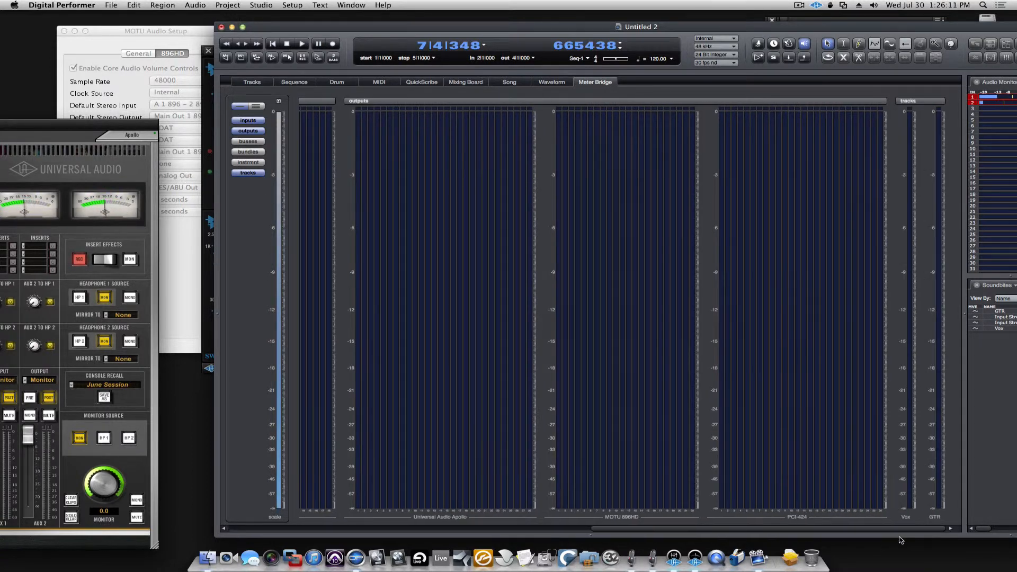
mouse_move(930, 538)
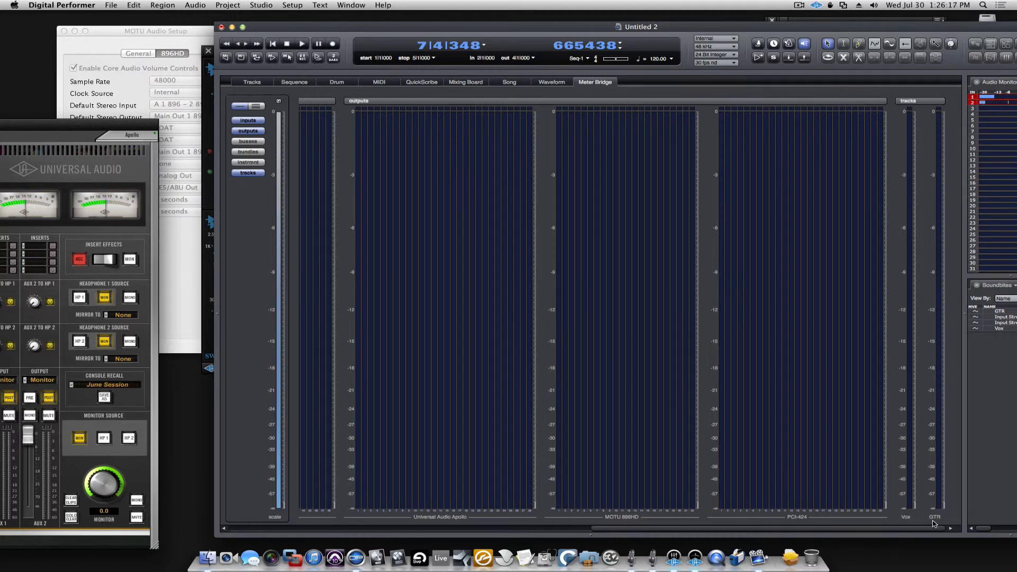
Record the Vox-02 and GTR-02 takes, then stop and rewind to the sequence start
left_click(301, 44)
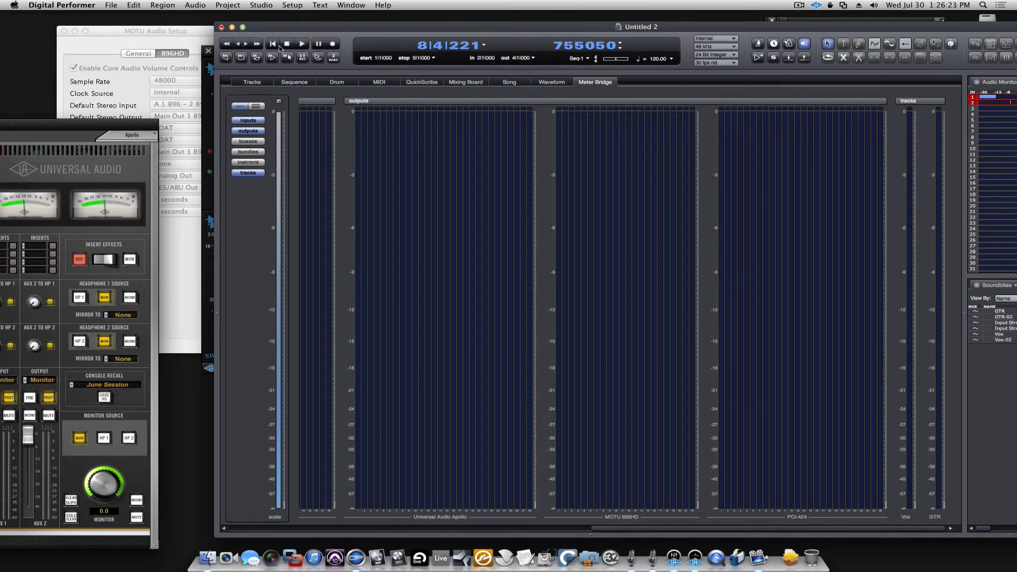
left_click(302, 44)
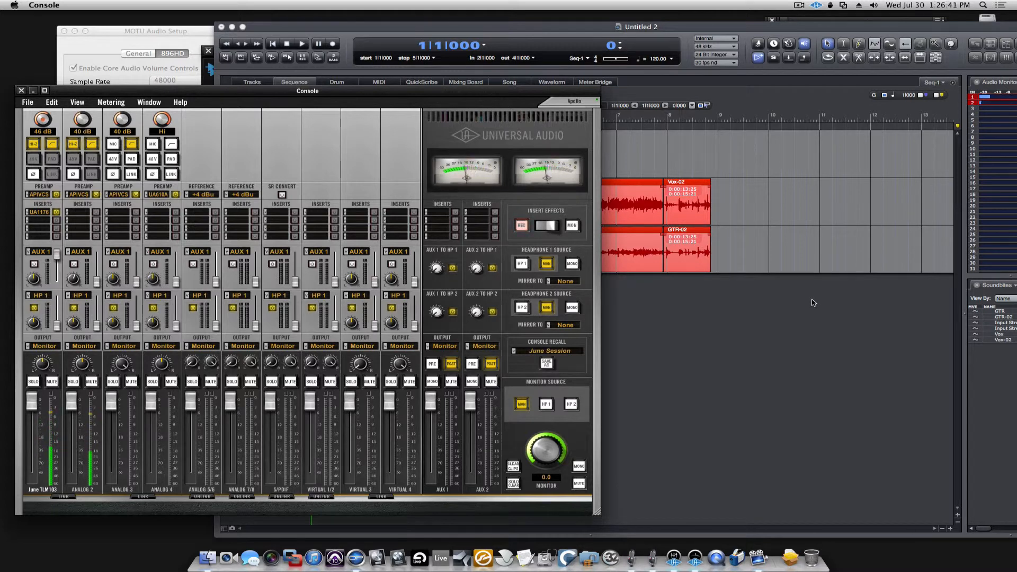
mouse_move(731, 361)
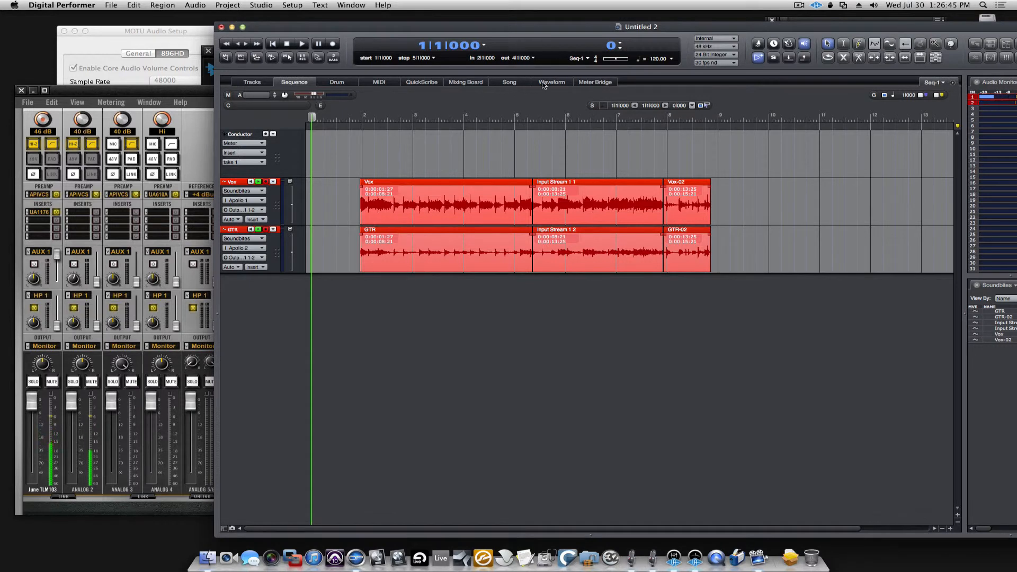
Show the Mixing Board and confirm the Vox channel's output stays on Output Stream 1 1-2
left_click(466, 81)
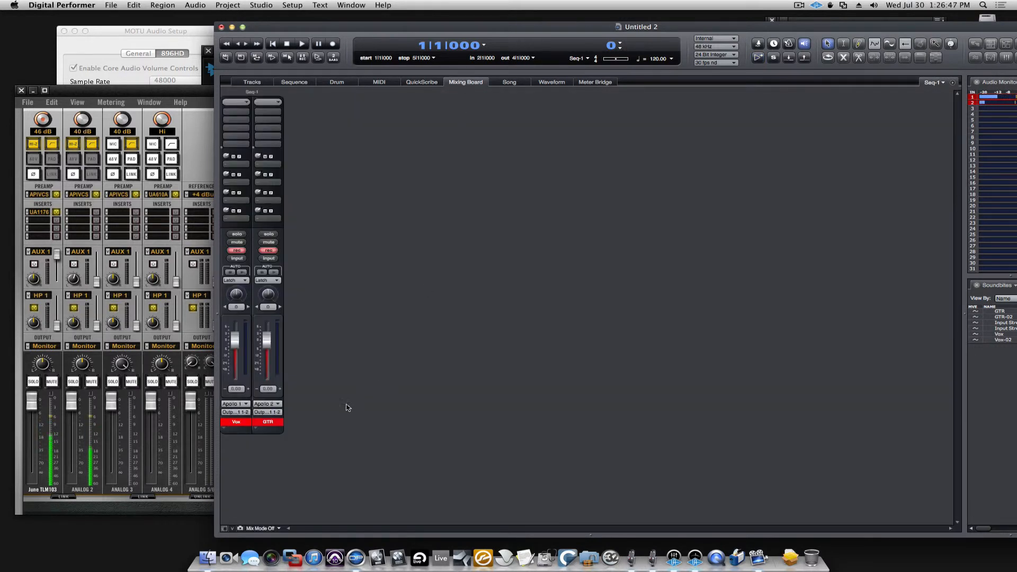
left_click(235, 413)
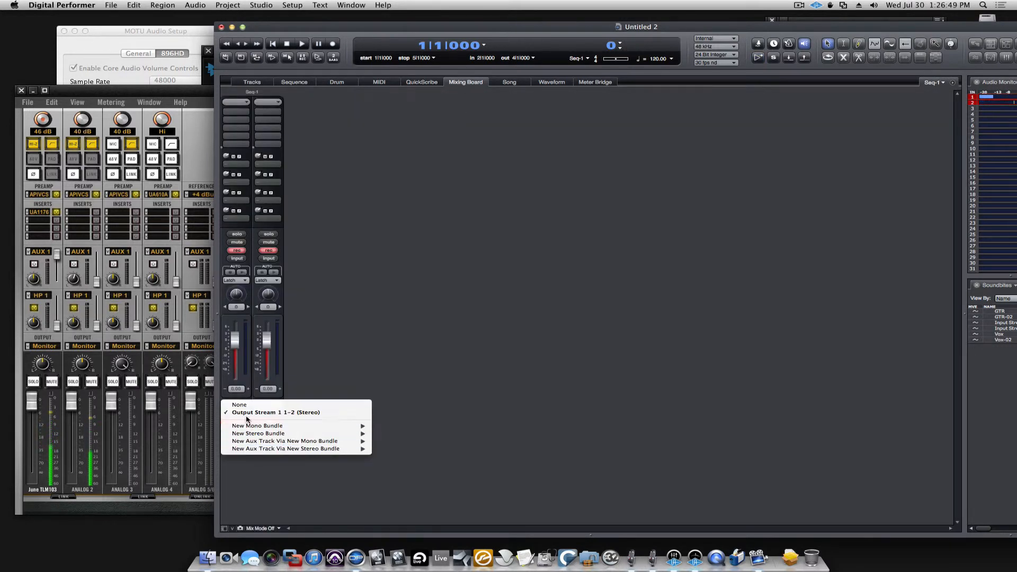
mouse_move(275, 412)
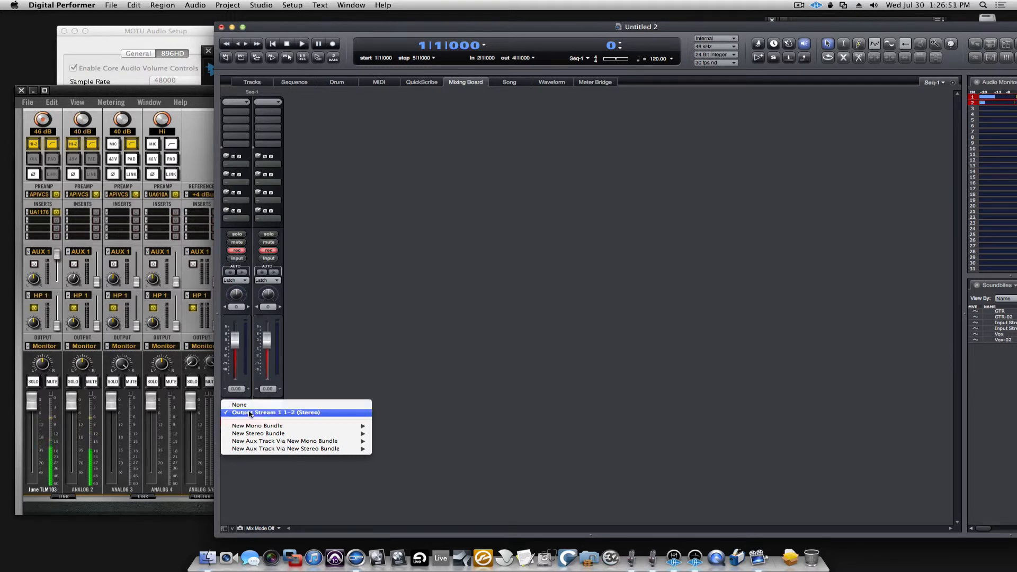
left_click(275, 412)
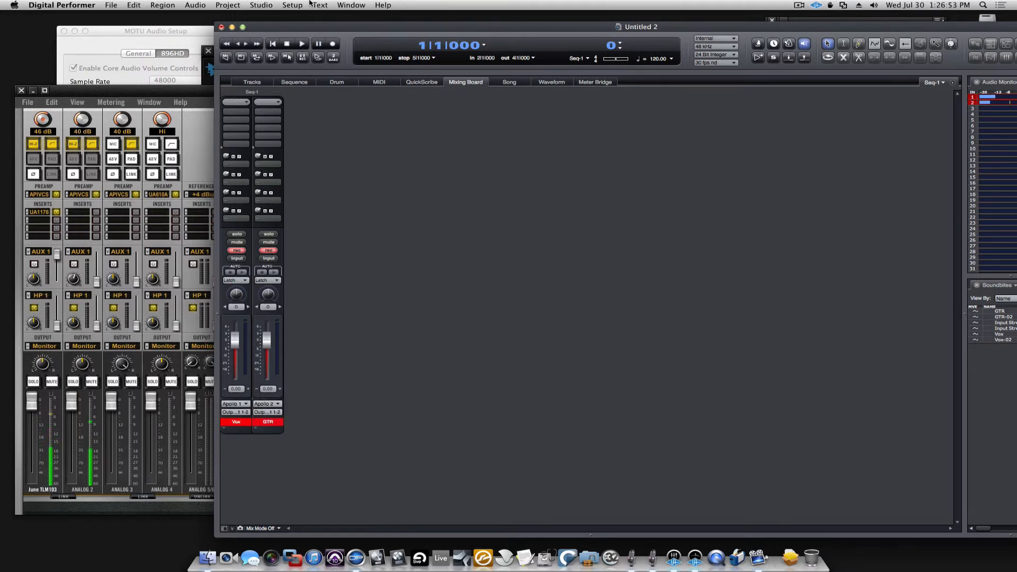
In Studio > Bundles, Outputs list, rename Output Stream 1 1-2 to Apollo Master
left_click(261, 5)
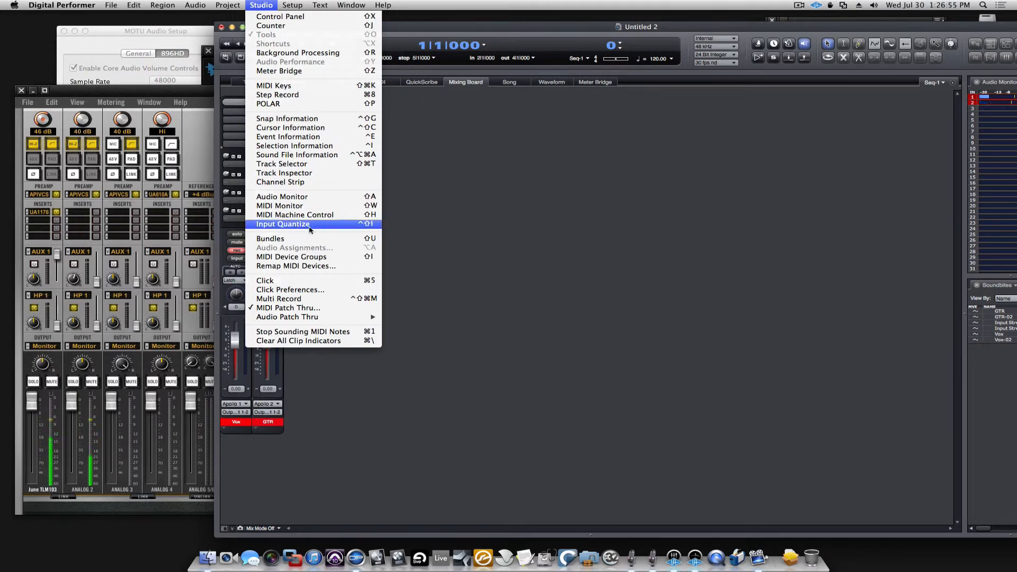
left_click(270, 238)
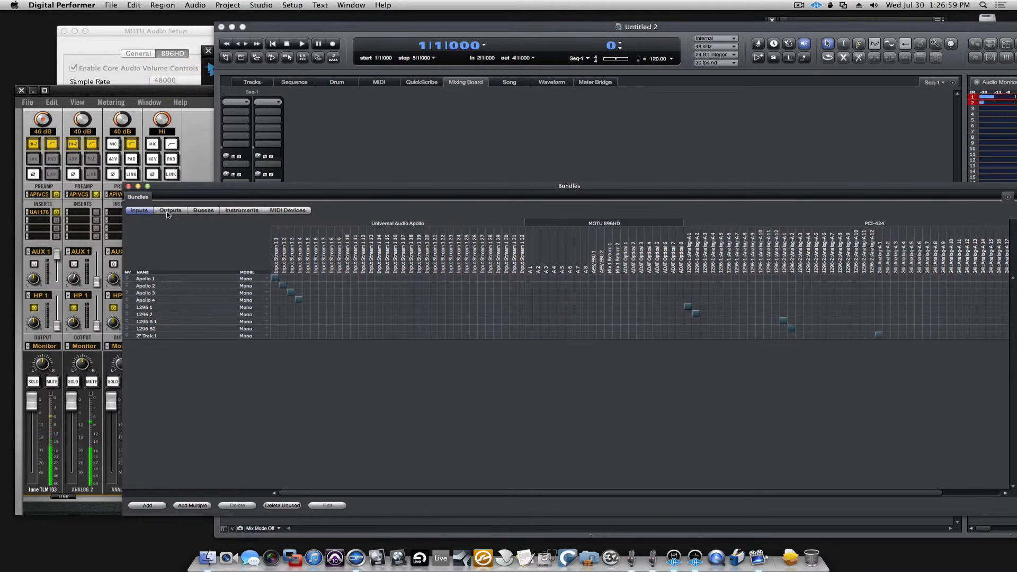
left_click(170, 210)
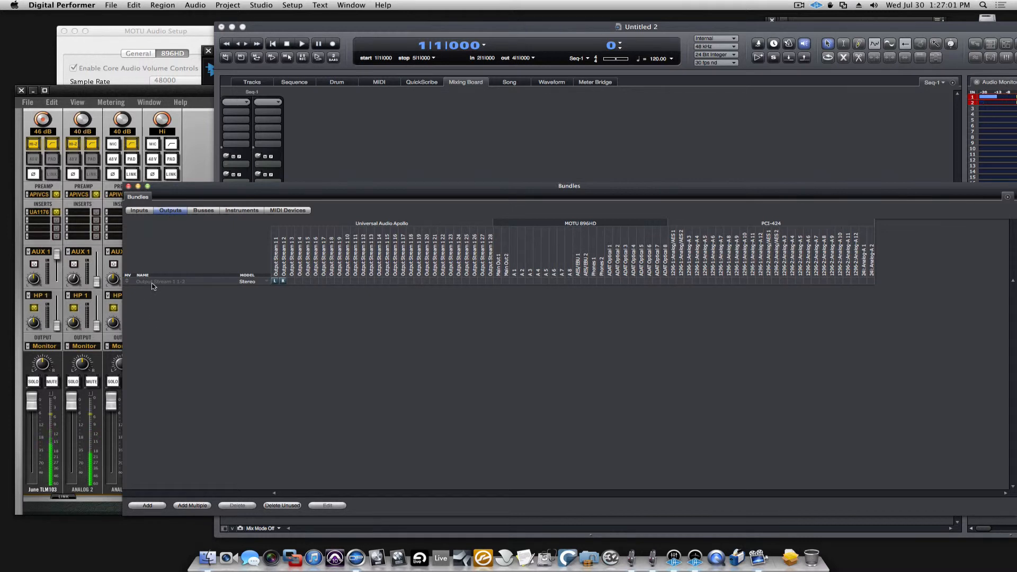
double_click(159, 281)
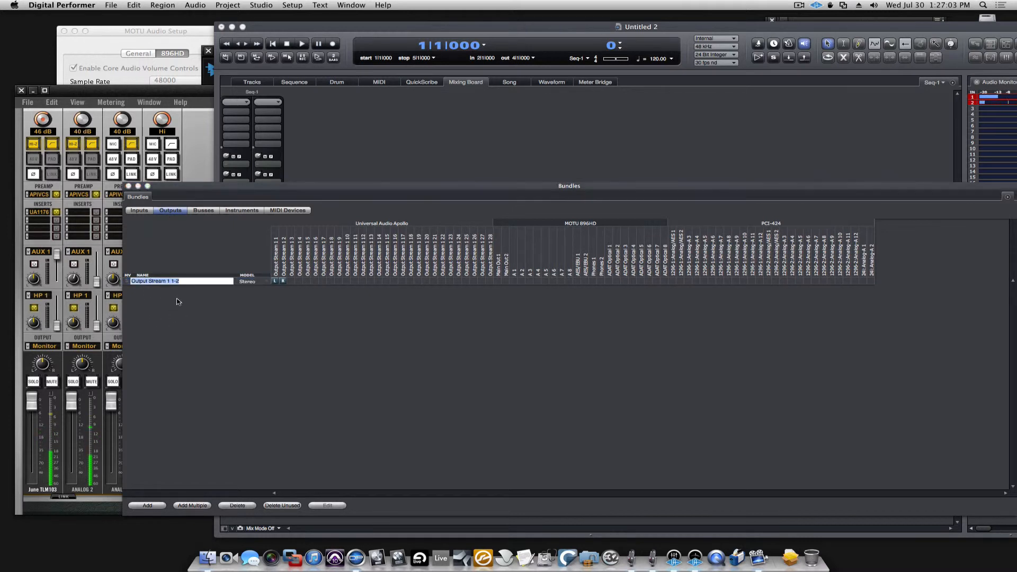
type("Apollo")
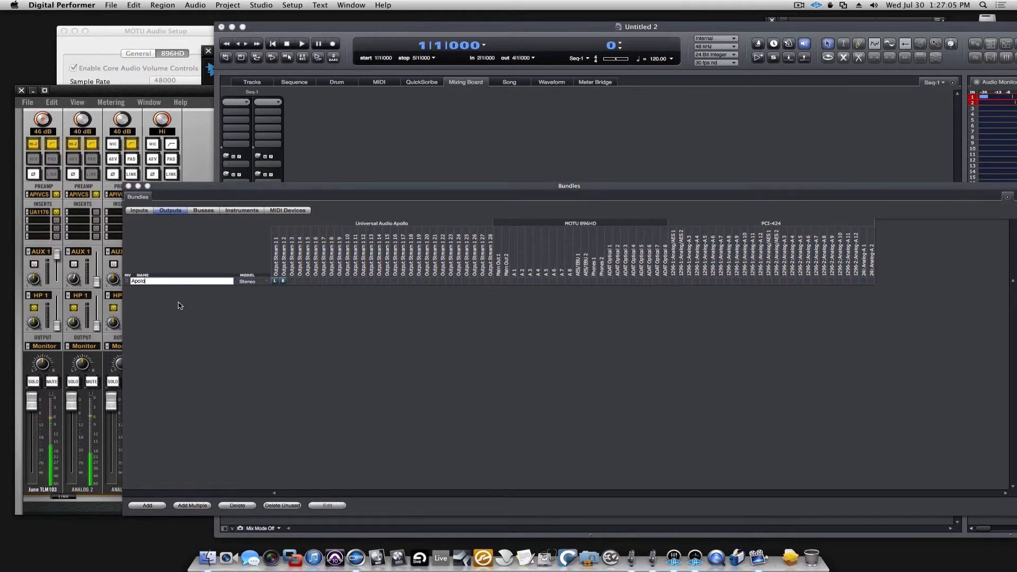
key("Backspace")
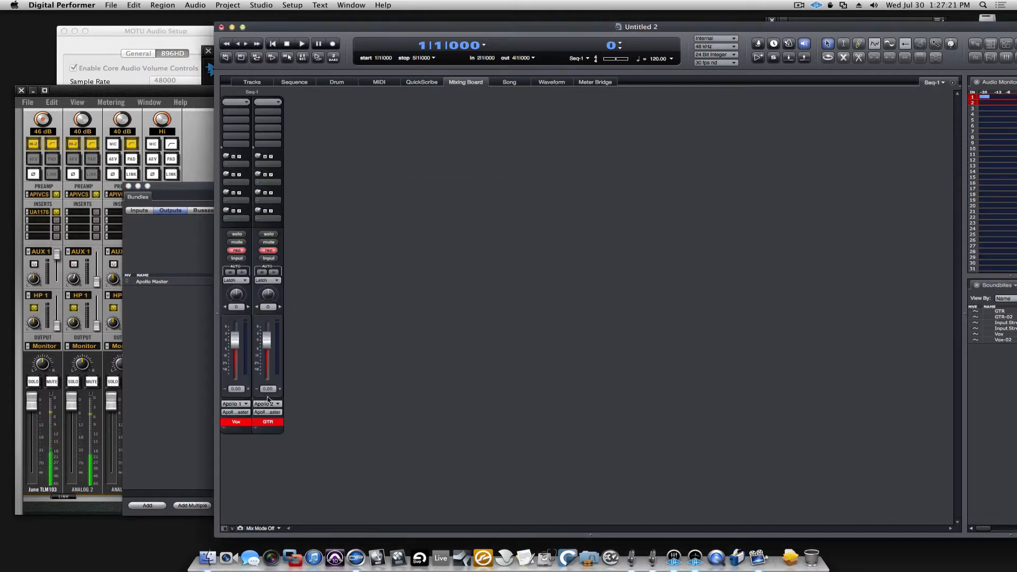
left_click(267, 404)
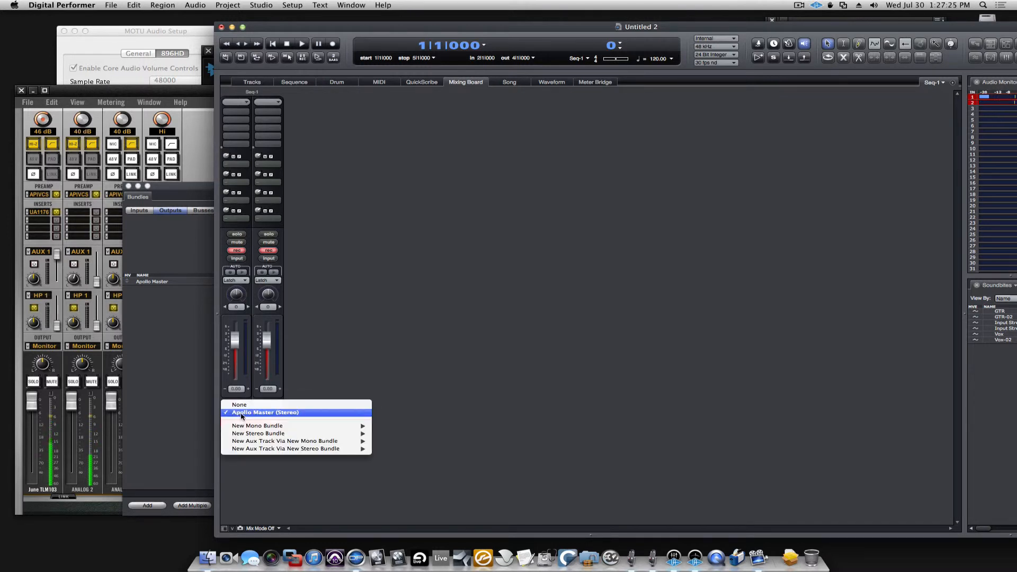
left_click(262, 412)
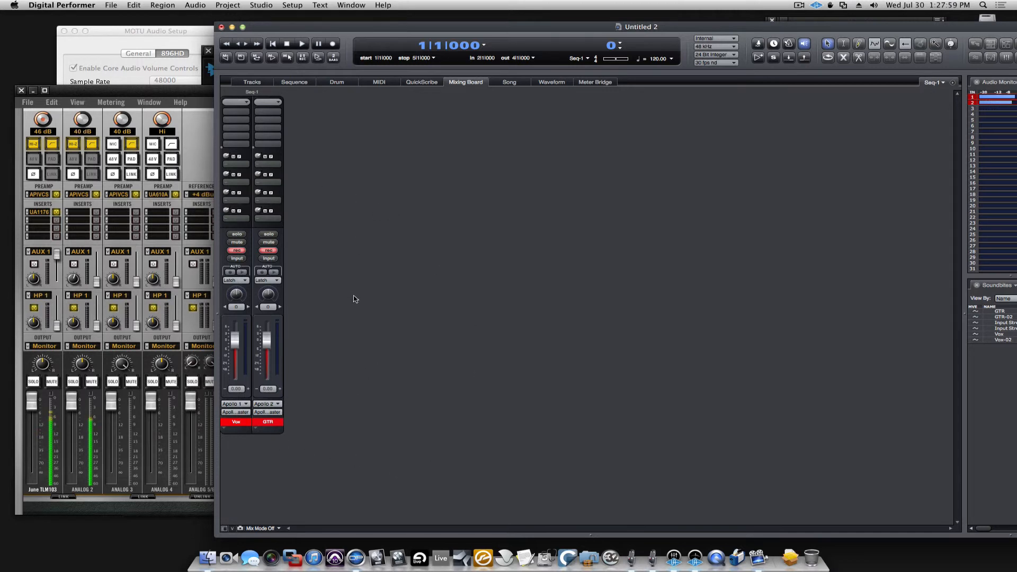
Add a Master Fader track (Master-1) via Project > Add Track, mute it, and bring the UAD Console forward
left_click(227, 4)
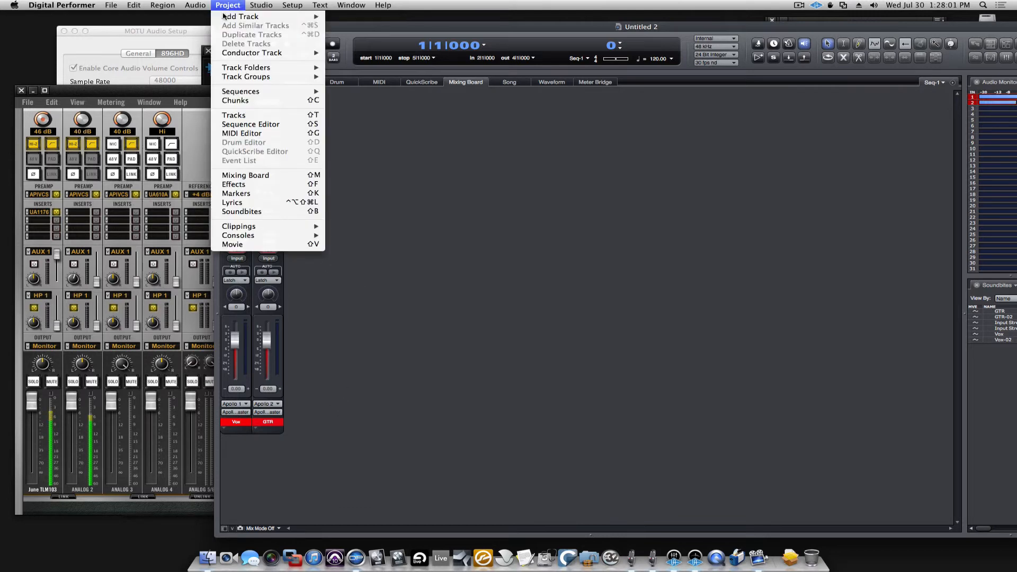
mouse_move(241, 17)
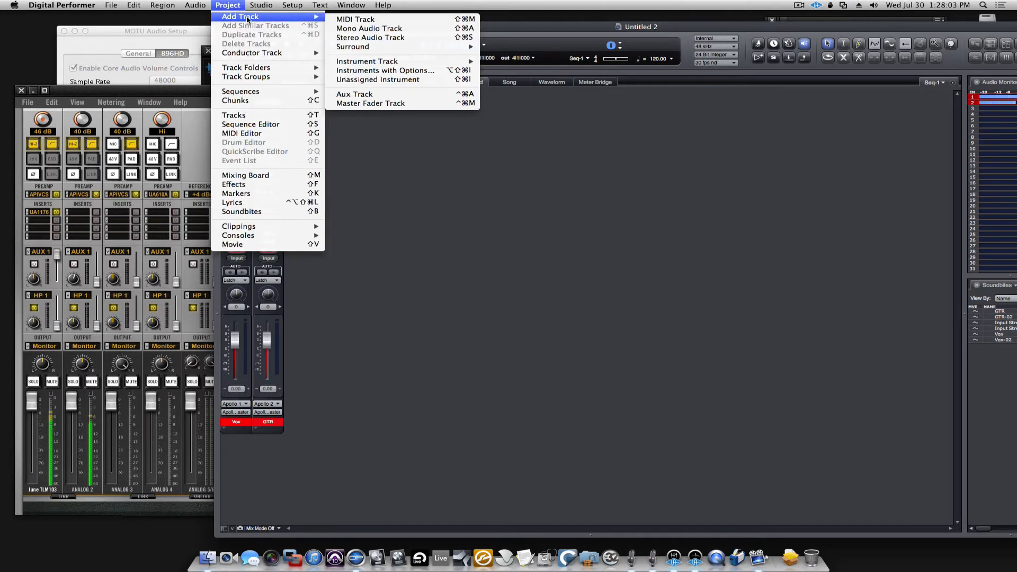
left_click(370, 102)
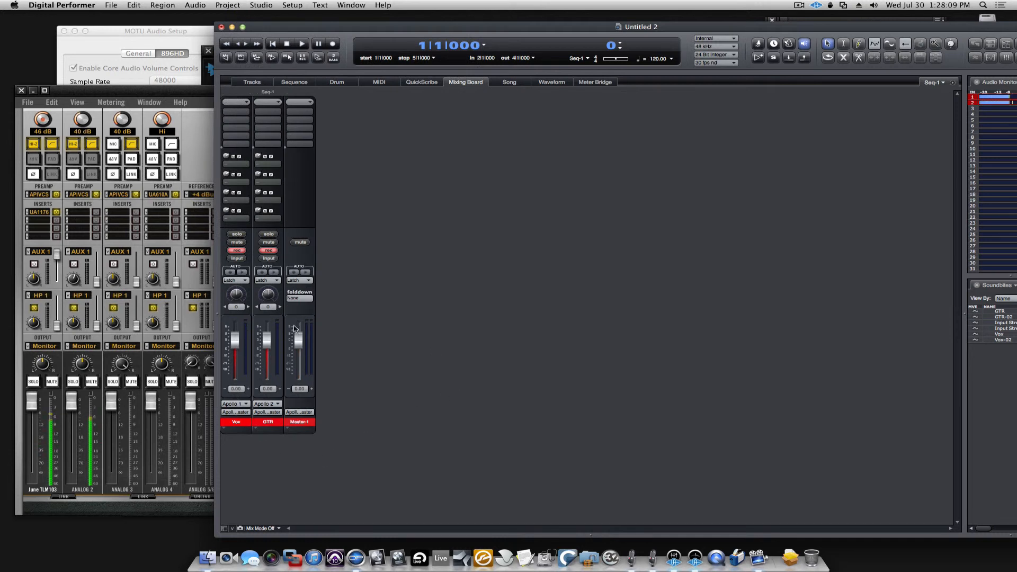
mouse_move(302, 414)
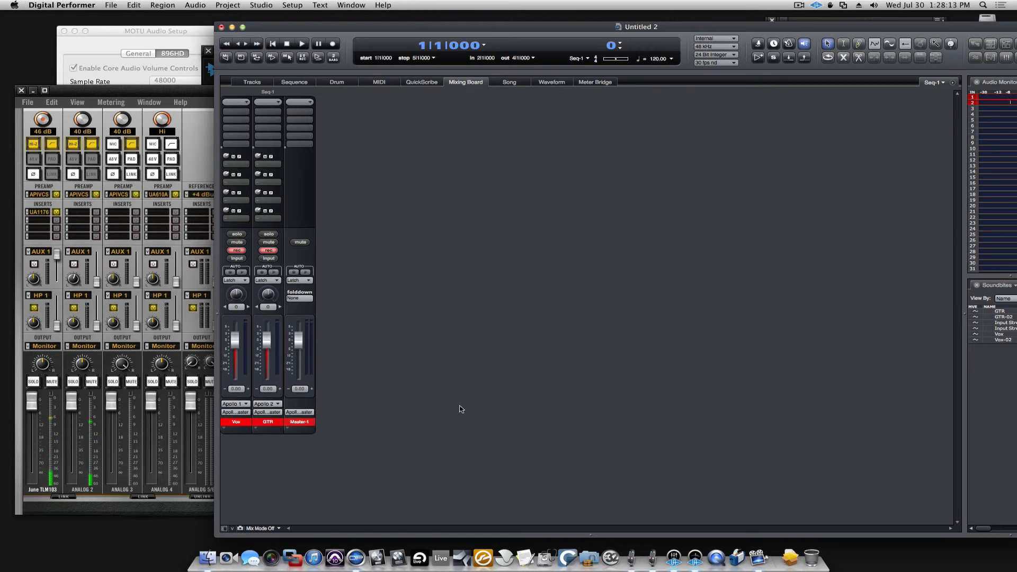
left_click(300, 241)
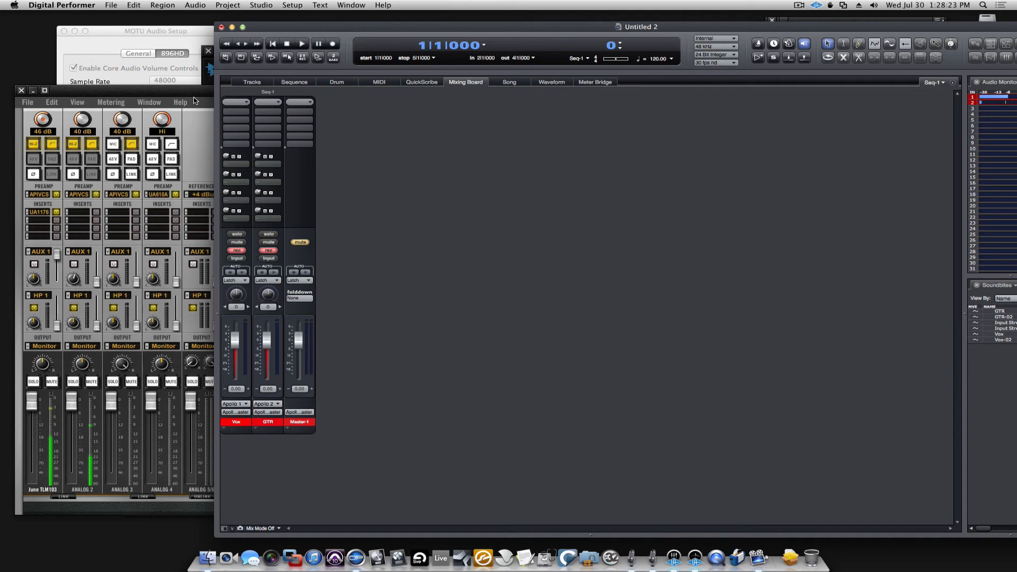
left_click(337, 553)
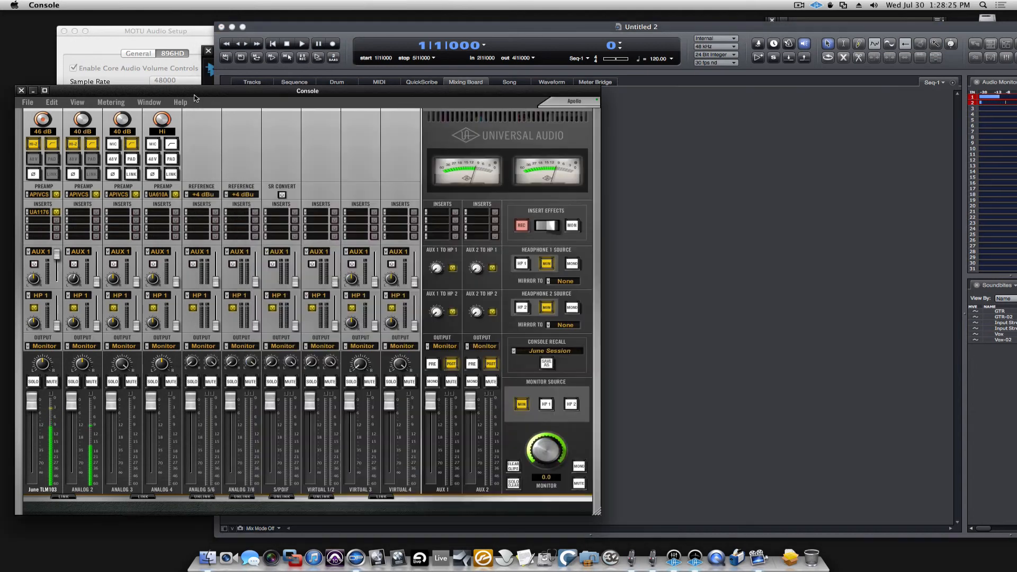